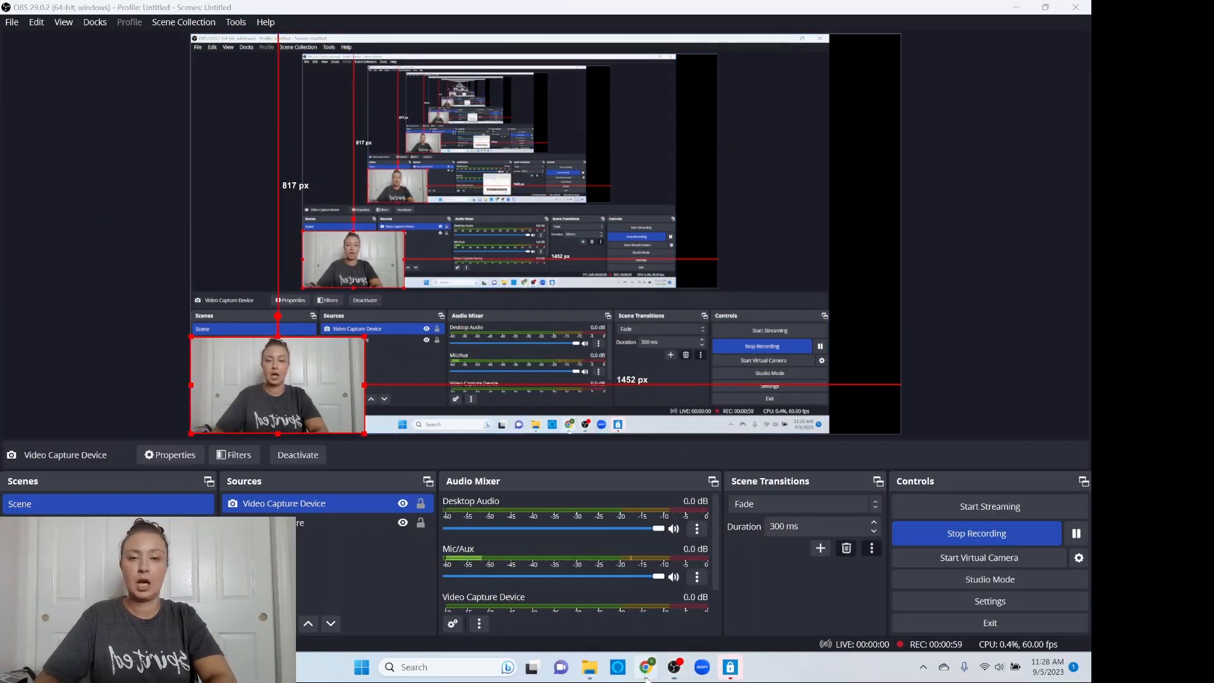
Bring the Chrome window with the Allsisters swimsuit listing to the front from OBS Studio
{"action": "left_click", "coordinate": [647, 666]}
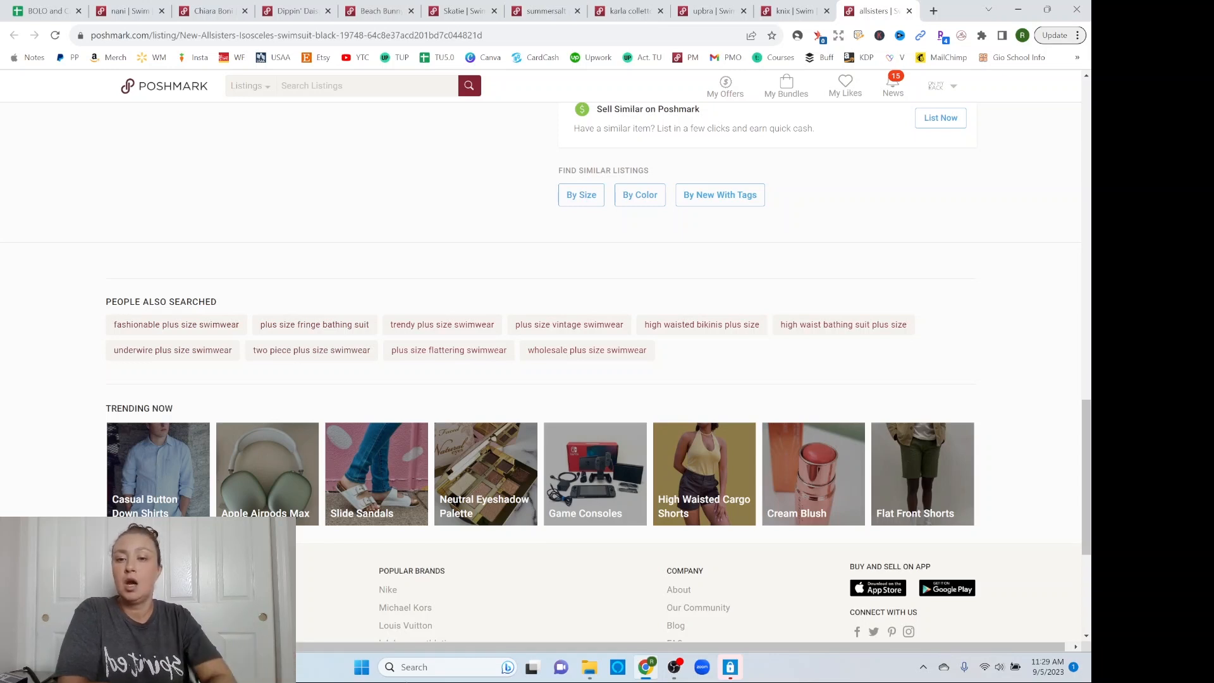
{"action": "mouse_move", "coordinate": [372, 461]}
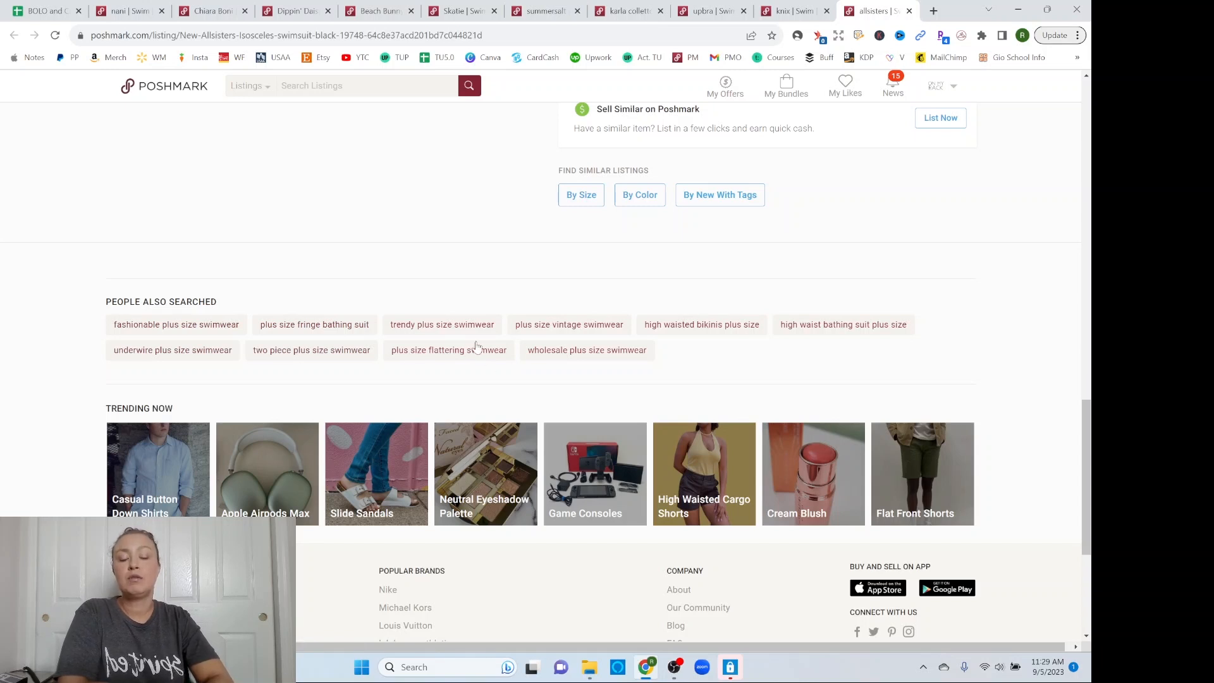
{"action": "mouse_move", "coordinate": [472, 368]}
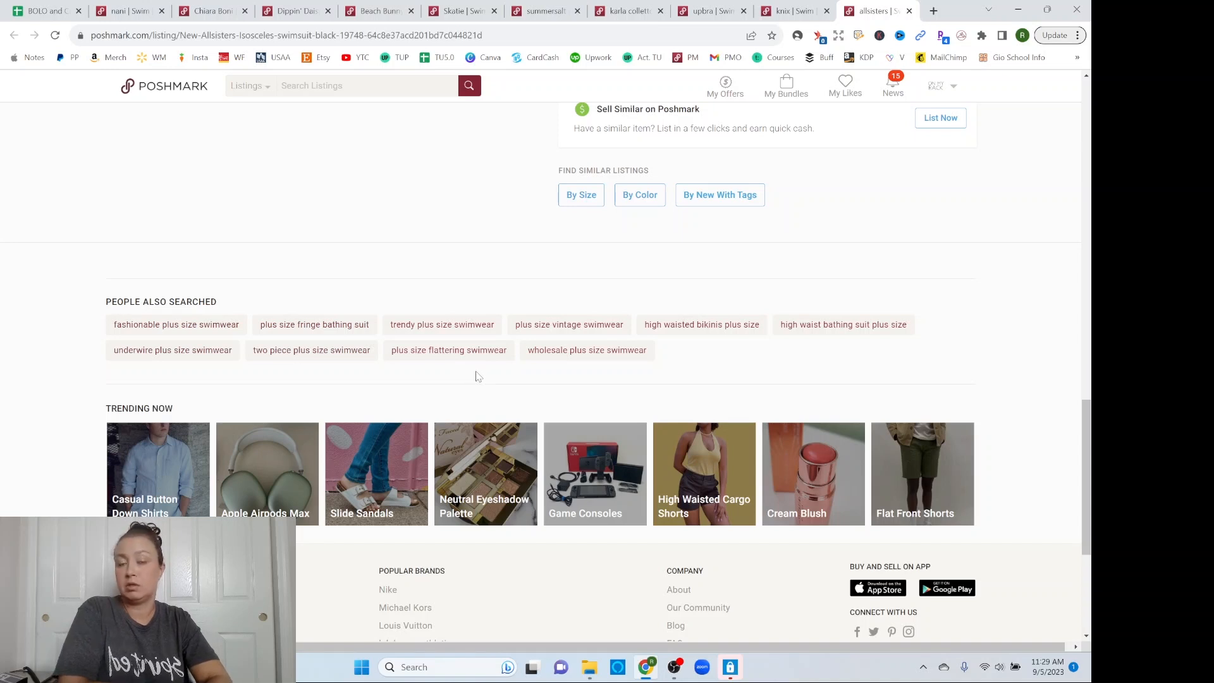
{"action": "mouse_move", "coordinate": [445, 415]}
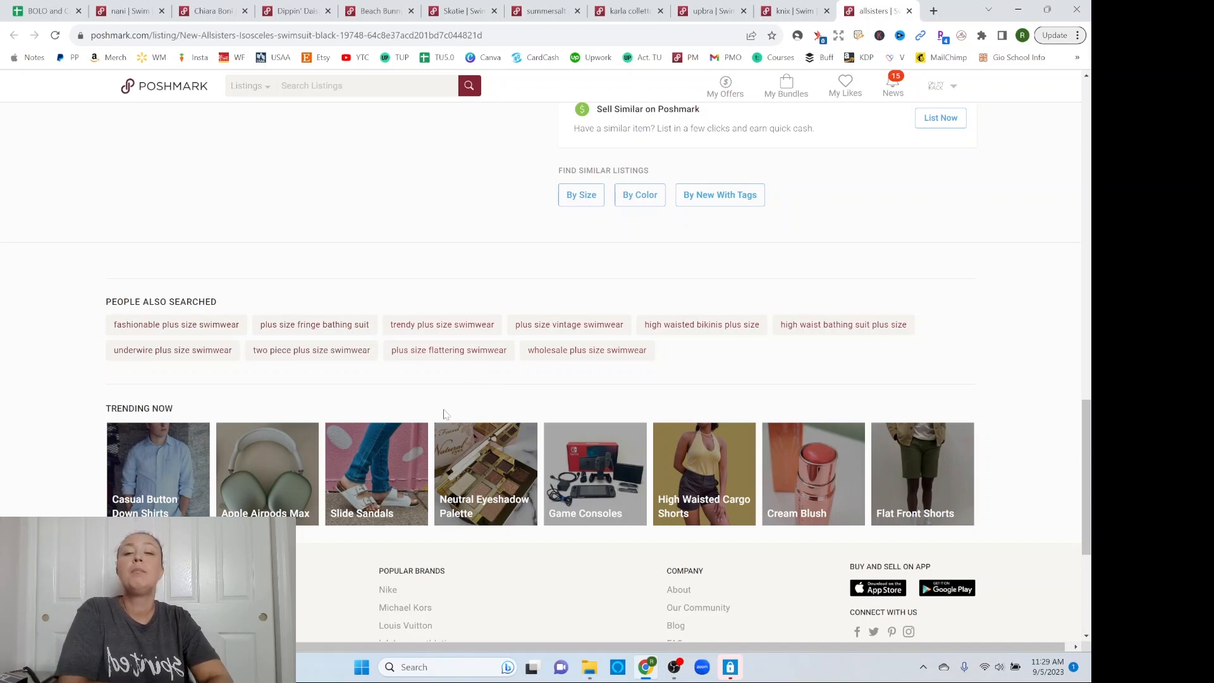
{"action": "mouse_move", "coordinate": [468, 416]}
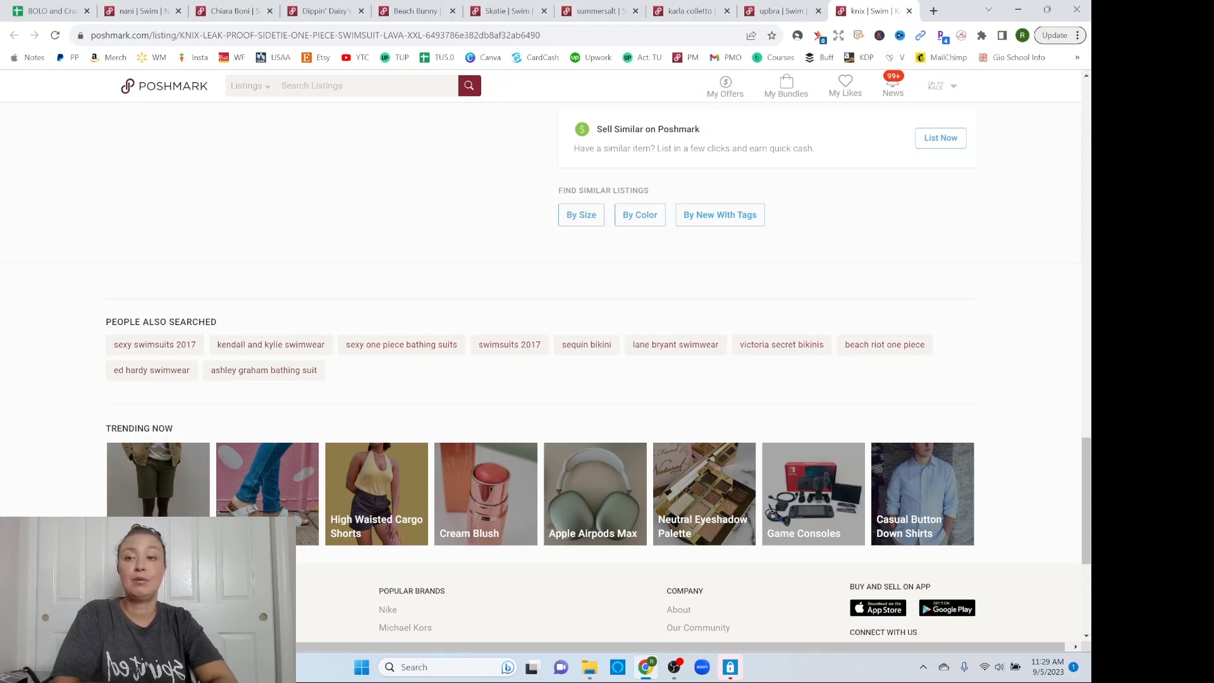
{"action": "mouse_move", "coordinate": [369, 368]}
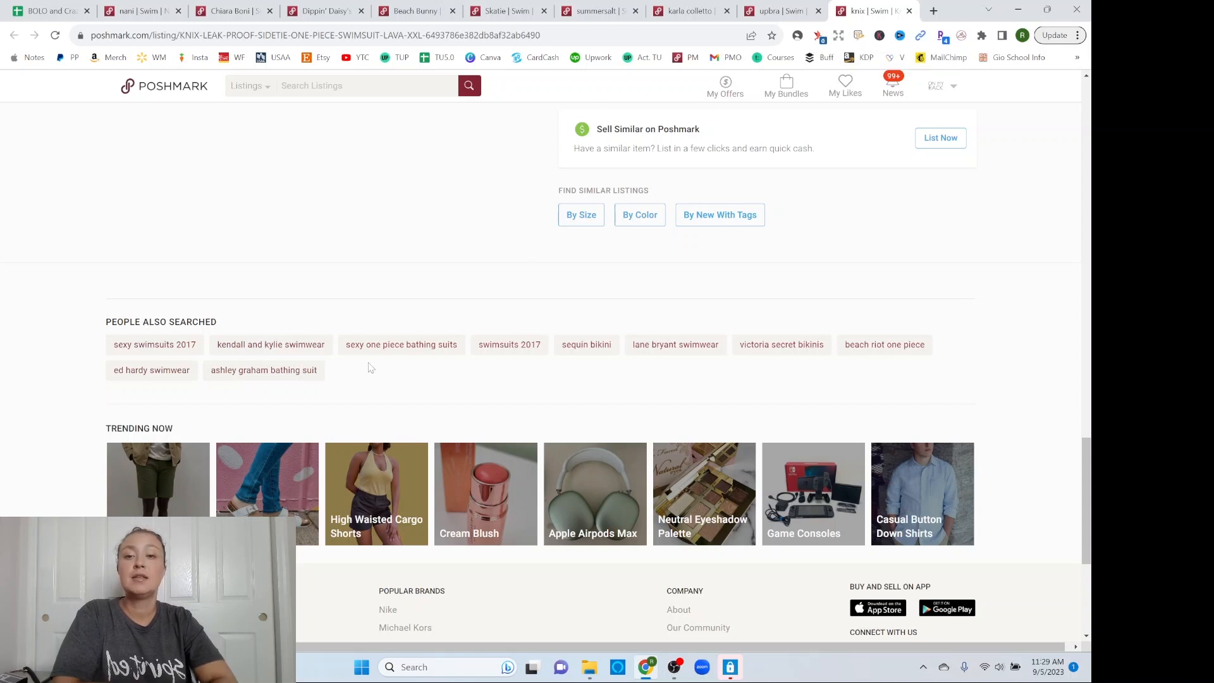
{"action": "mouse_move", "coordinate": [609, 358]}
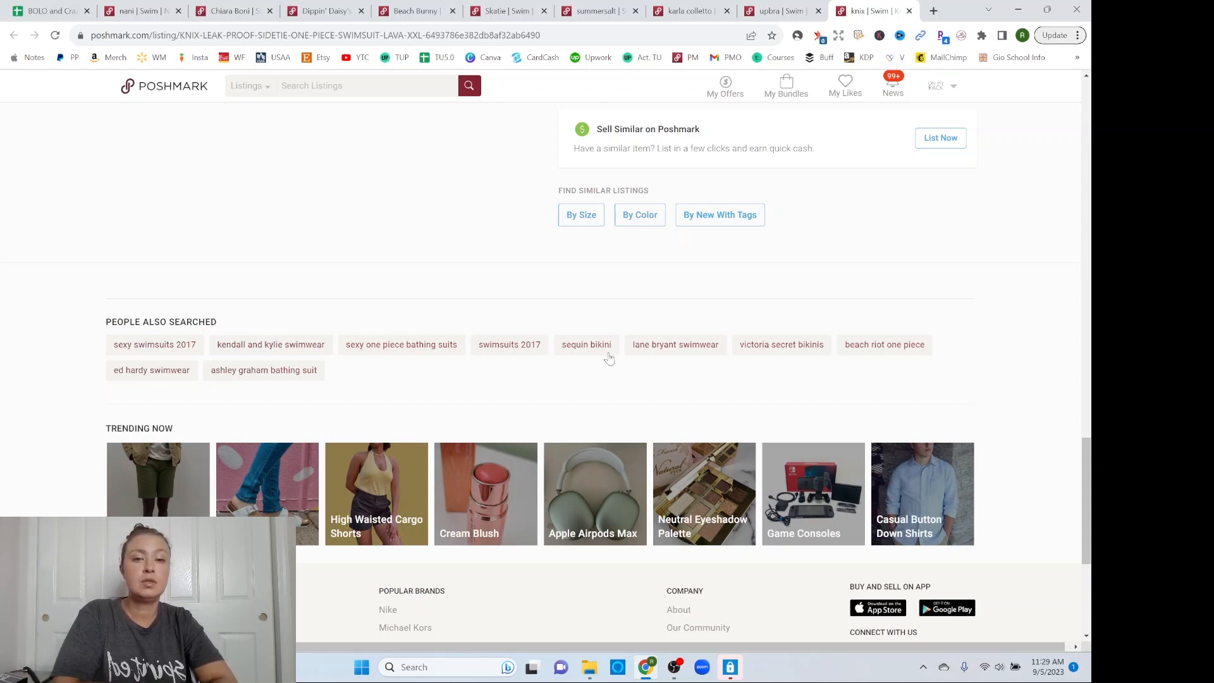
{"action": "mouse_move", "coordinate": [736, 375]}
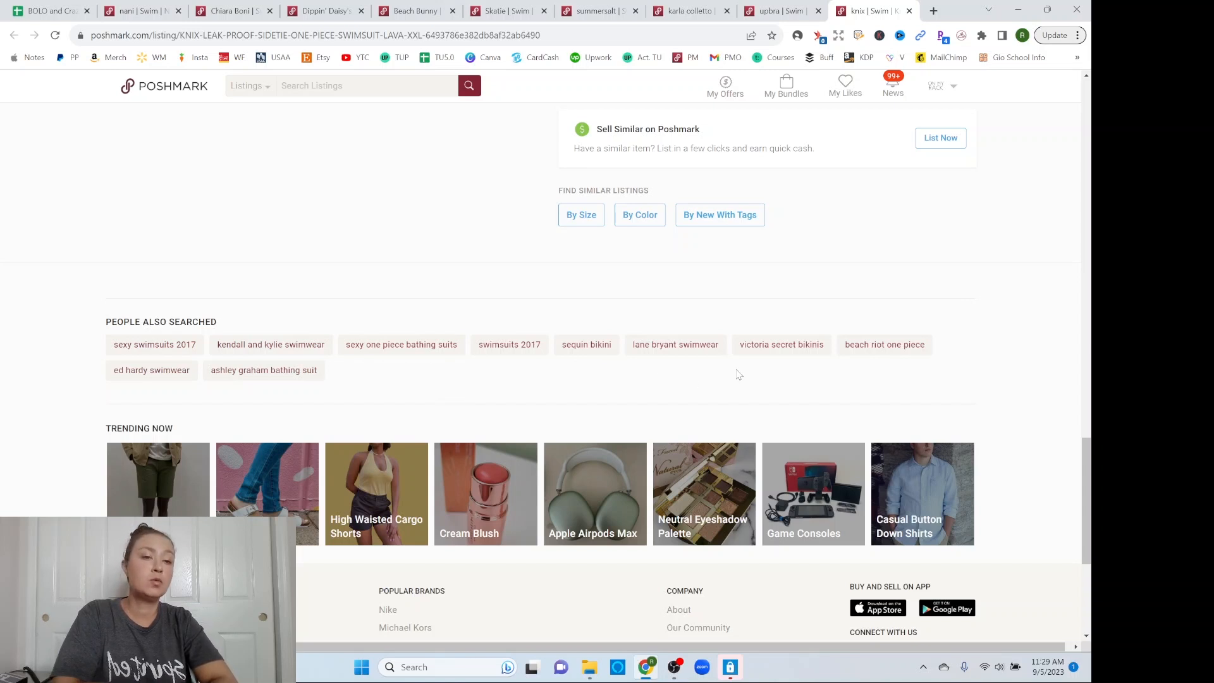
{"action": "mouse_move", "coordinate": [911, 366]}
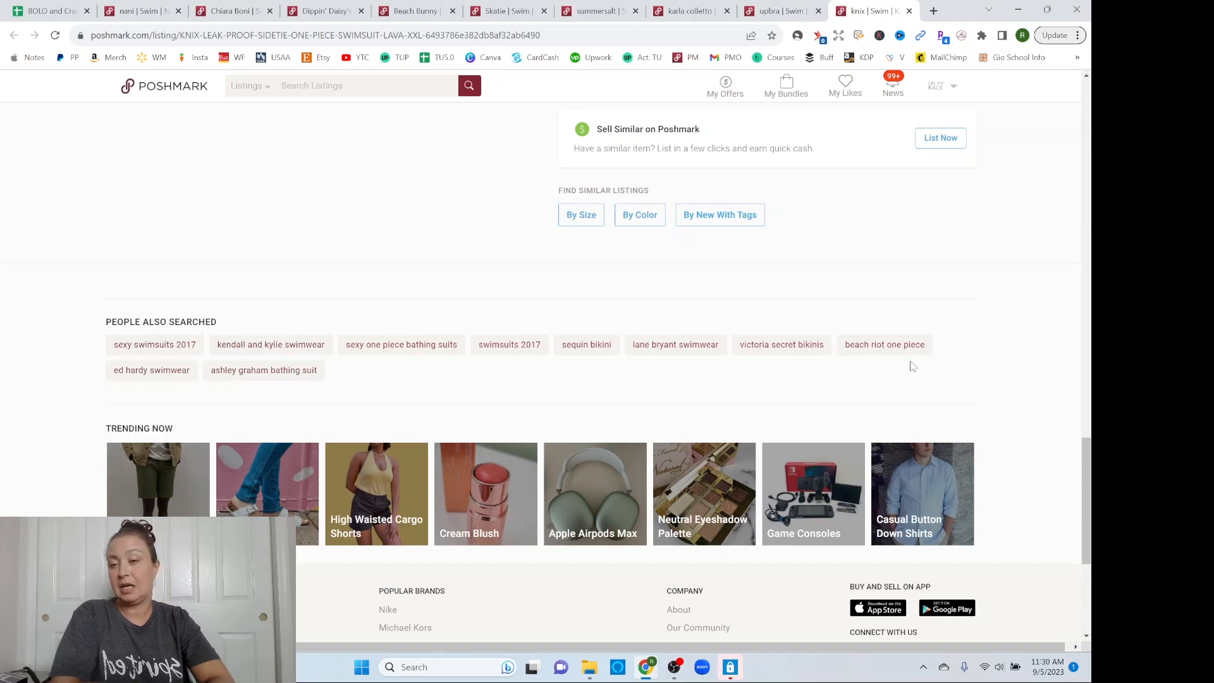
{"action": "mouse_move", "coordinate": [1003, 227]}
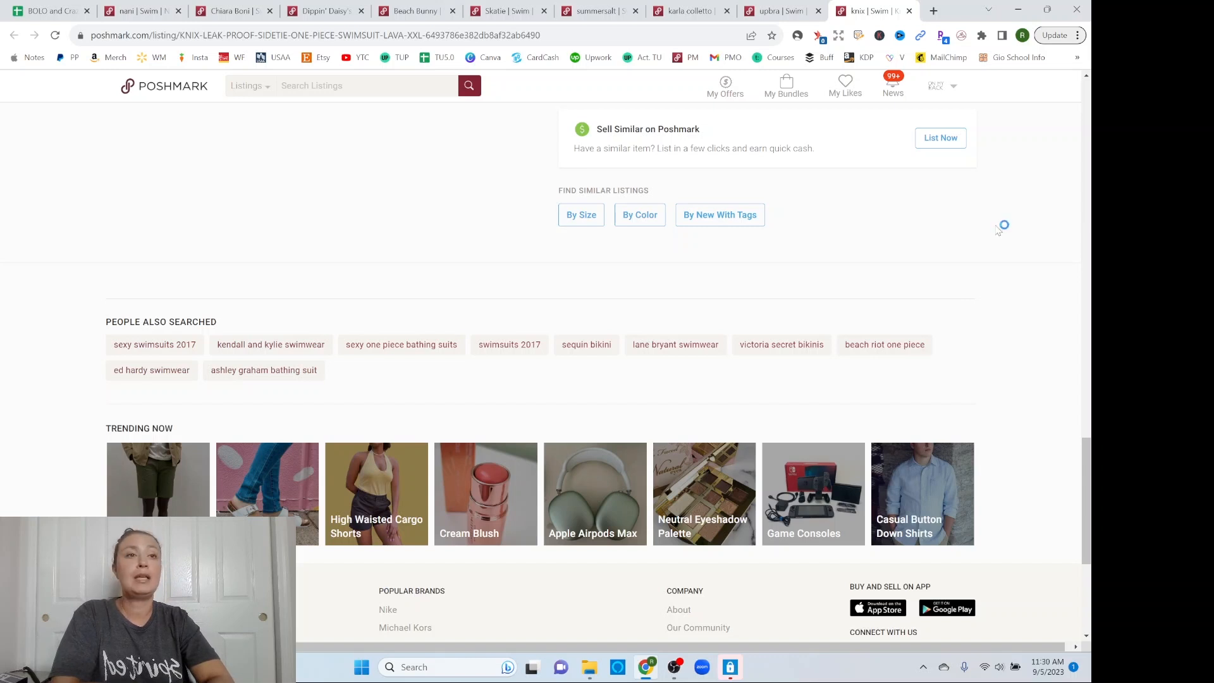
{"action": "mouse_move", "coordinate": [780, 377]}
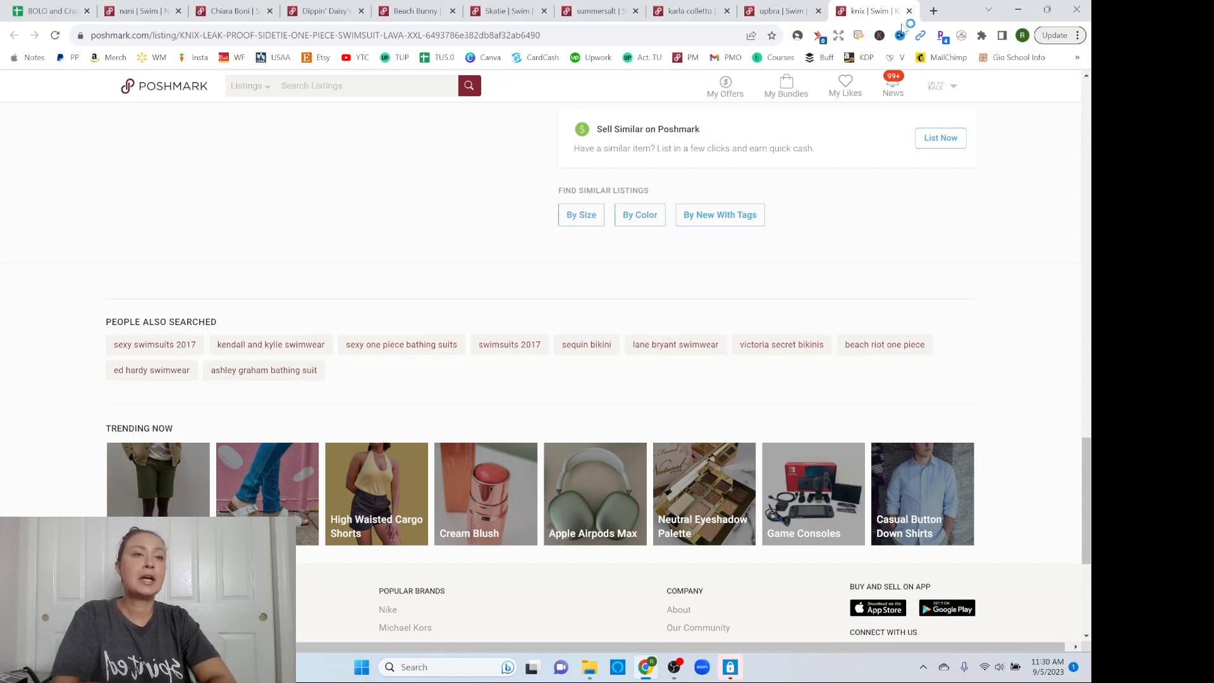
{"action": "mouse_move", "coordinate": [910, 12]}
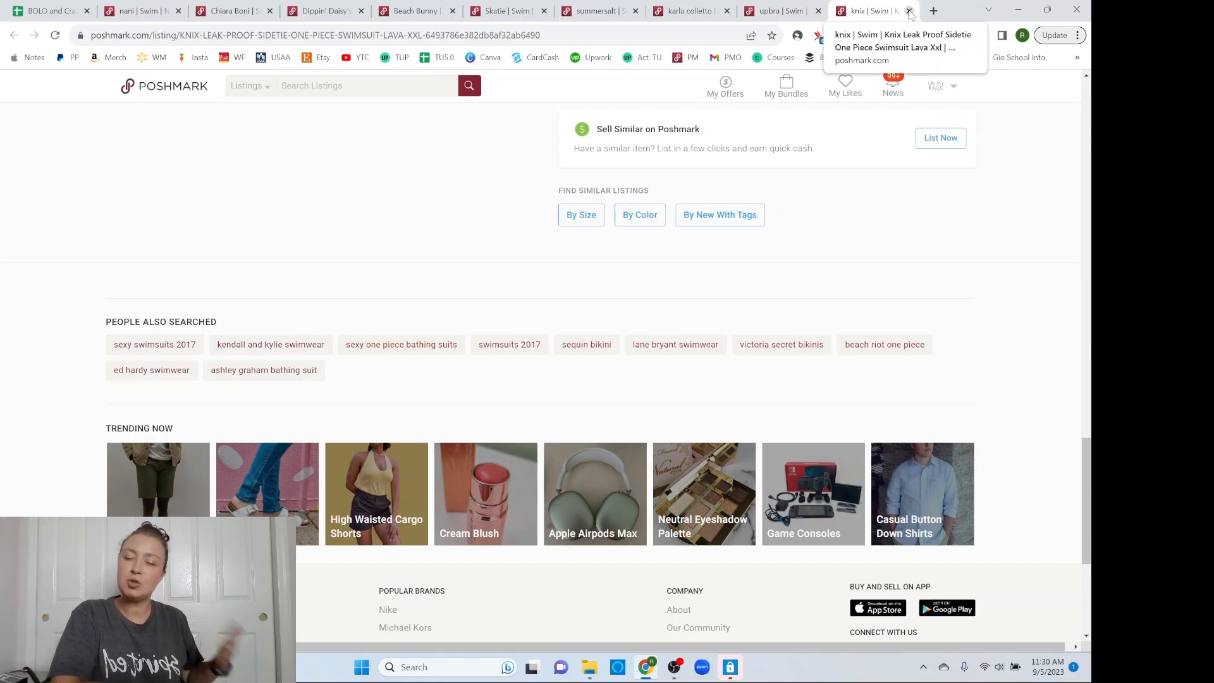
Close the Knix listing, revealing the Upbra lavender bikini set's People Also Searched keywords
{"action": "left_click", "coordinate": [909, 10]}
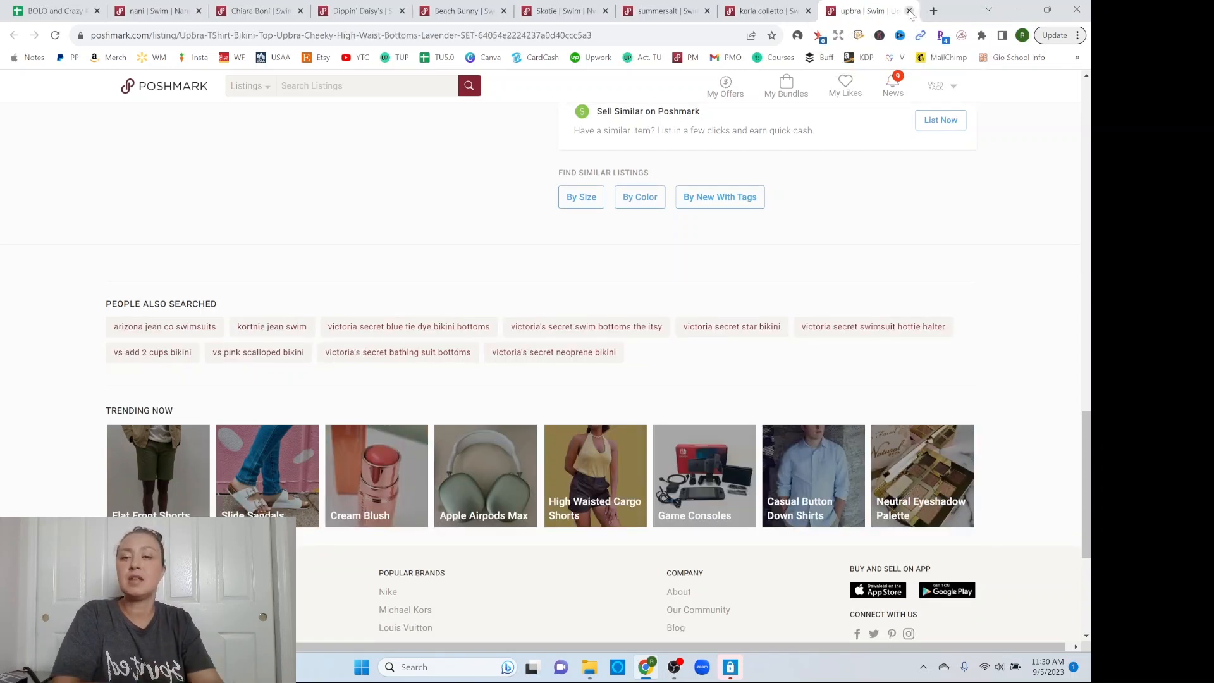
{"action": "mouse_move", "coordinate": [875, 10]}
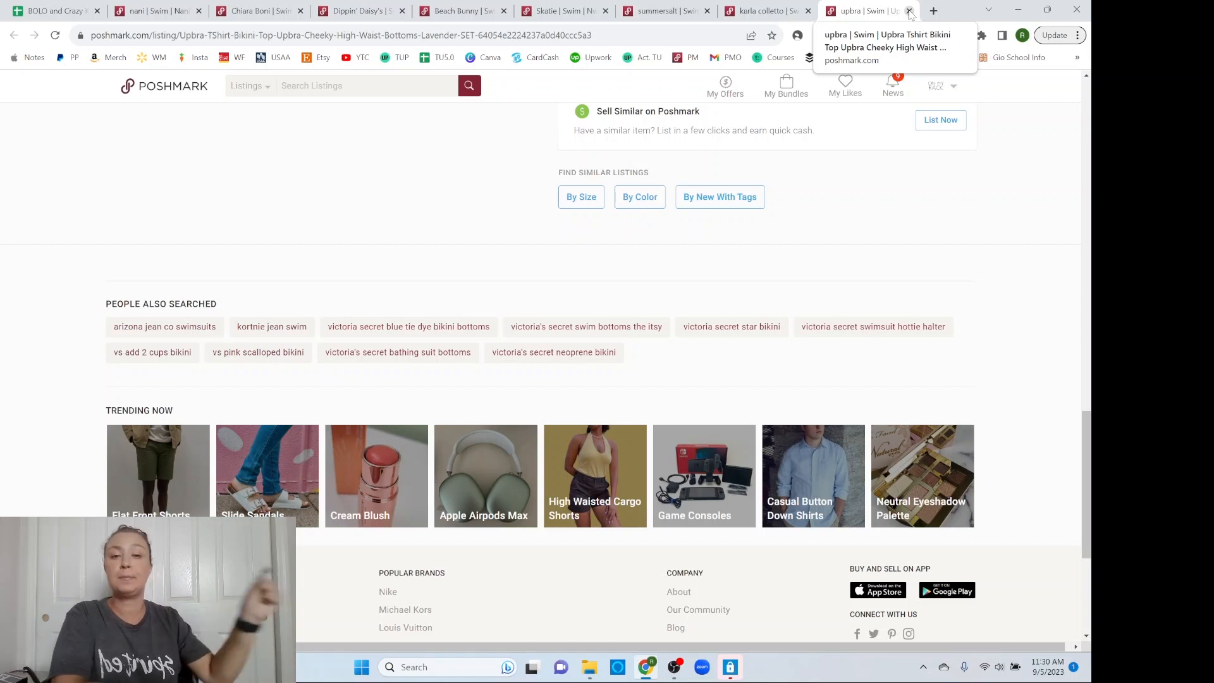
{"action": "mouse_move", "coordinate": [833, 291]}
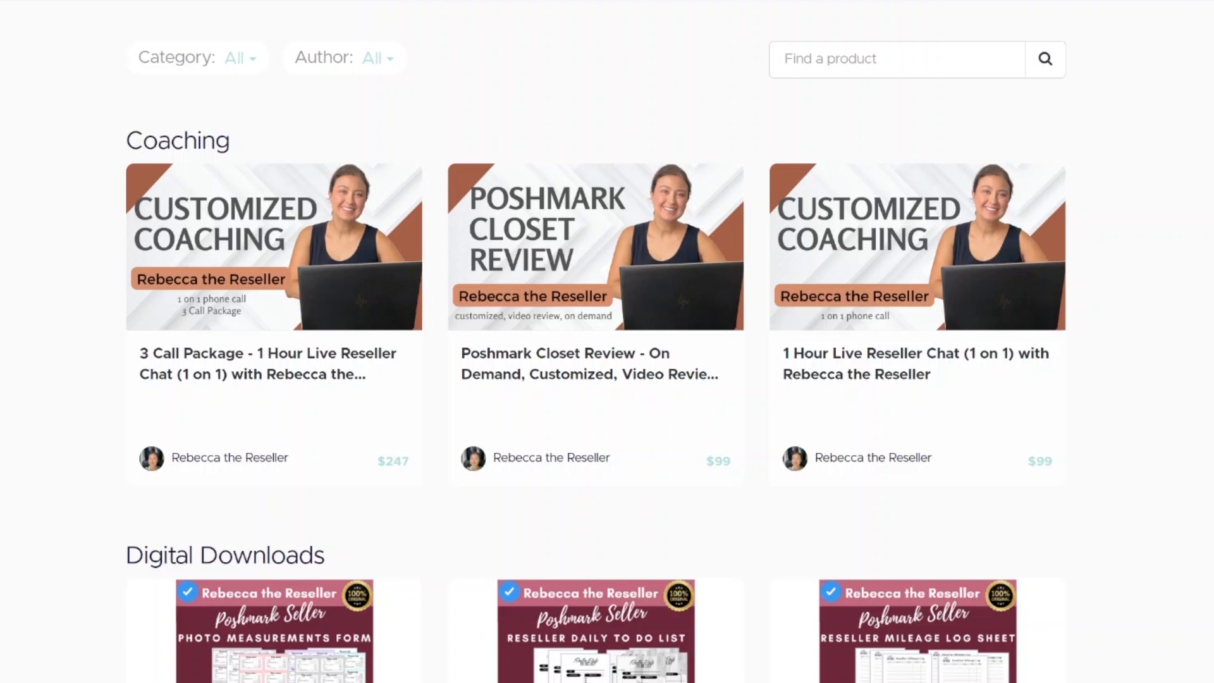
{"action": "scroll", "scroll_direction": "down", "scroll_amount": 3}
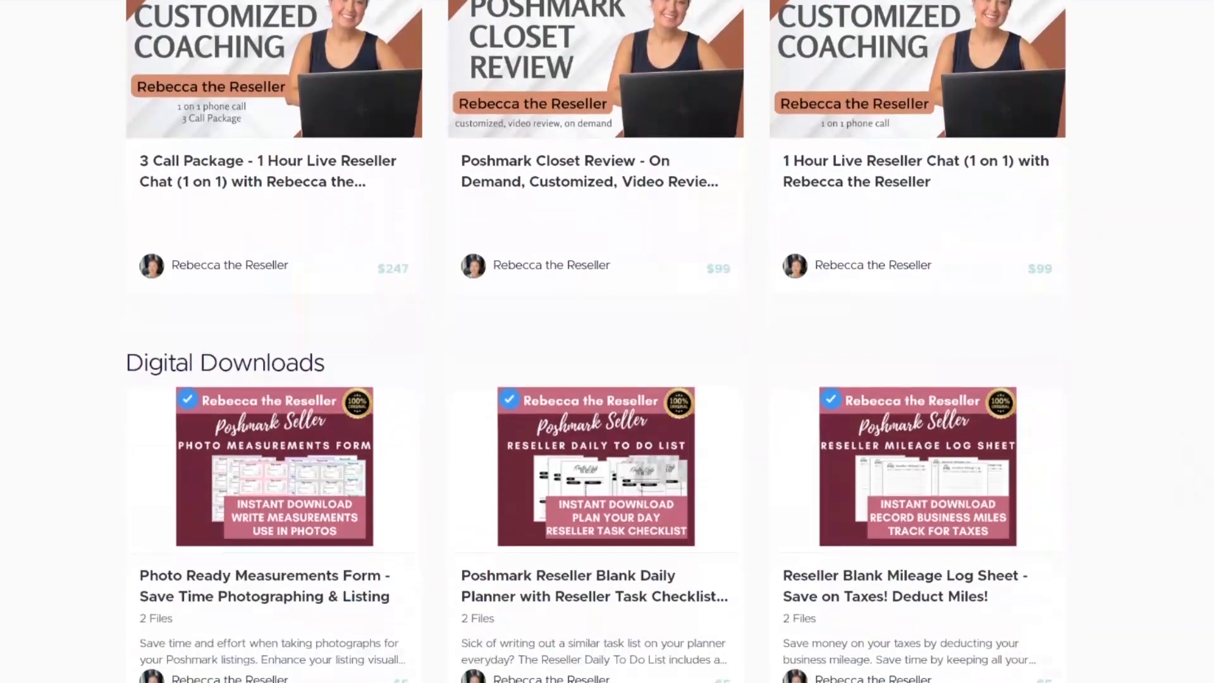
{"action": "scroll", "scroll_direction": "down", "scroll_amount": 3}
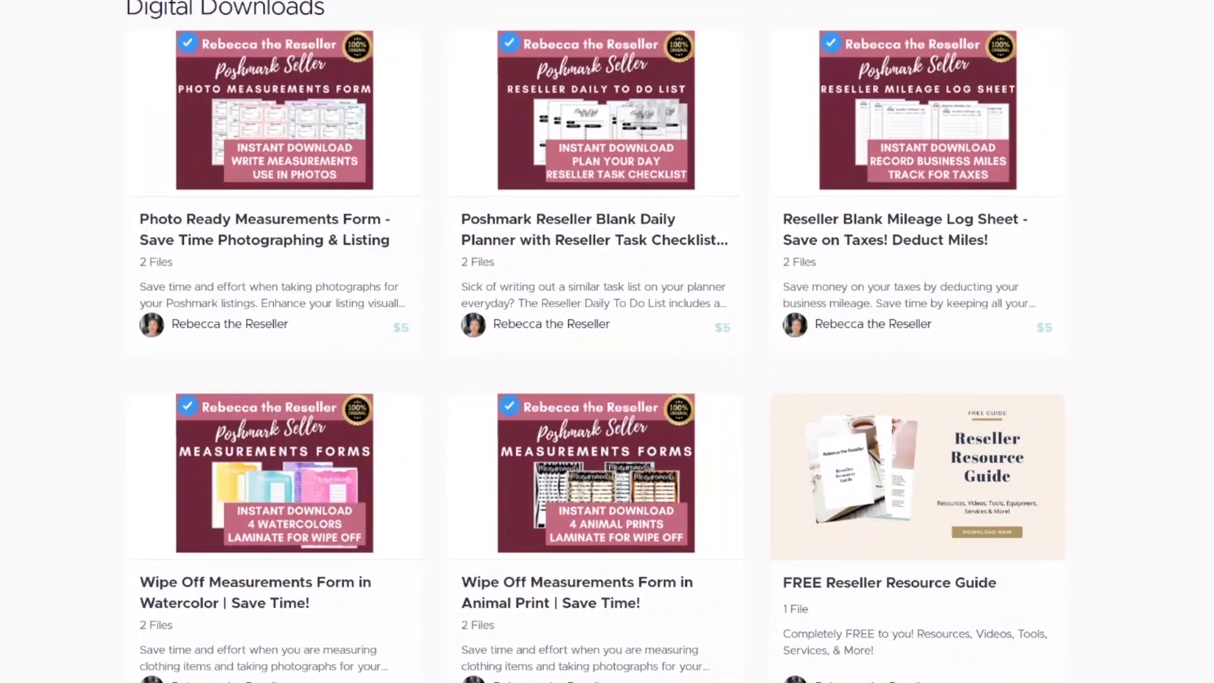
{"action": "scroll", "scroll_direction": "down", "scroll_amount": 3}
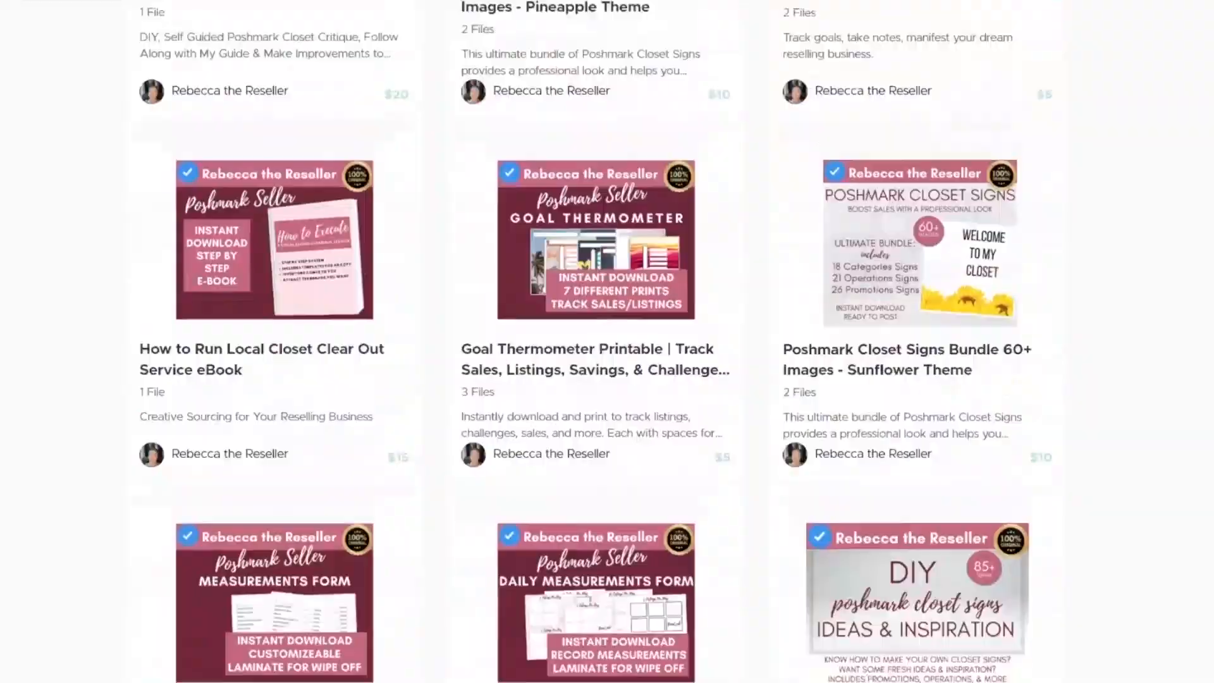
{"action": "scroll", "scroll_direction": "down", "scroll_amount": 3}
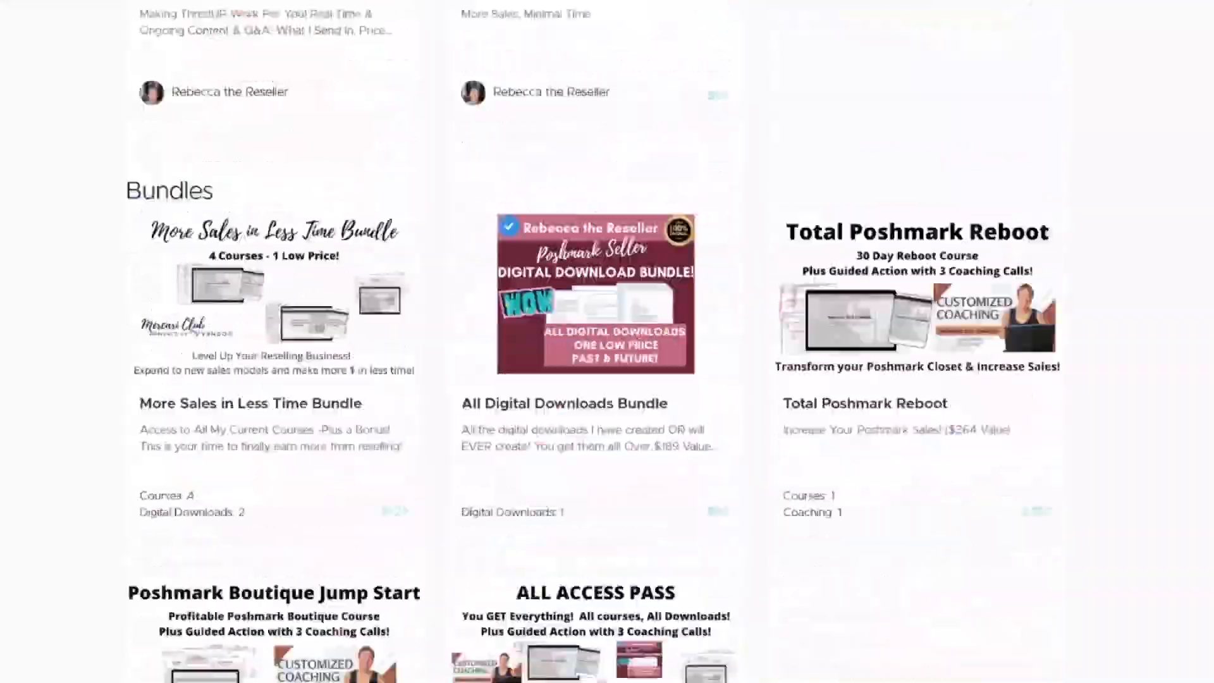
{"action": "scroll", "scroll_direction": "down", "scroll_amount": 3}
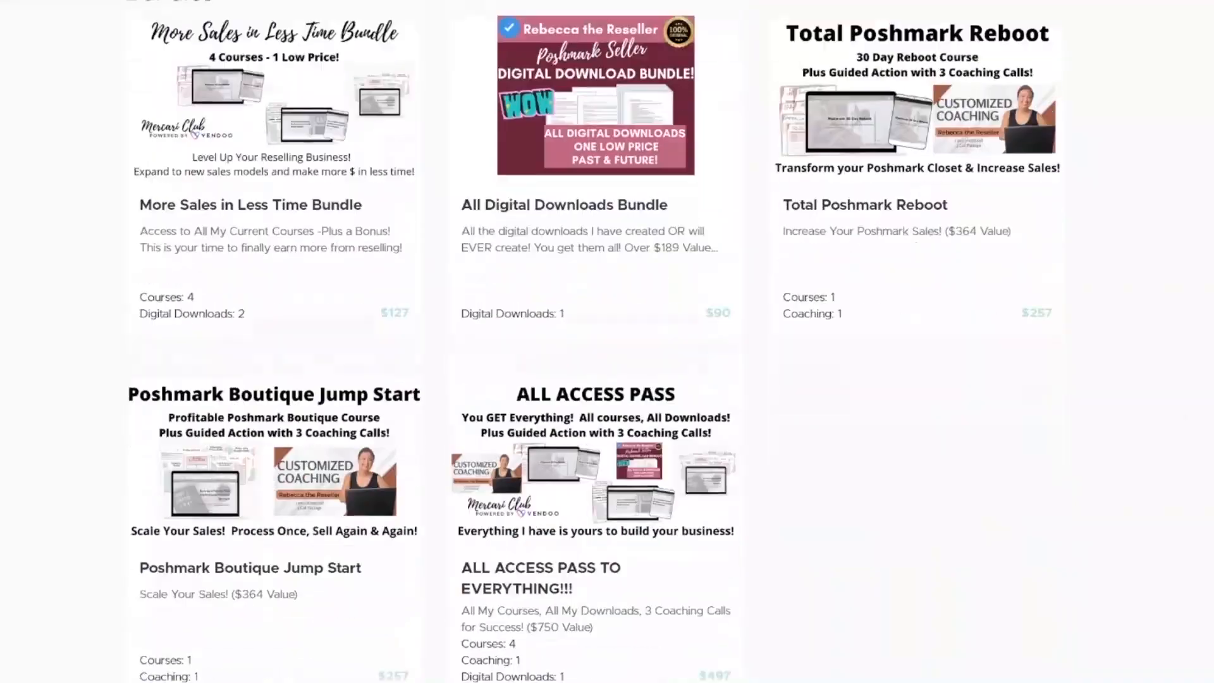
{"action": "scroll", "scroll_direction": "down", "scroll_amount": 3}
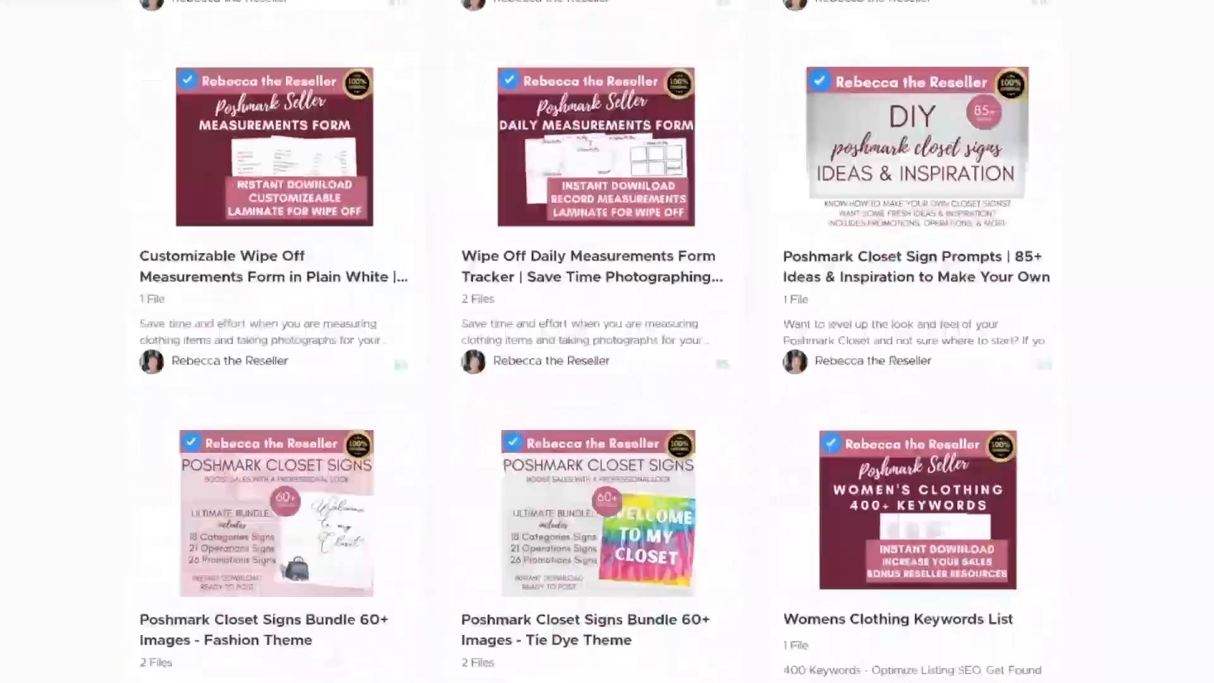
{"action": "scroll", "scroll_direction": "up", "scroll_amount": 3}
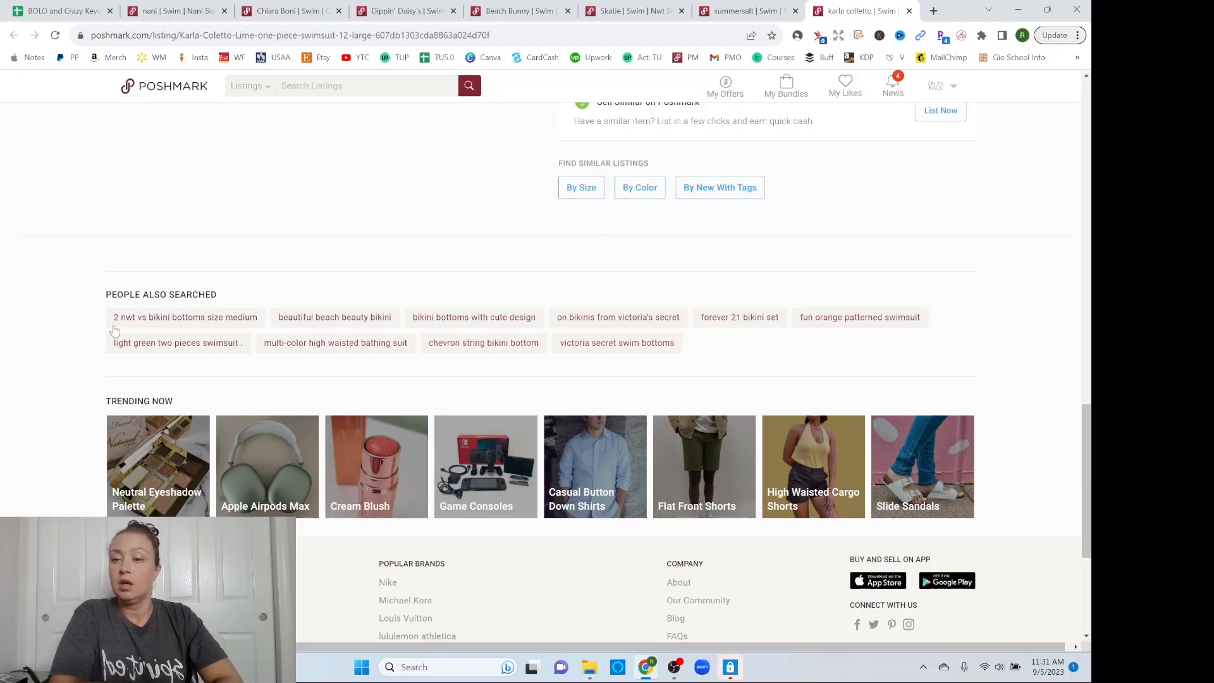
{"action": "mouse_move", "coordinate": [353, 333]}
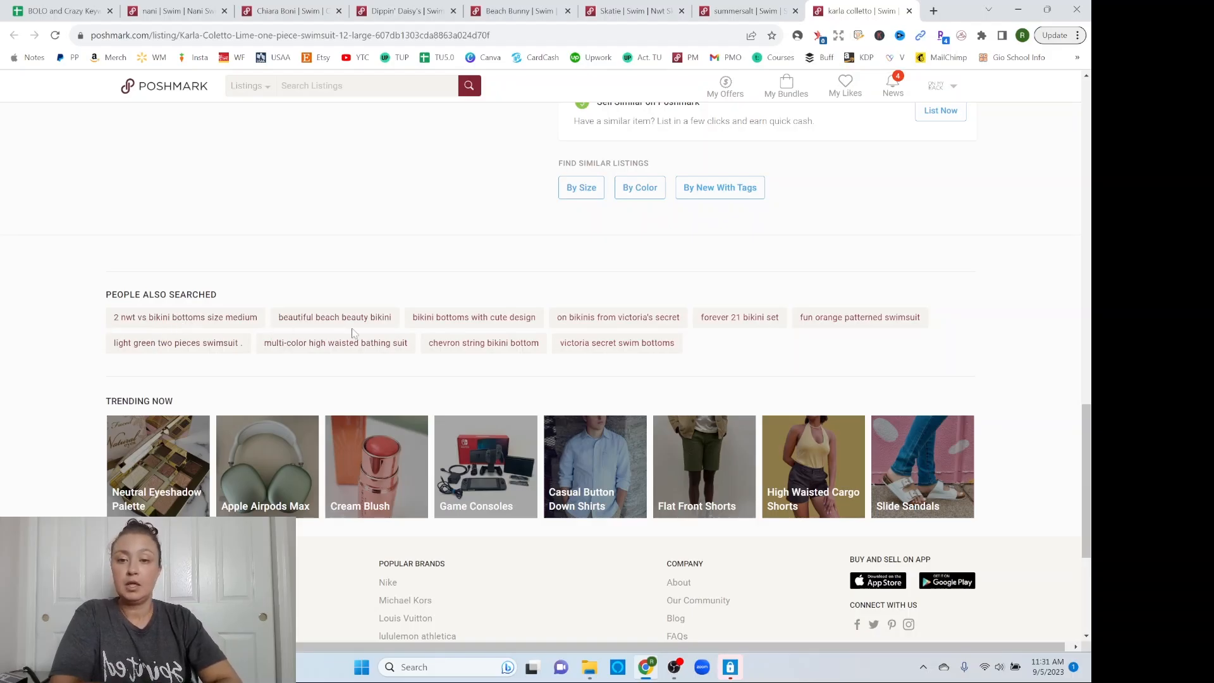
{"action": "mouse_move", "coordinate": [429, 330]}
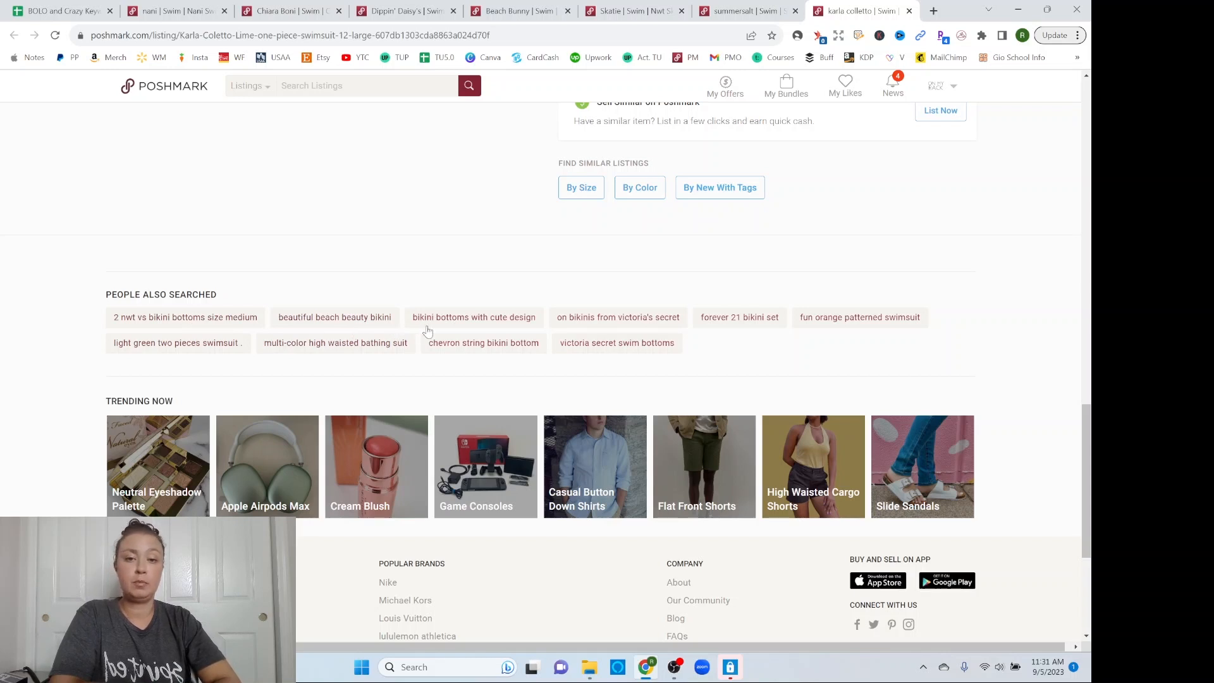
{"action": "mouse_move", "coordinate": [529, 332]}
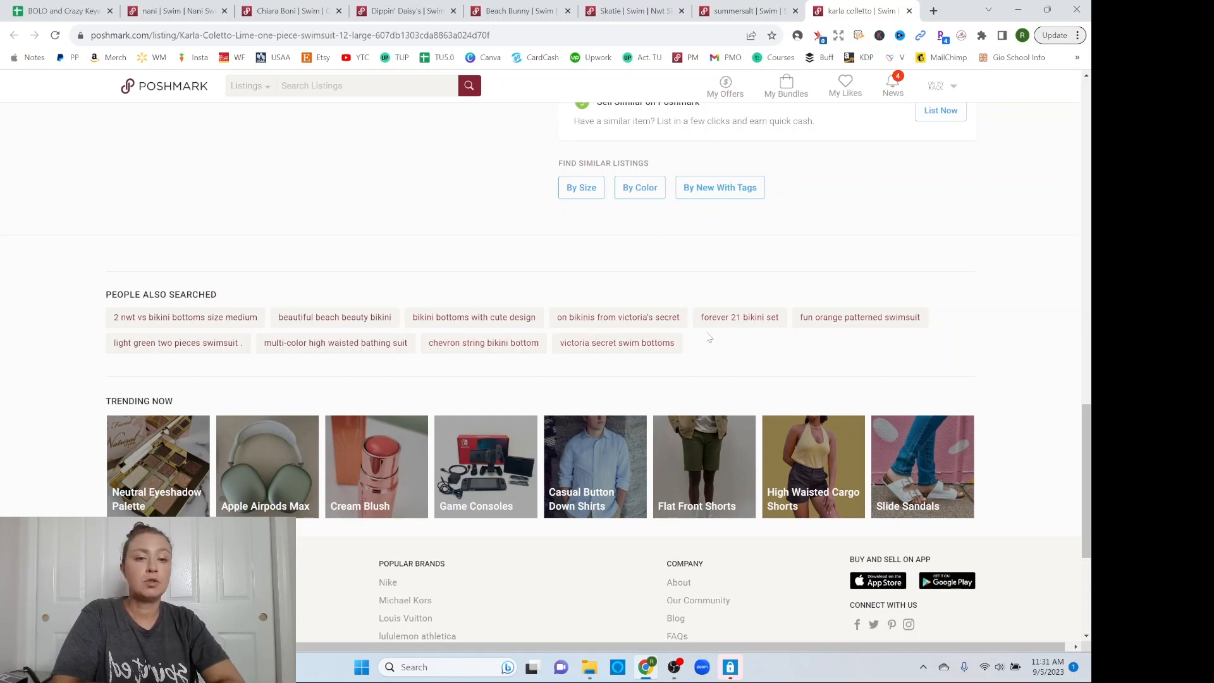
{"action": "mouse_move", "coordinate": [856, 346]}
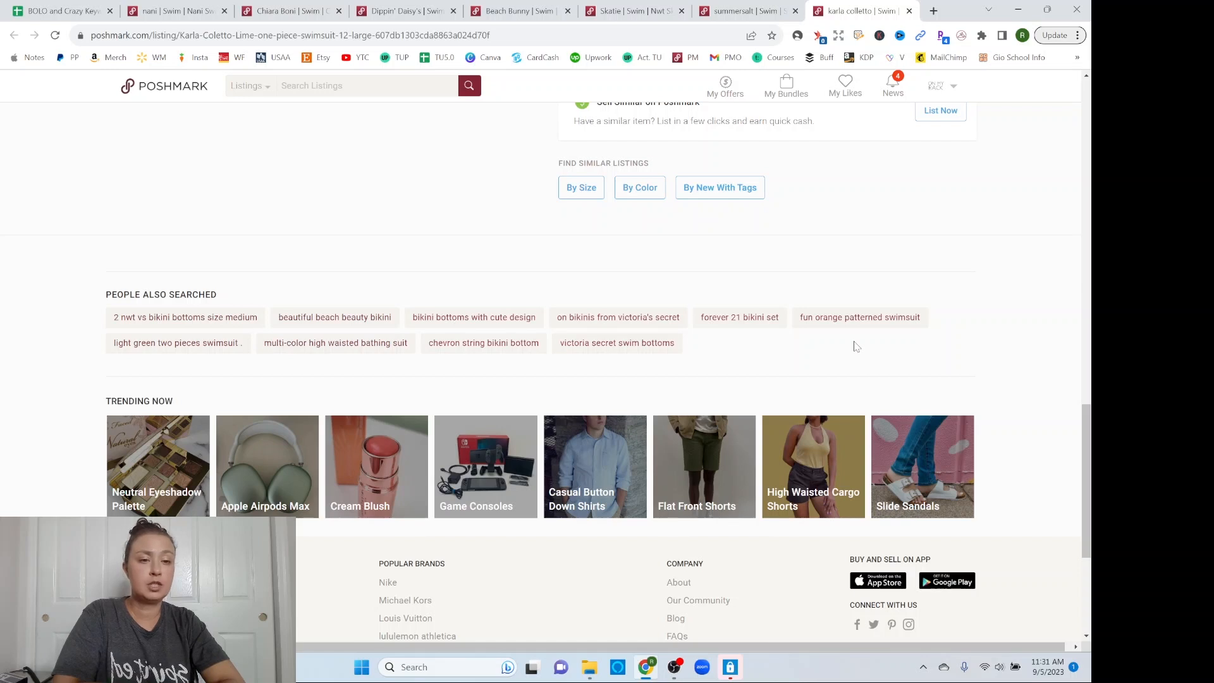
{"action": "mouse_move", "coordinate": [895, 336]}
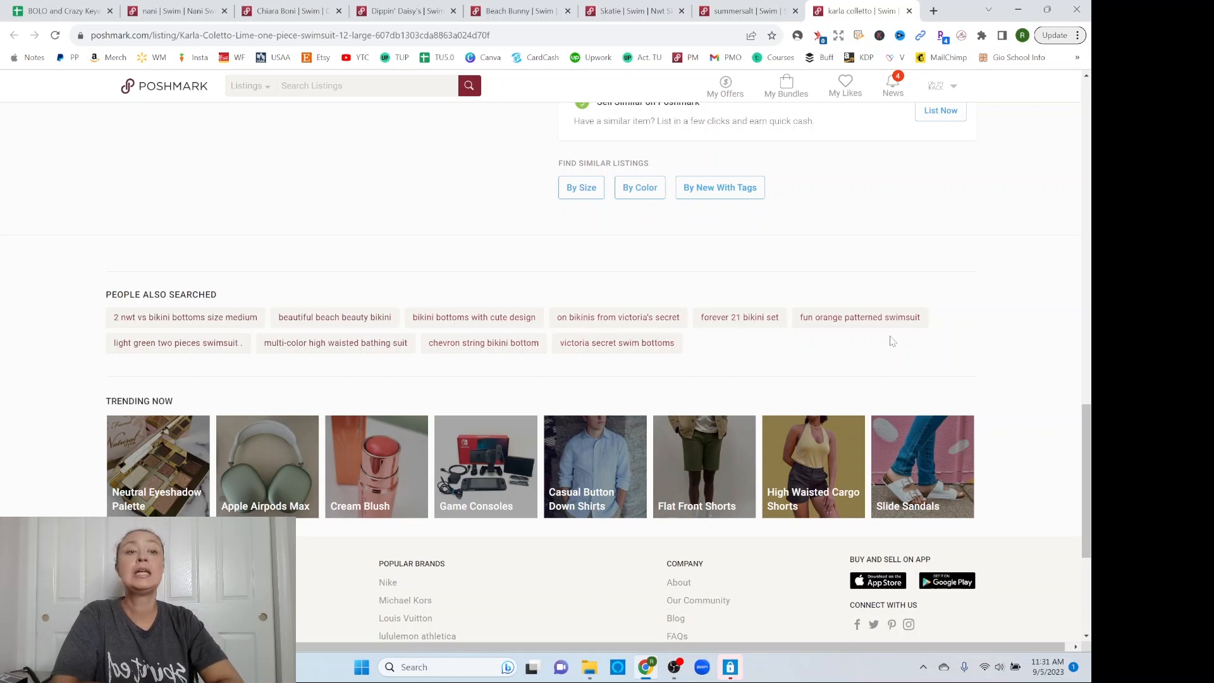
{"action": "mouse_move", "coordinate": [941, 315]}
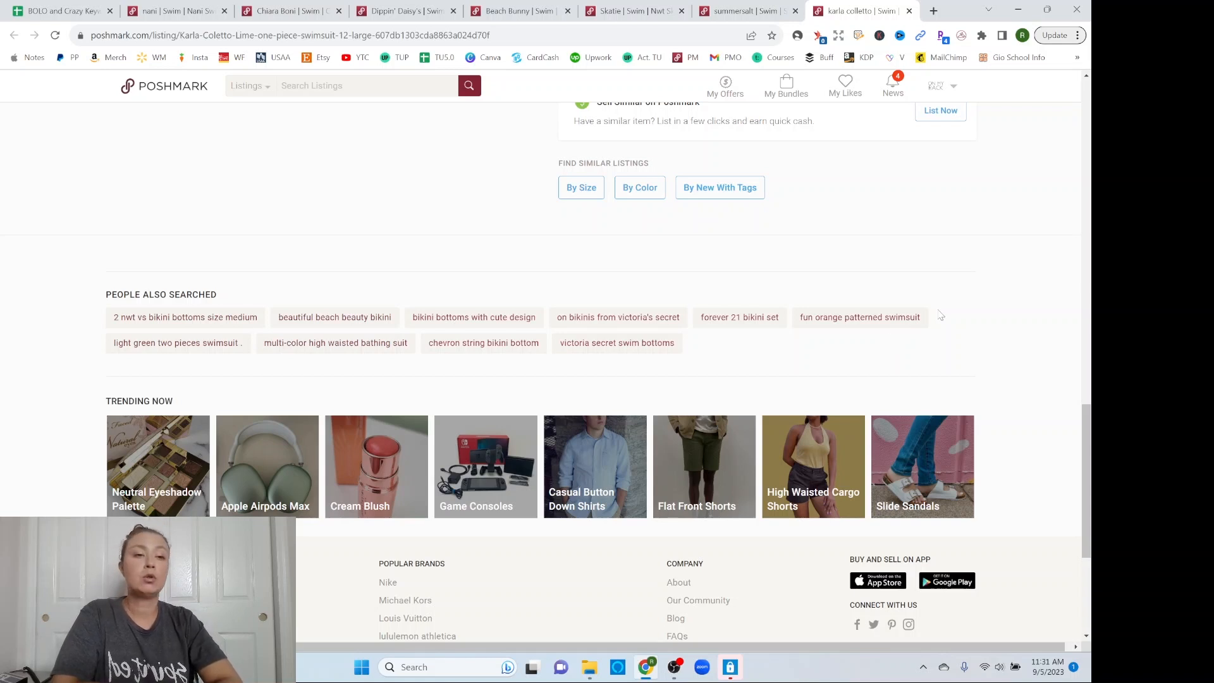
{"action": "mouse_move", "coordinate": [873, 329]}
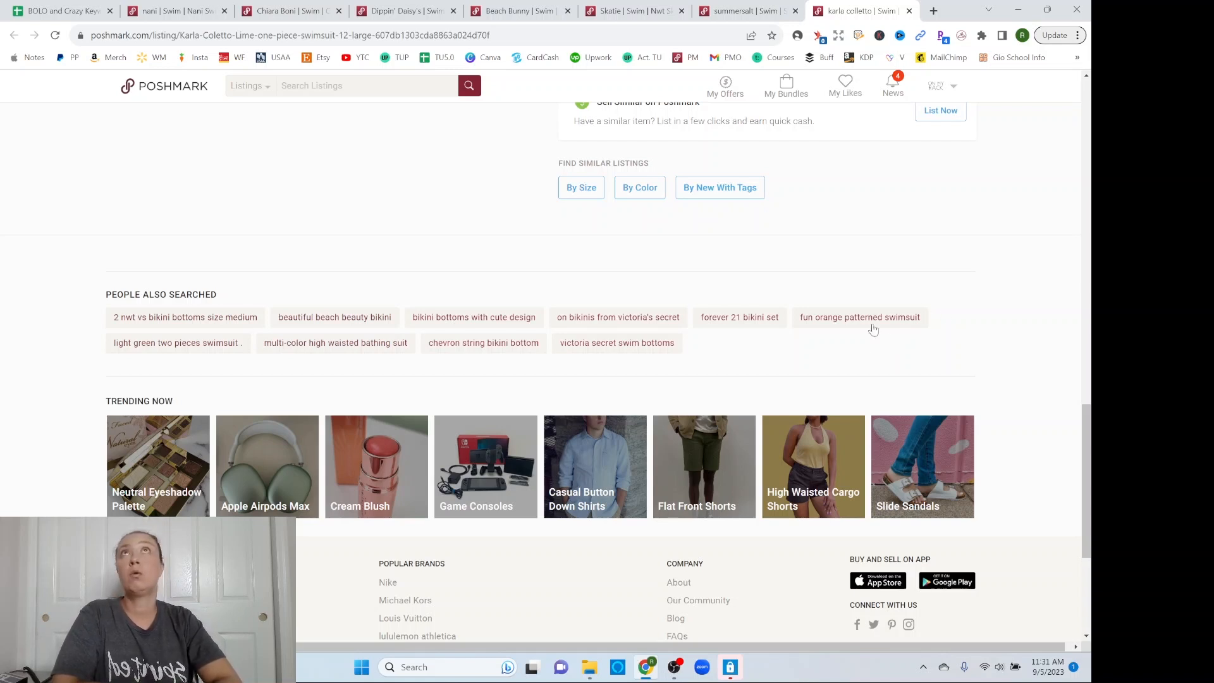
{"action": "mouse_move", "coordinate": [875, 270]}
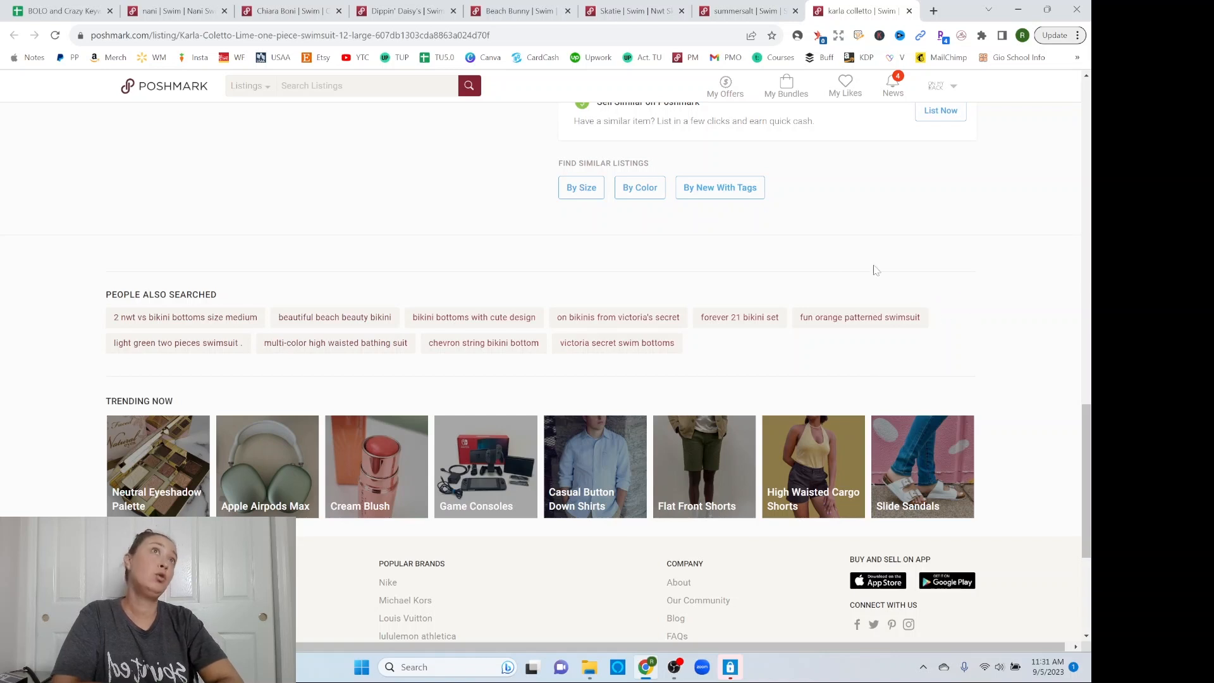
{"action": "mouse_move", "coordinate": [874, 270]}
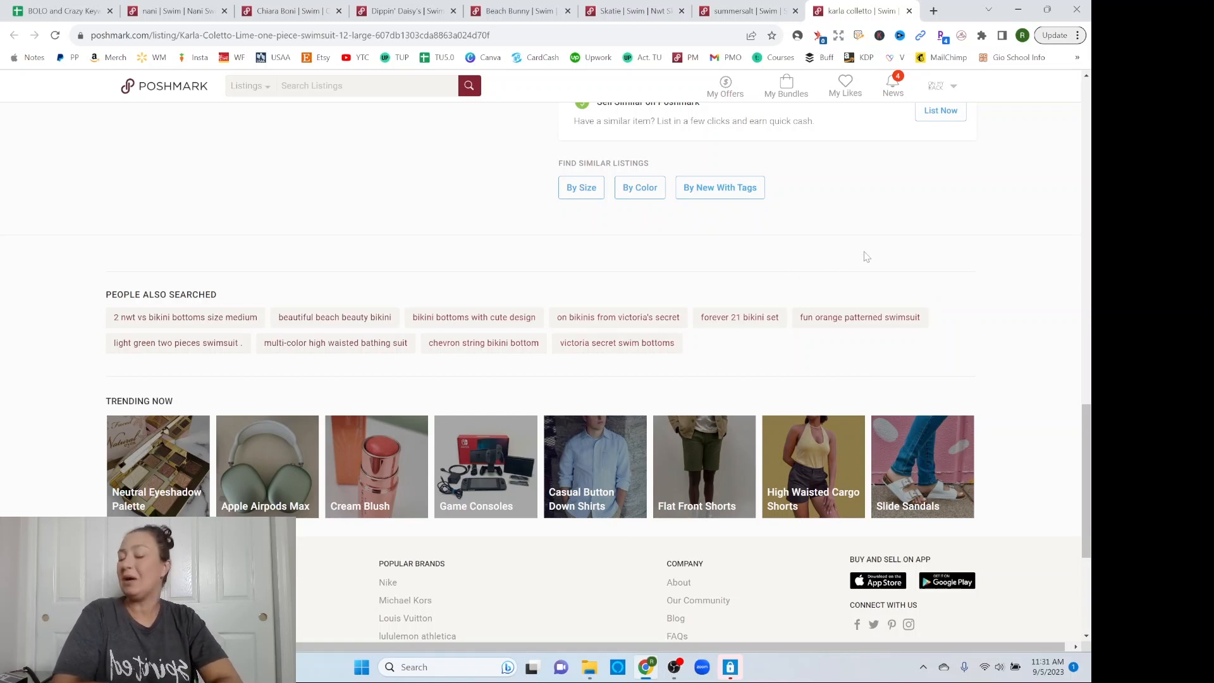
{"action": "mouse_move", "coordinate": [875, 287]}
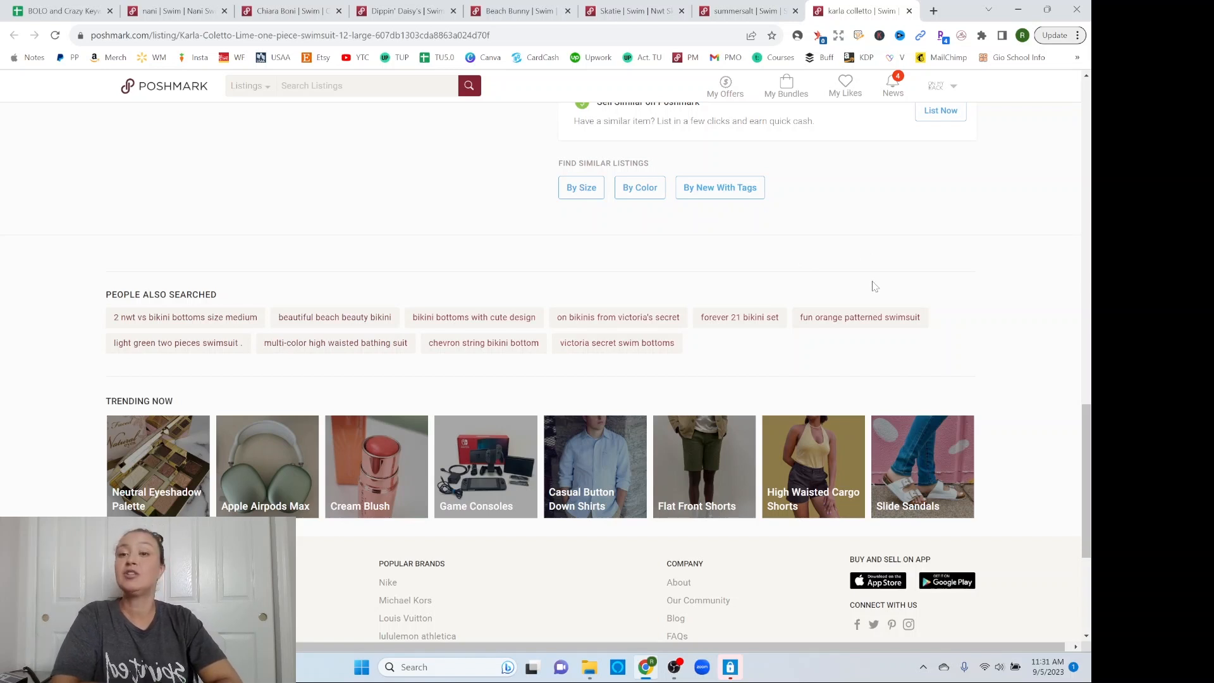
{"action": "mouse_move", "coordinate": [399, 378]}
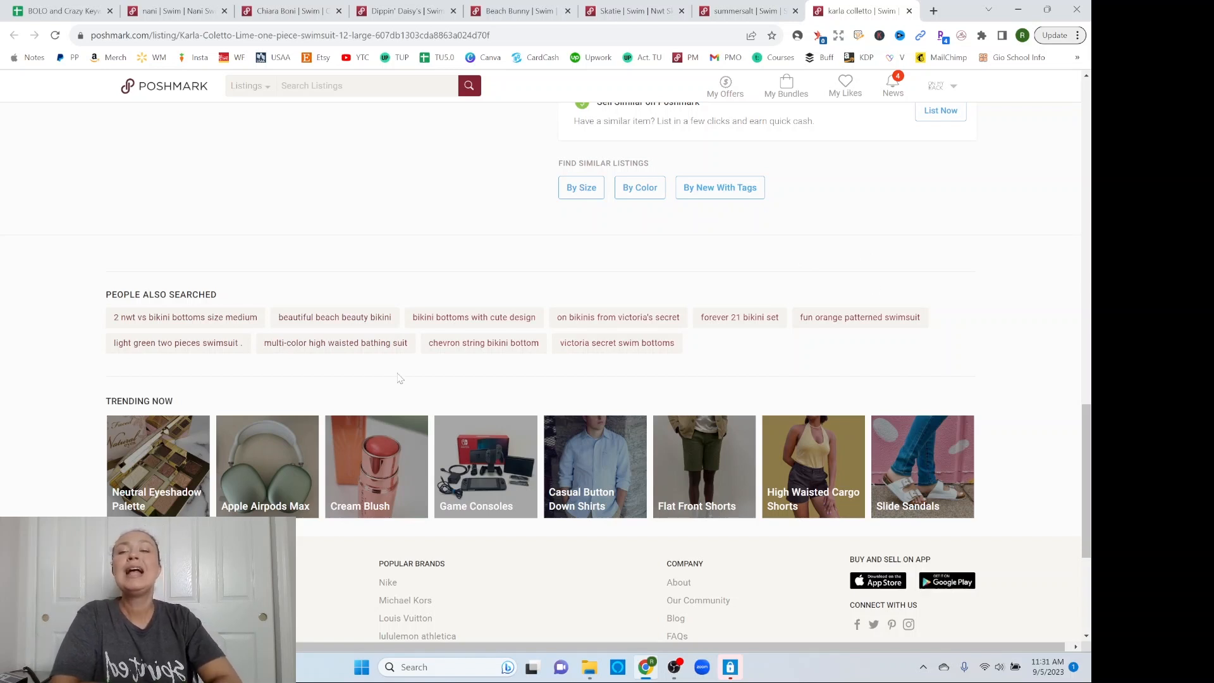
{"action": "mouse_move", "coordinate": [110, 356]}
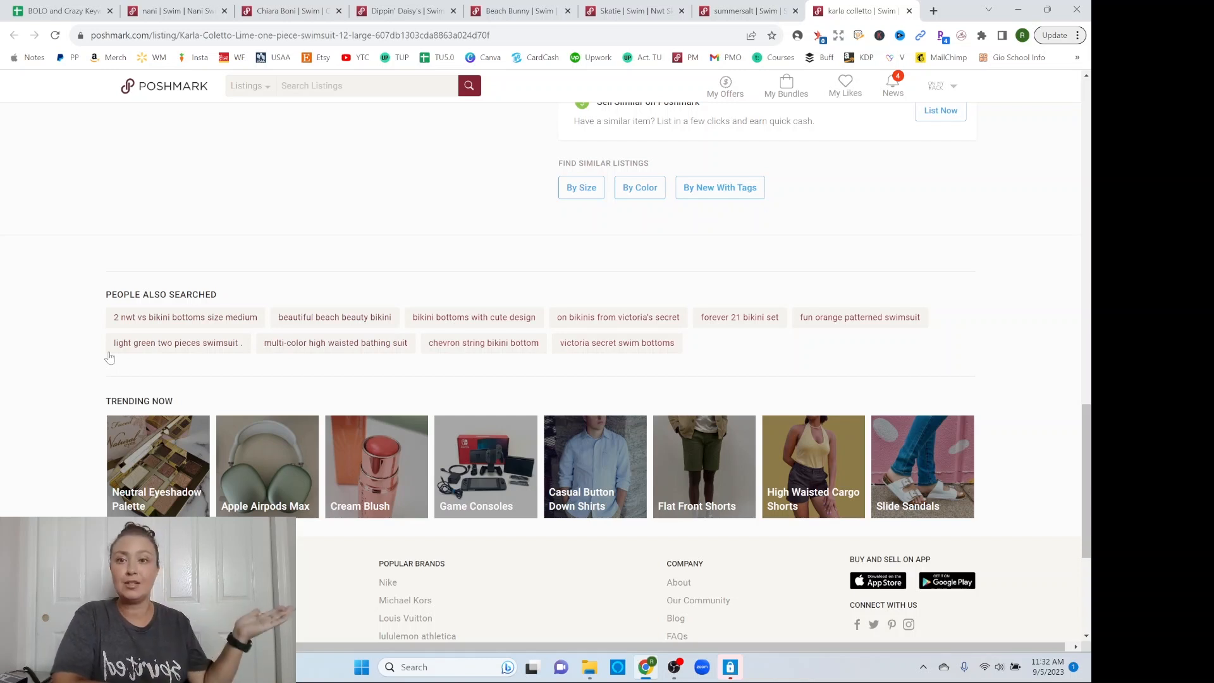
{"action": "mouse_move", "coordinate": [293, 339]}
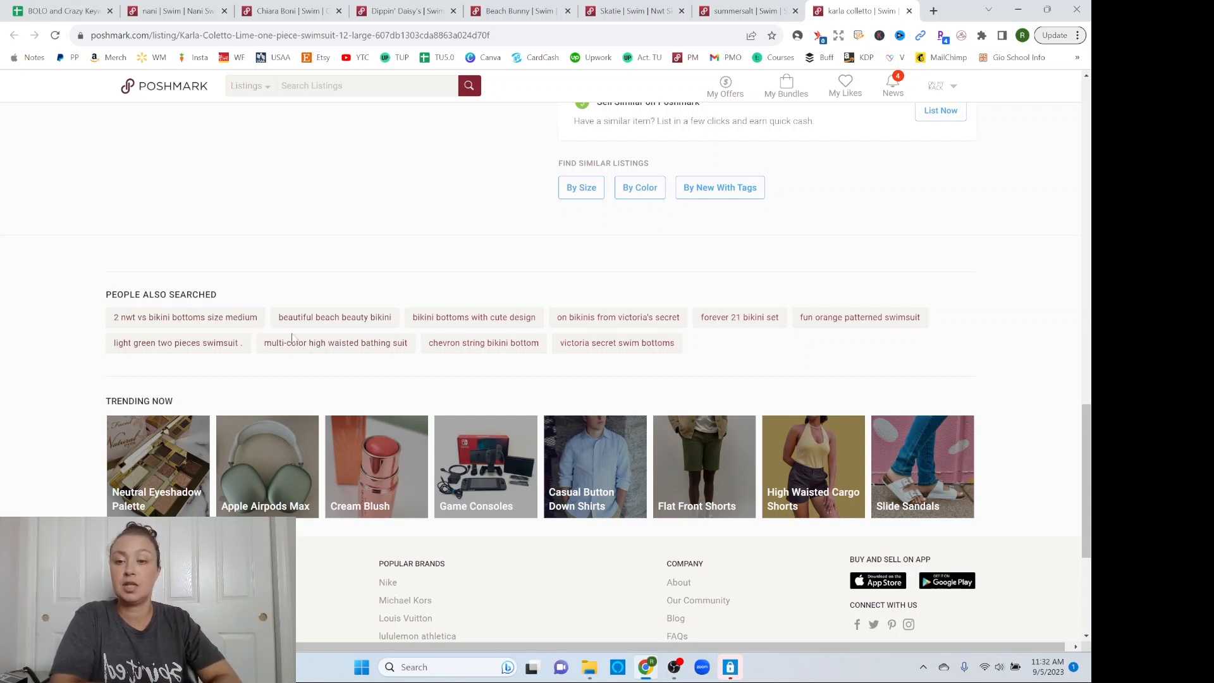
{"action": "mouse_move", "coordinate": [324, 370]}
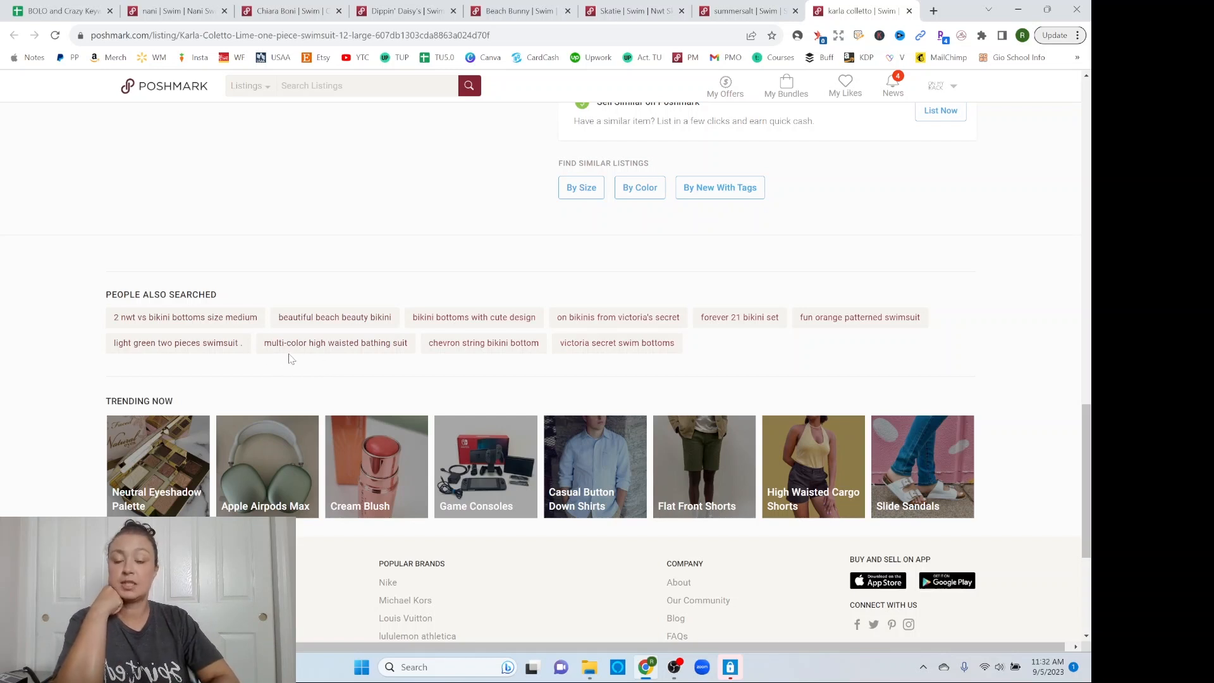
{"action": "mouse_move", "coordinate": [302, 358]}
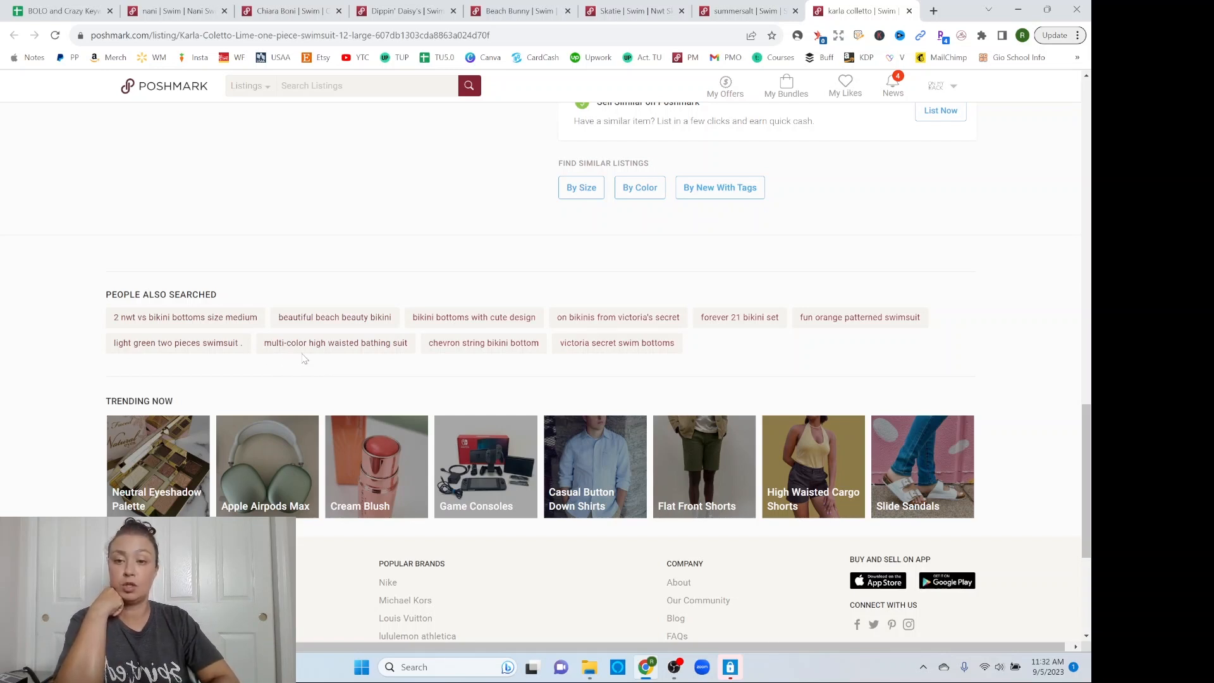
{"action": "mouse_move", "coordinate": [266, 354]}
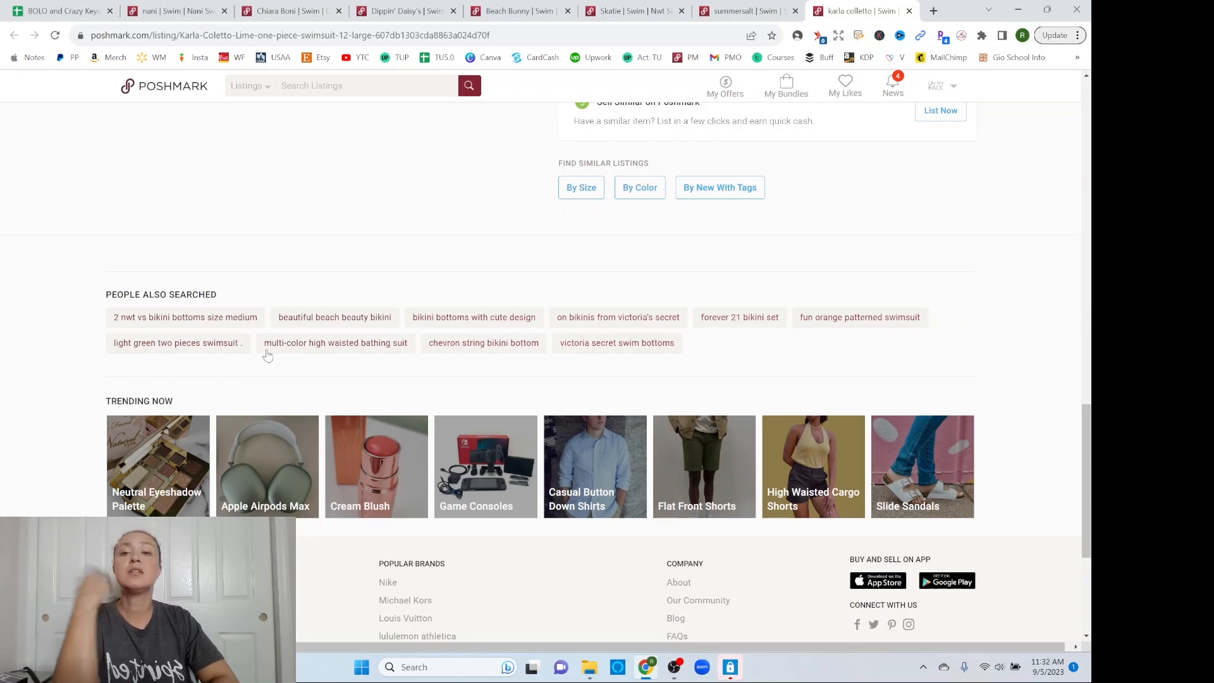
{"action": "mouse_move", "coordinate": [291, 354]}
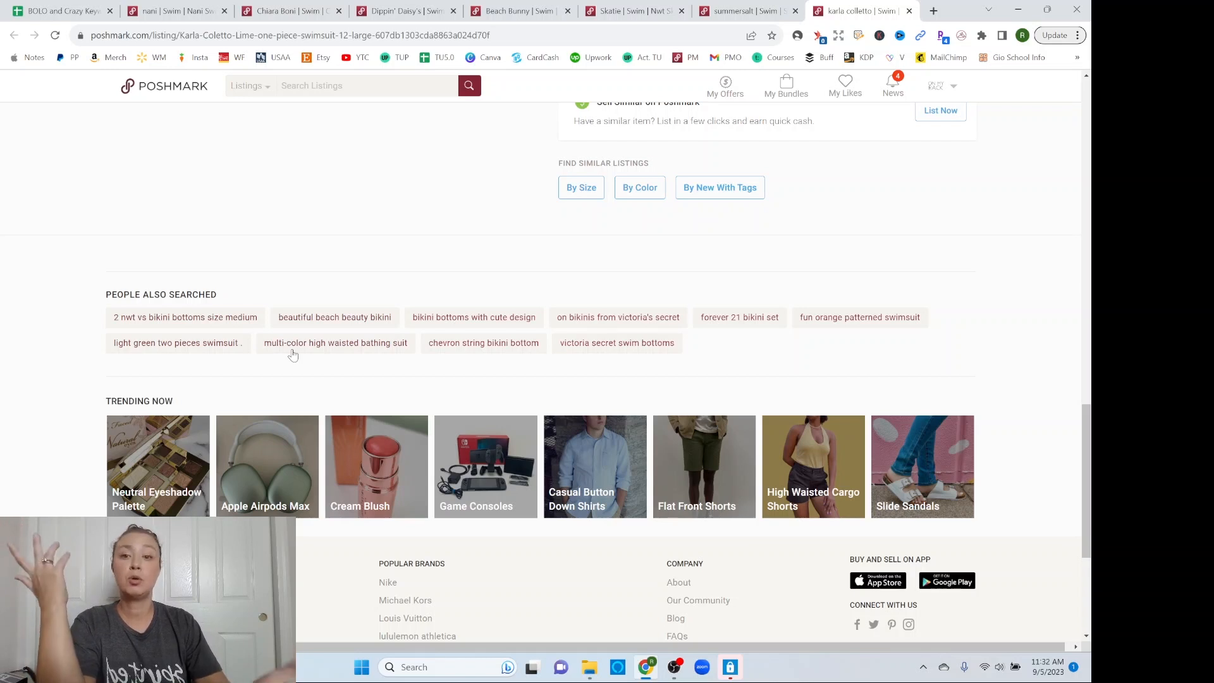
{"action": "mouse_move", "coordinate": [501, 360]}
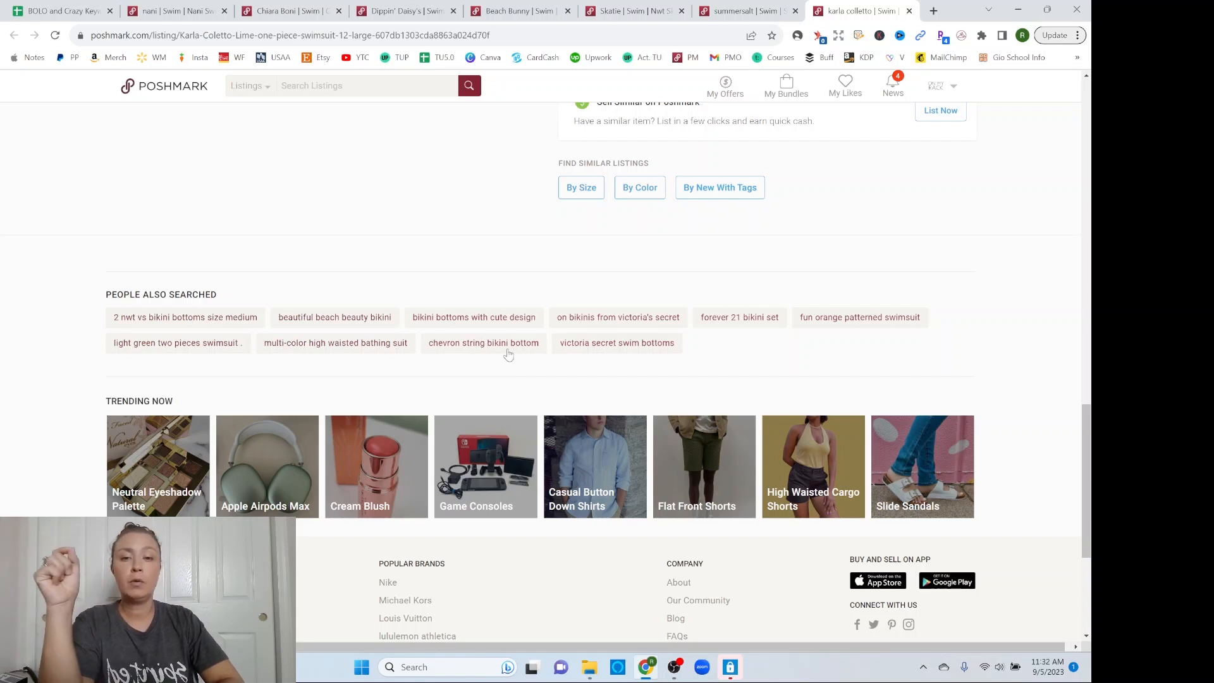
{"action": "mouse_move", "coordinate": [800, 338]}
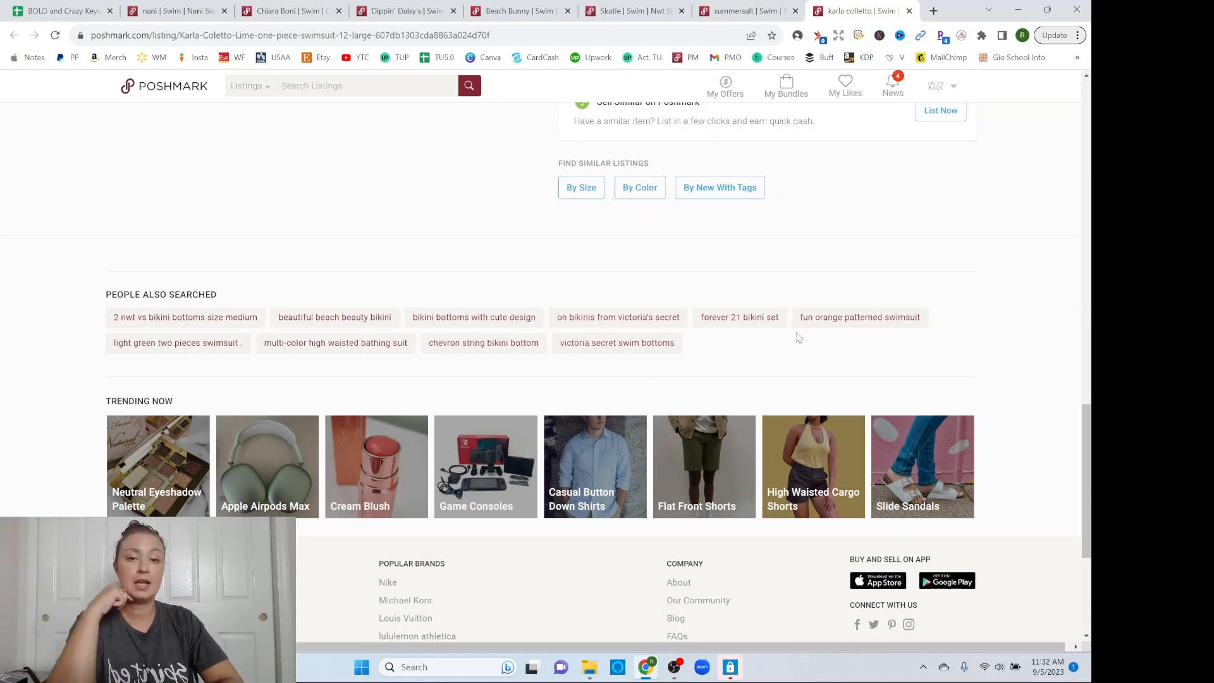
{"action": "mouse_move", "coordinate": [882, 226]}
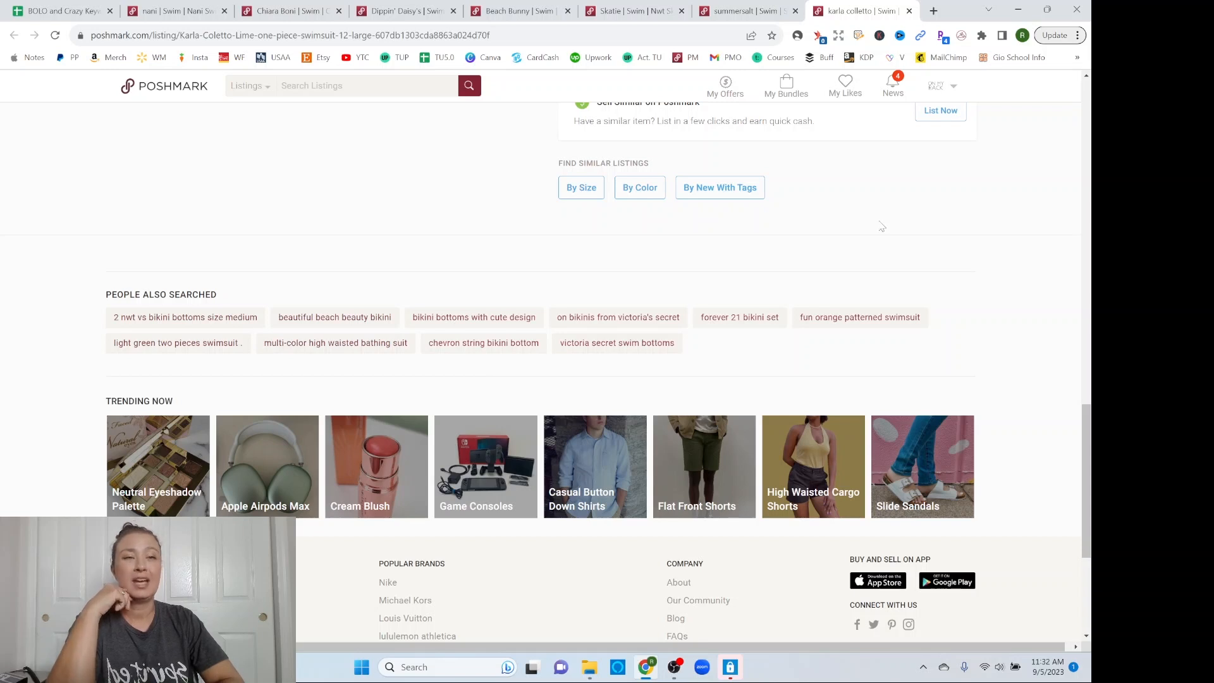
Close the Karla Colletto listing, revealing the Summersalt Jetsetter swimsuit's related searches
{"action": "left_click", "coordinate": [744, 11]}
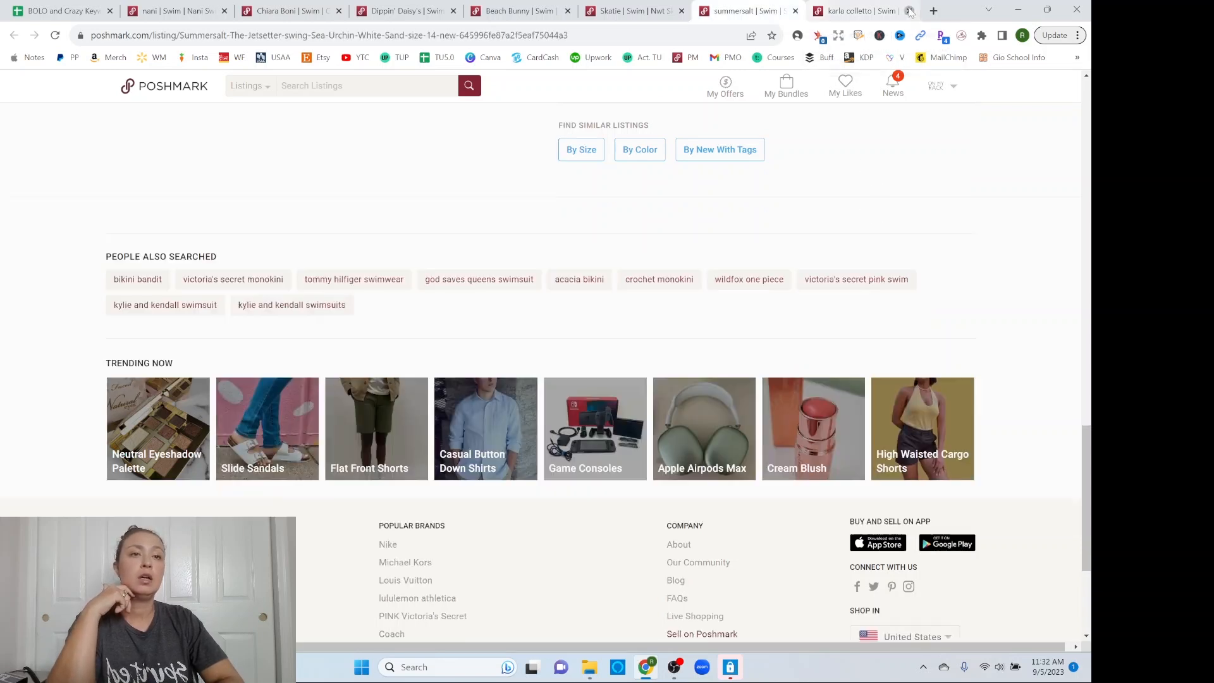
{"action": "left_click", "coordinate": [908, 10]}
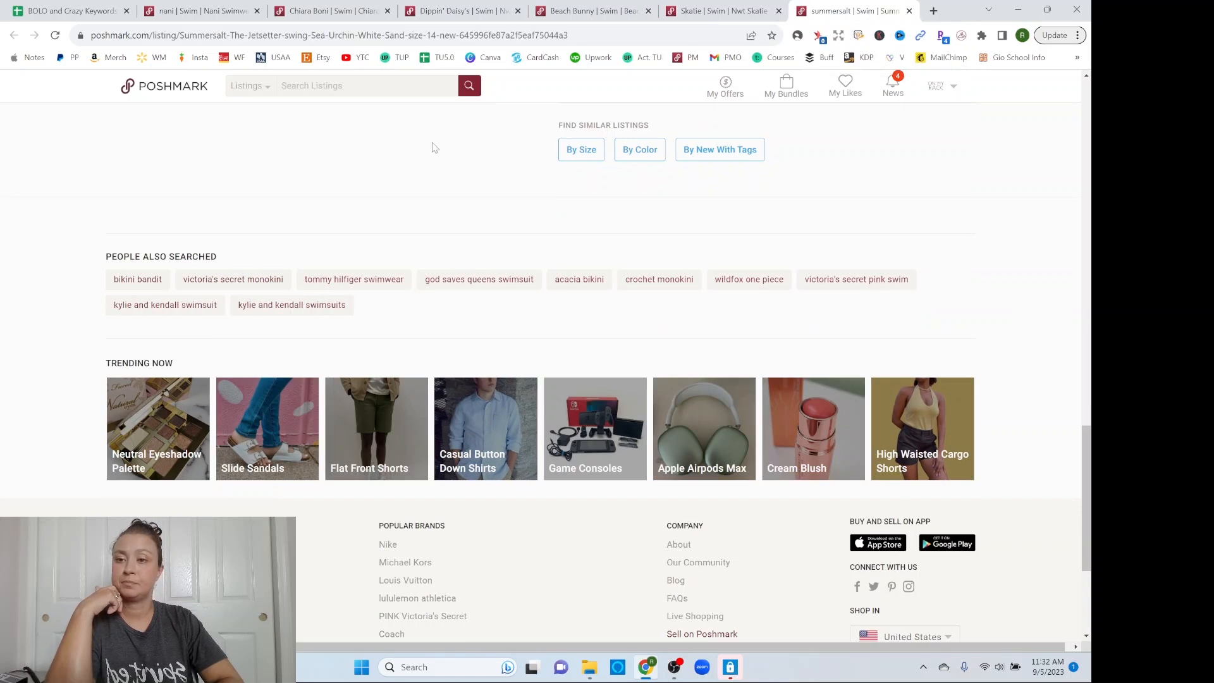
{"action": "mouse_move", "coordinate": [236, 300]}
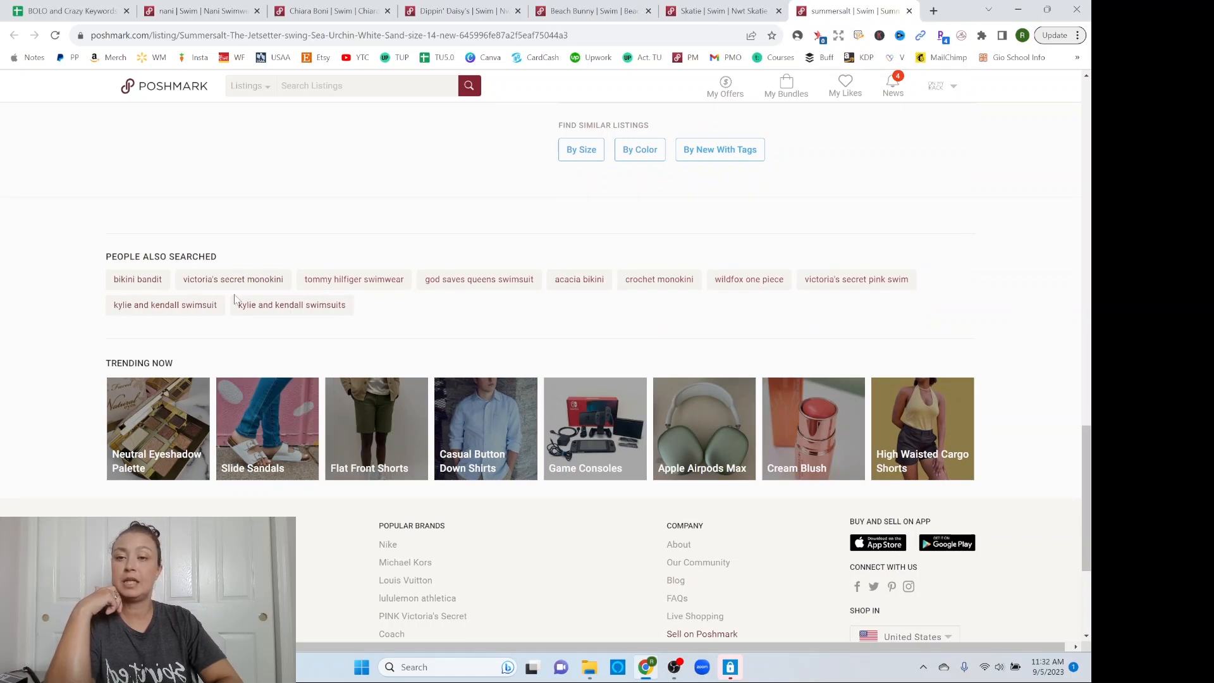
{"action": "mouse_move", "coordinate": [282, 296]}
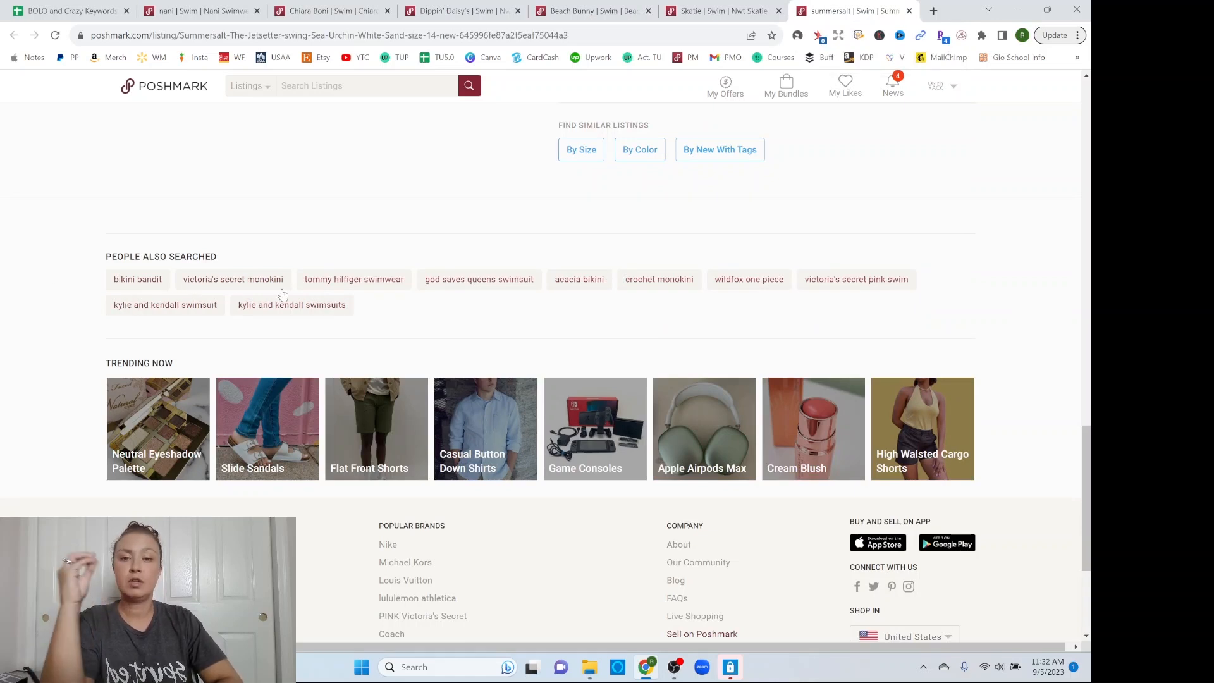
{"action": "mouse_move", "coordinate": [452, 300]}
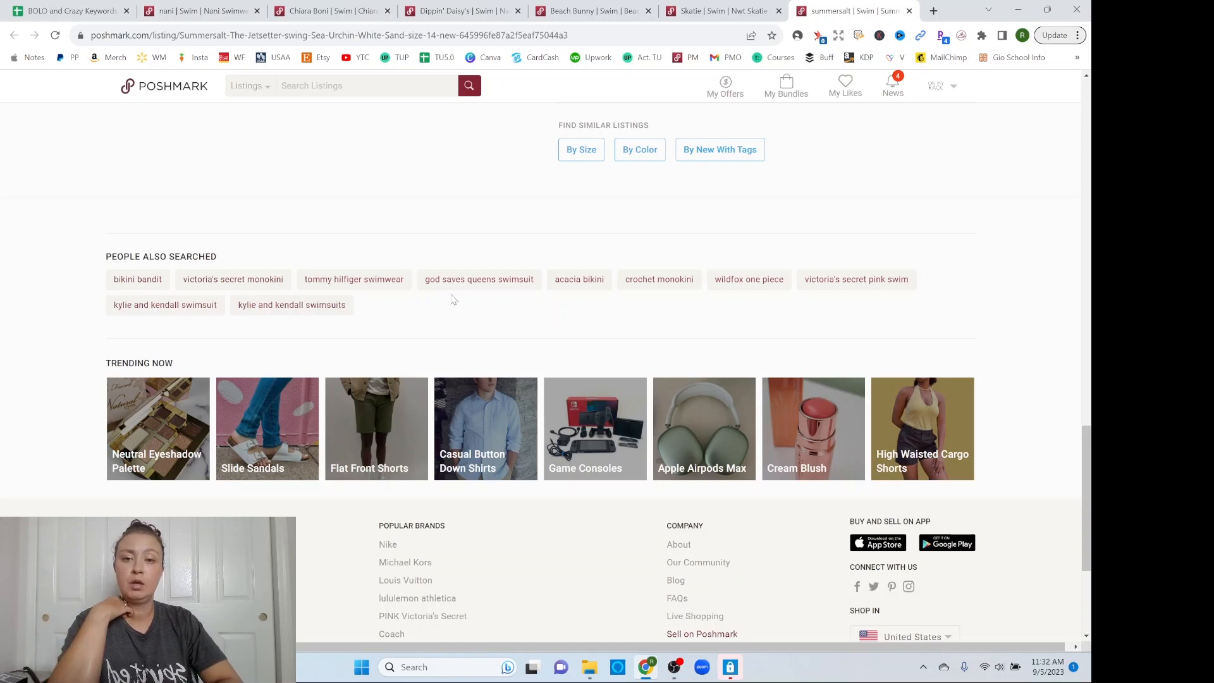
{"action": "mouse_move", "coordinate": [533, 295]}
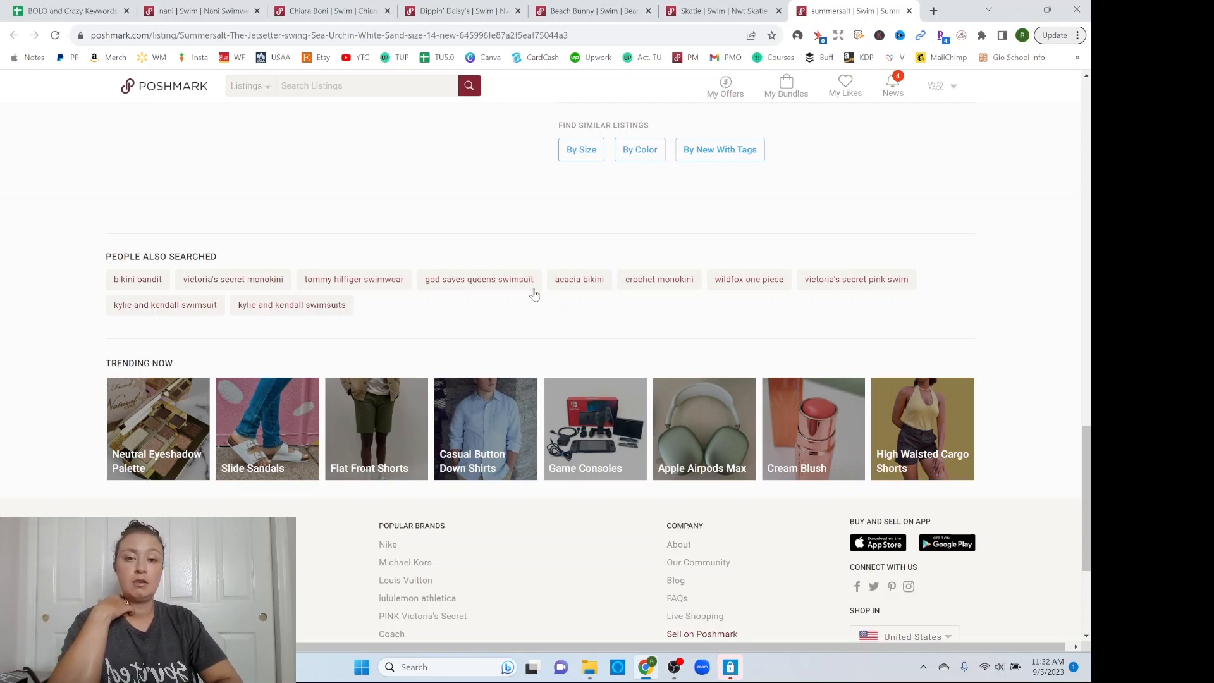
{"action": "mouse_move", "coordinate": [640, 296]}
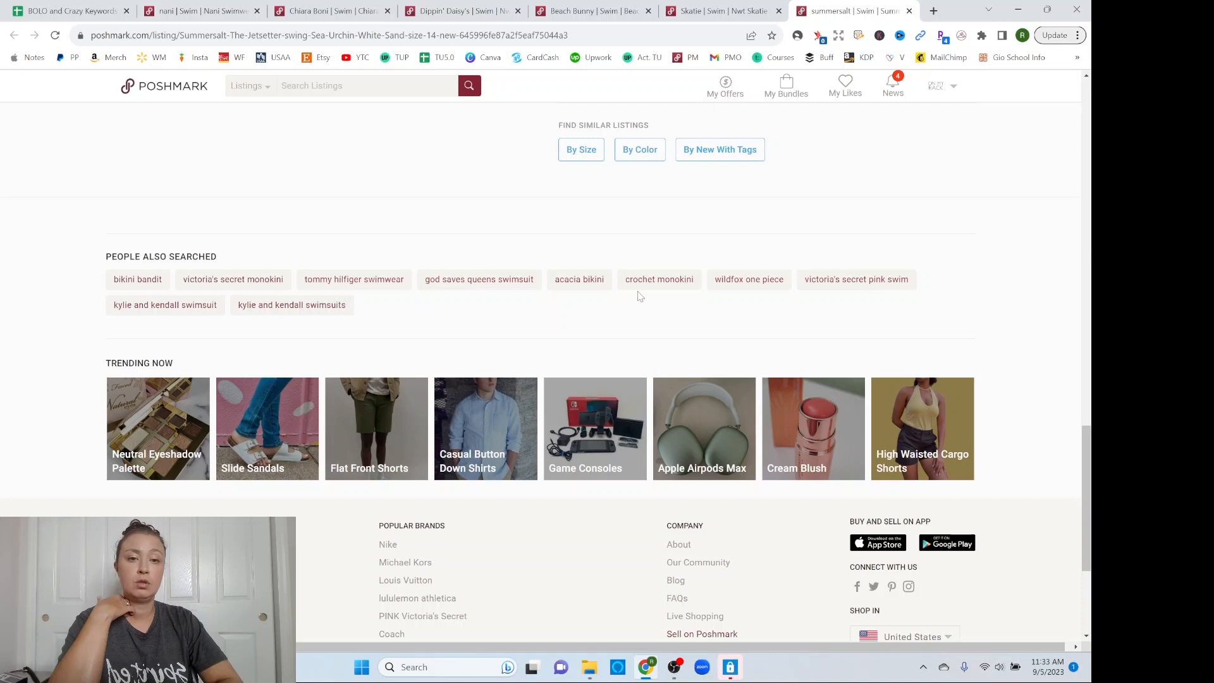
{"action": "mouse_move", "coordinate": [818, 291]}
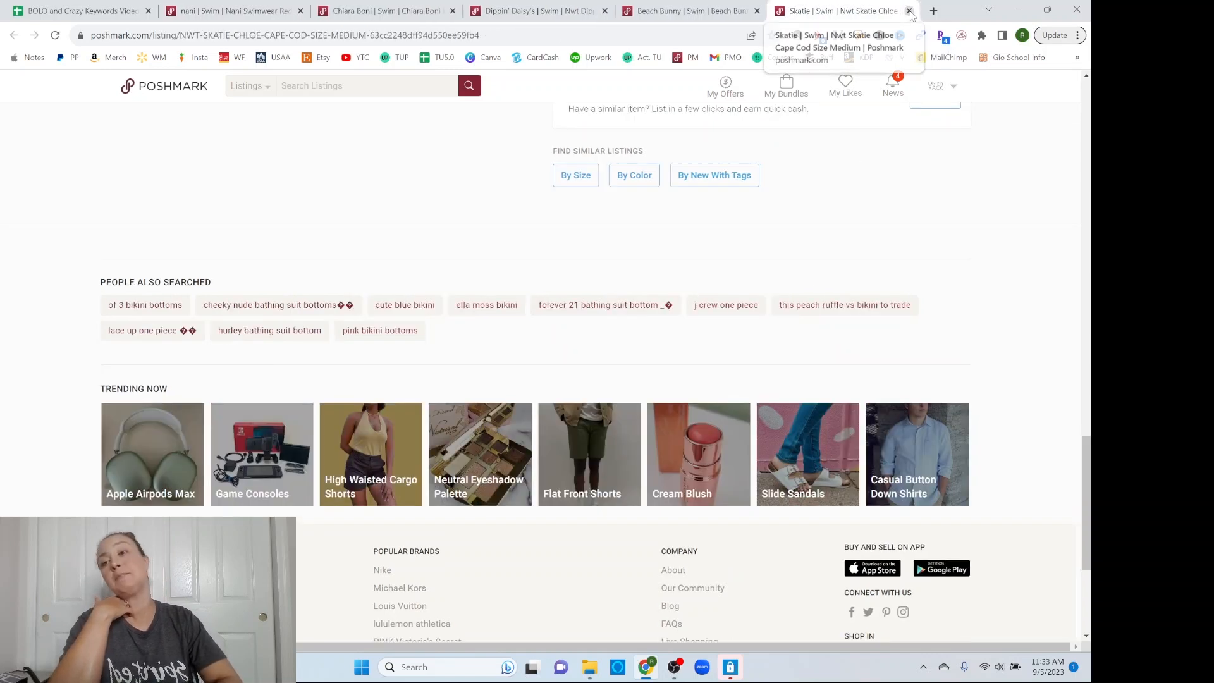
{"action": "mouse_move", "coordinate": [1012, 205]}
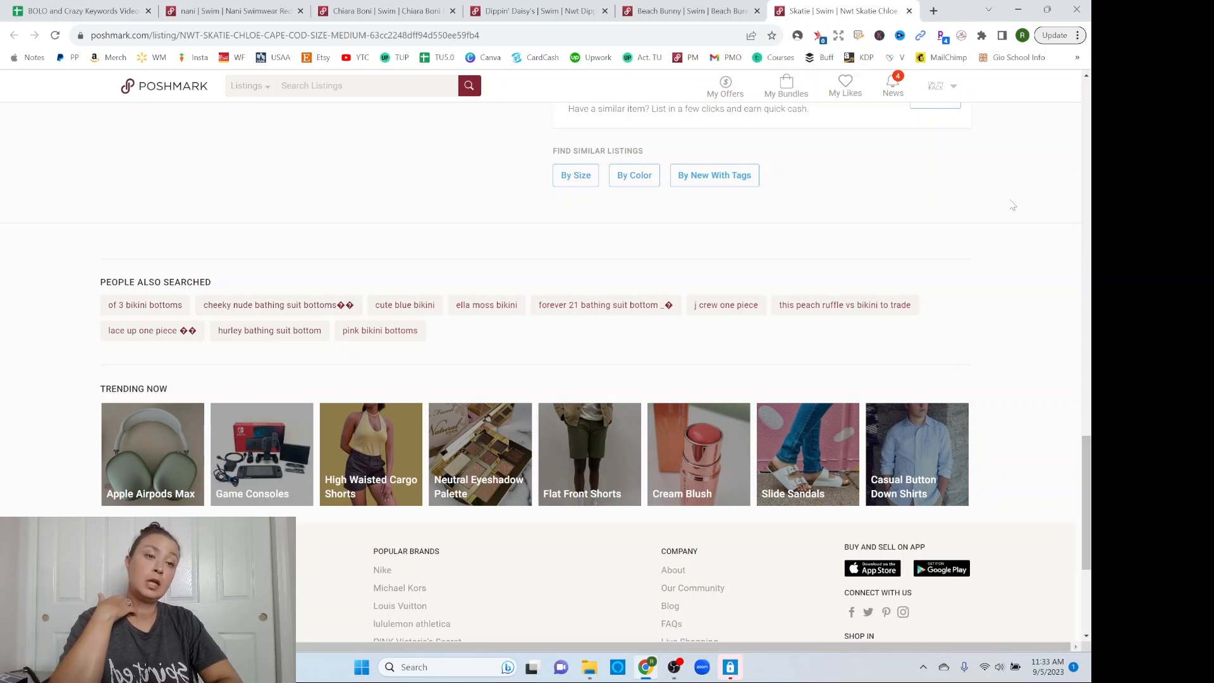
{"action": "mouse_move", "coordinate": [779, 318]}
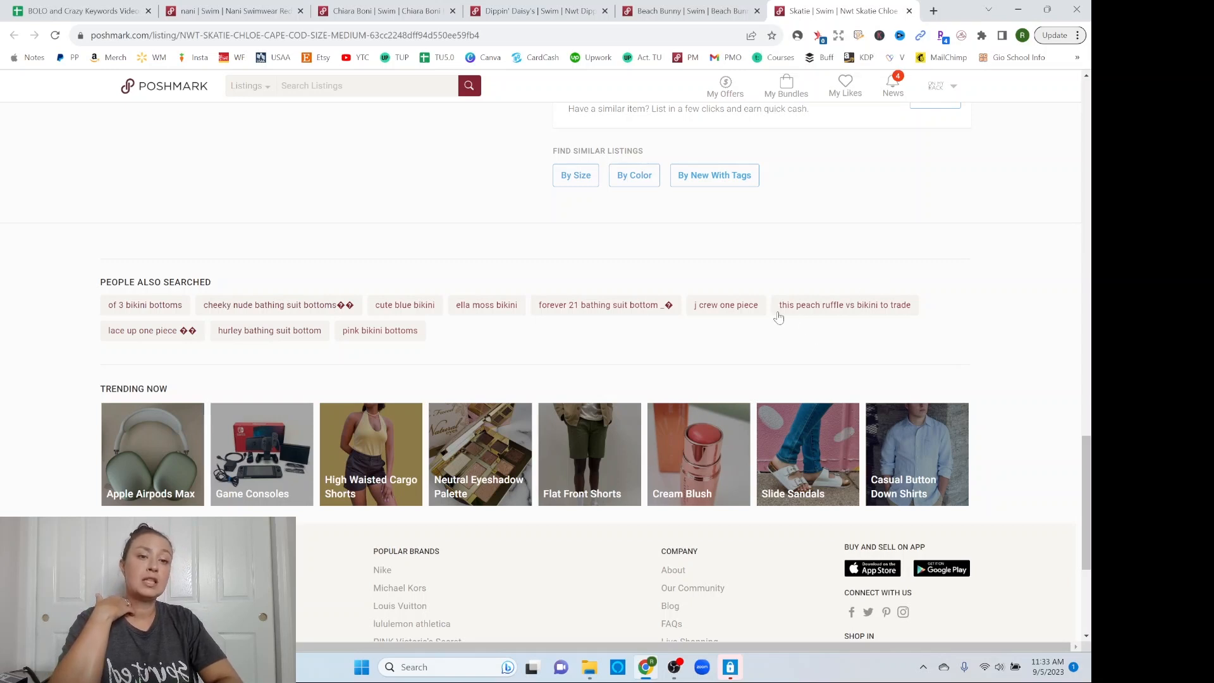
{"action": "mouse_move", "coordinate": [862, 318]}
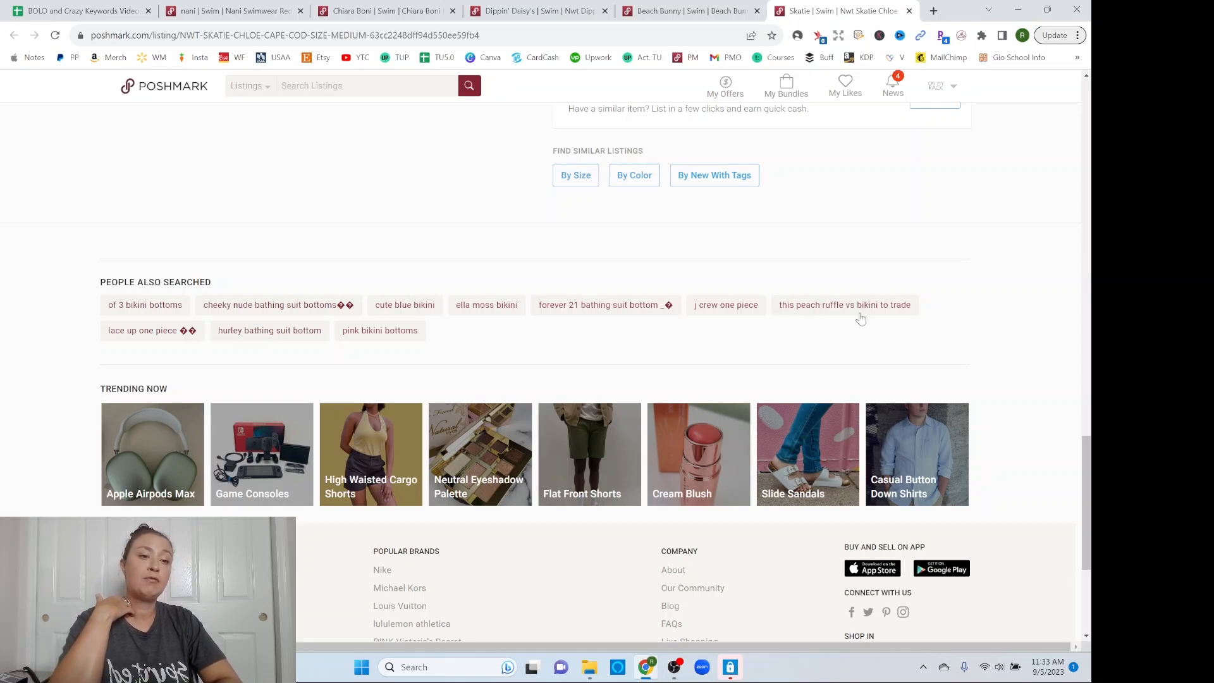
{"action": "mouse_move", "coordinate": [858, 313]}
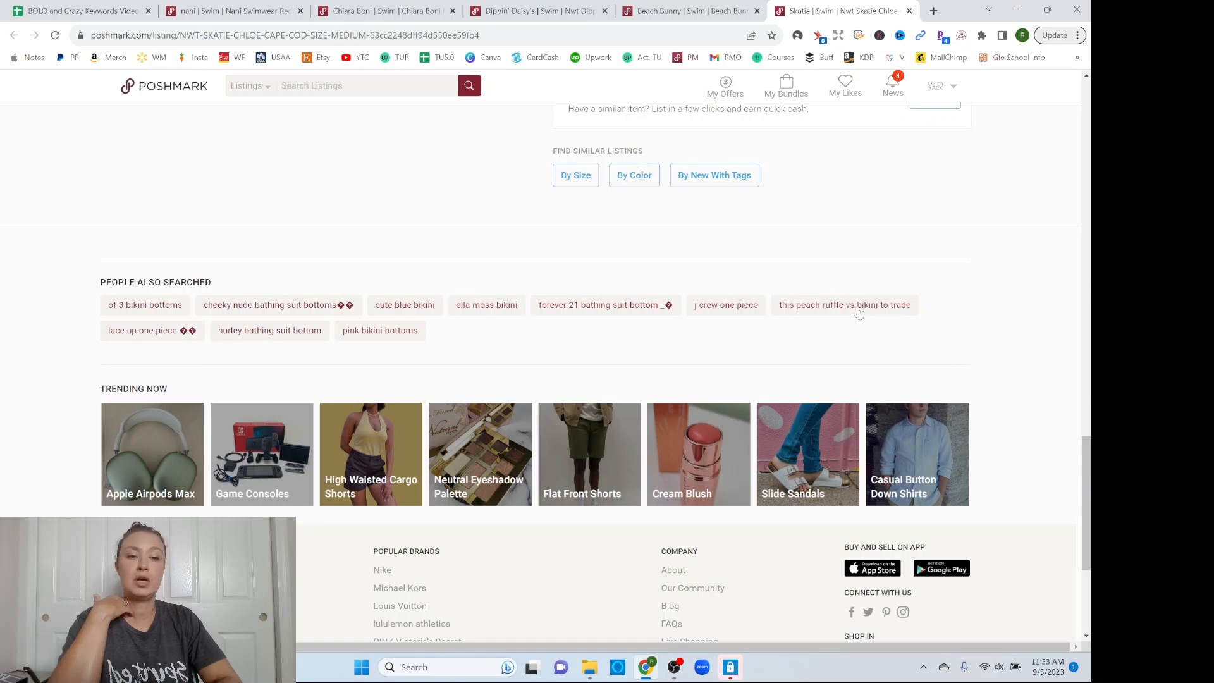
{"action": "mouse_move", "coordinate": [719, 324]}
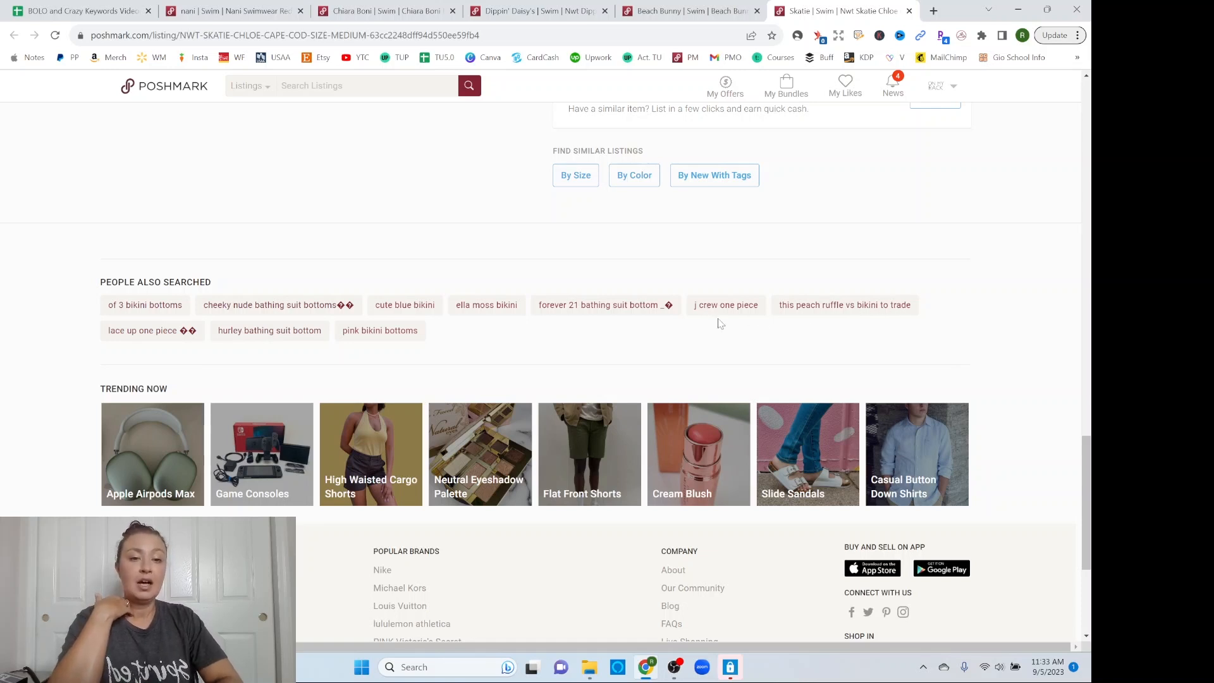
{"action": "mouse_move", "coordinate": [618, 319]}
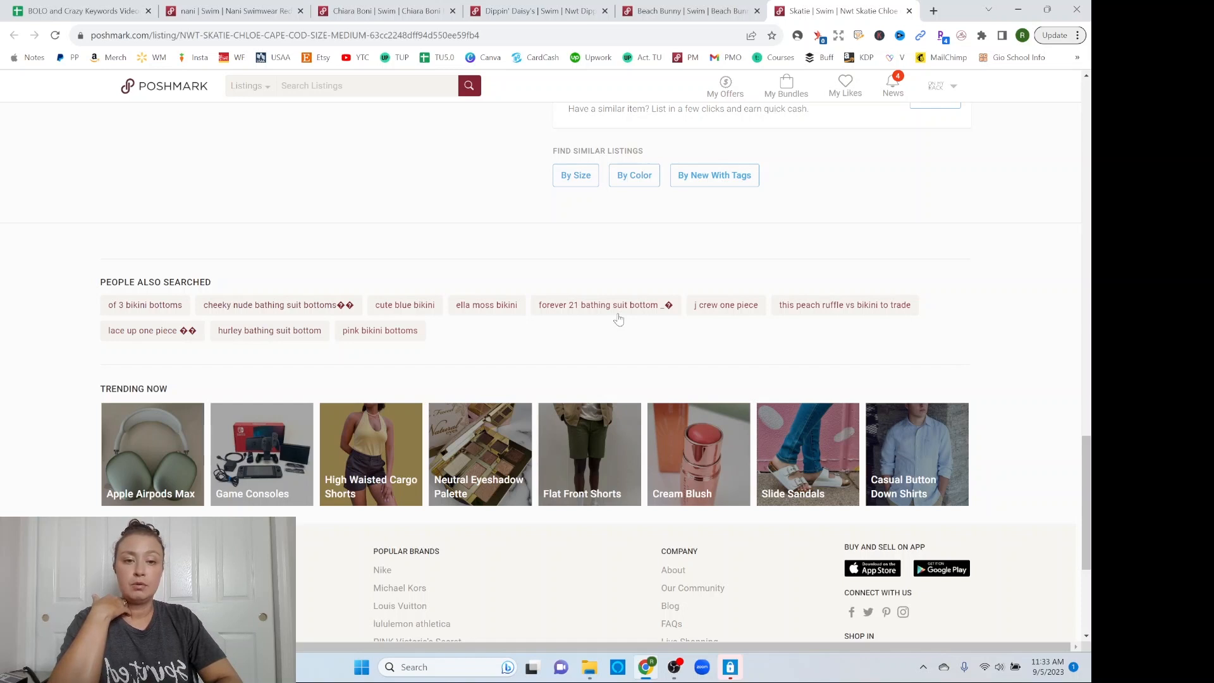
{"action": "mouse_move", "coordinate": [481, 329]}
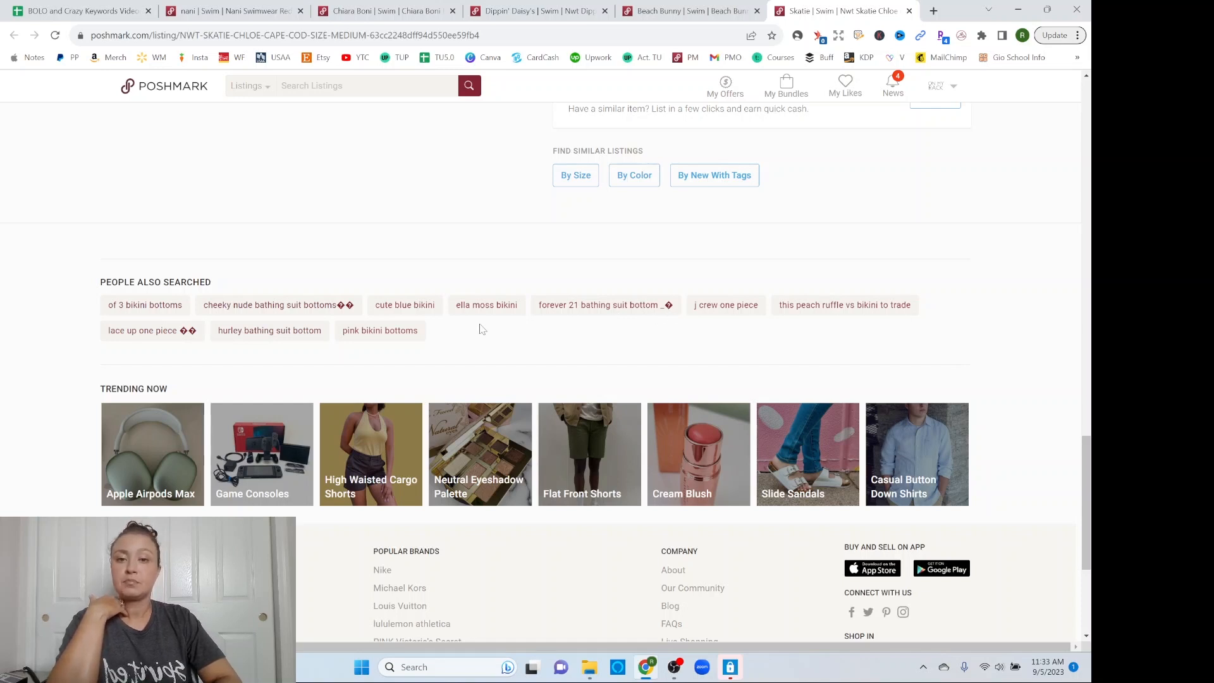
{"action": "mouse_move", "coordinate": [457, 294]}
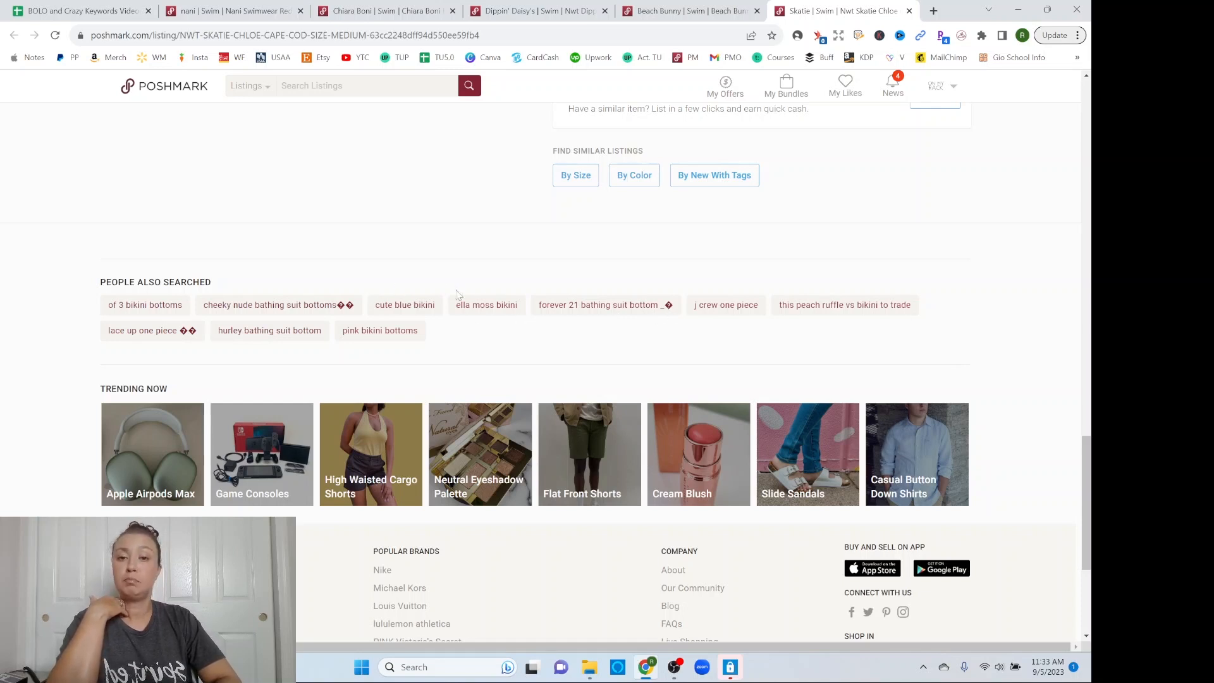
{"action": "mouse_move", "coordinate": [236, 319]}
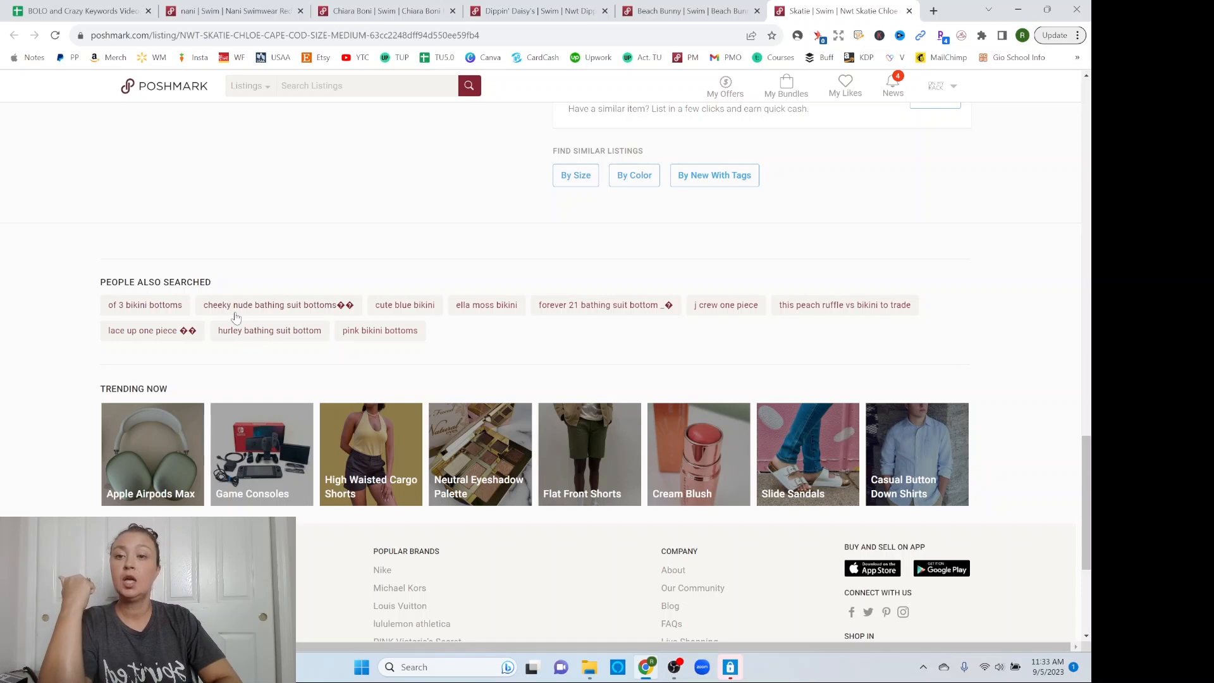
{"action": "mouse_move", "coordinate": [331, 321]}
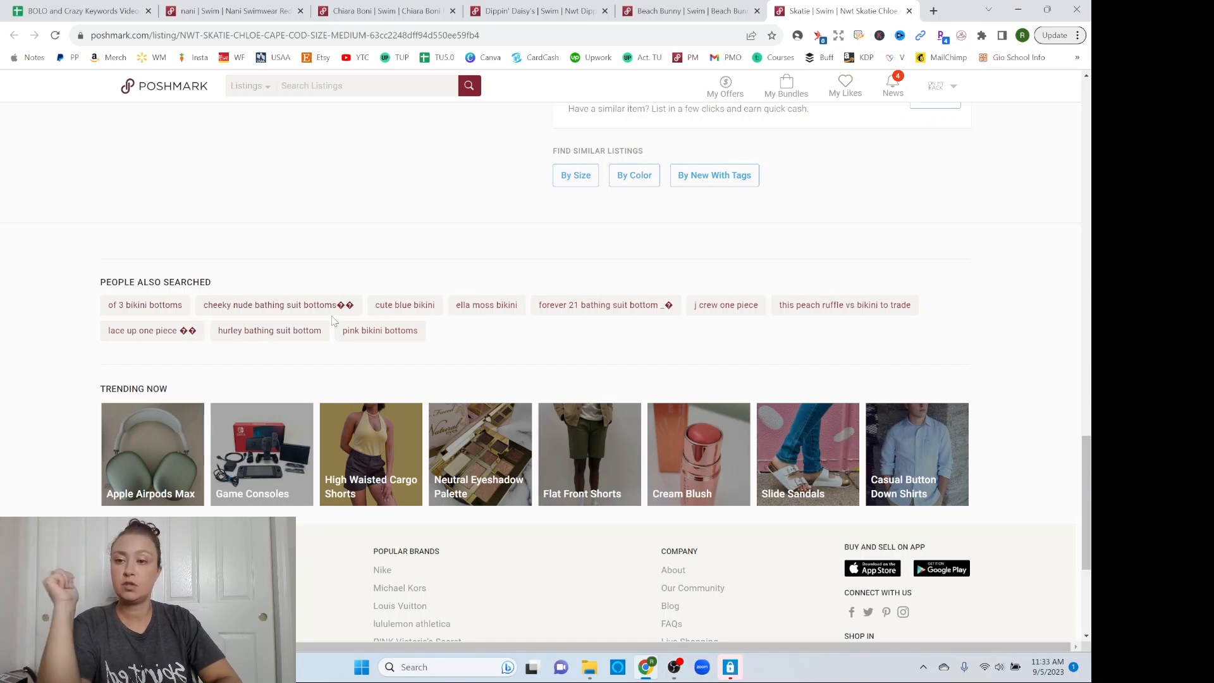
{"action": "mouse_move", "coordinate": [167, 317]}
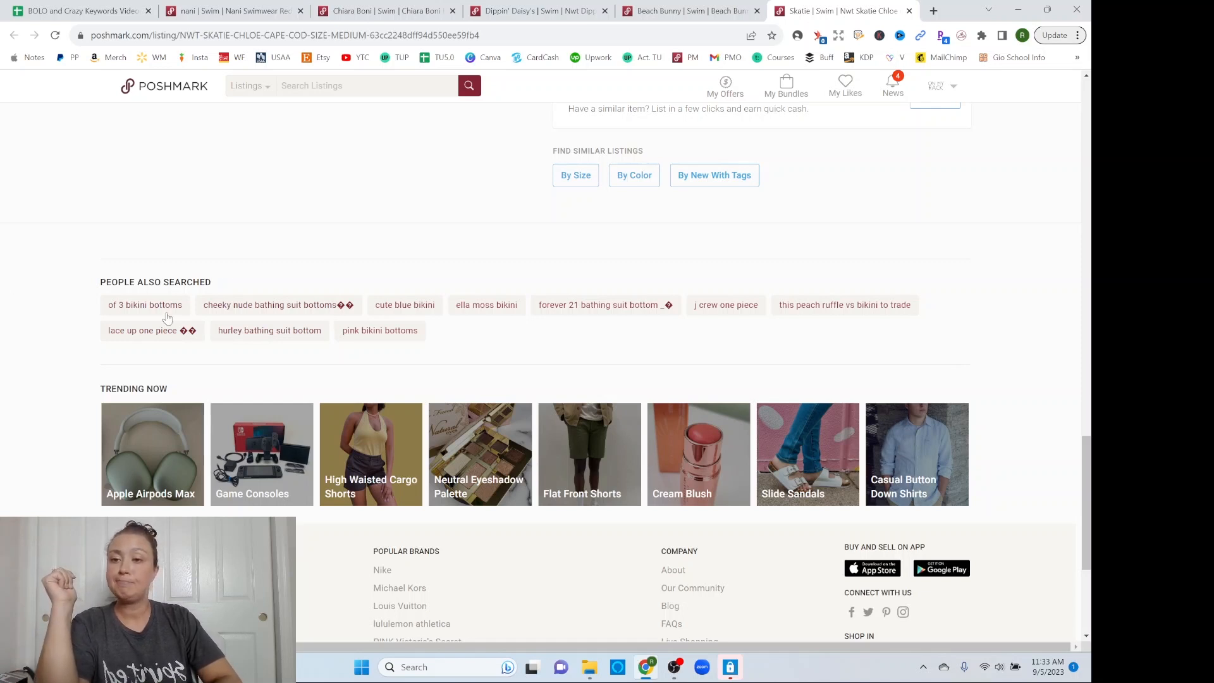
{"action": "mouse_move", "coordinate": [204, 351]}
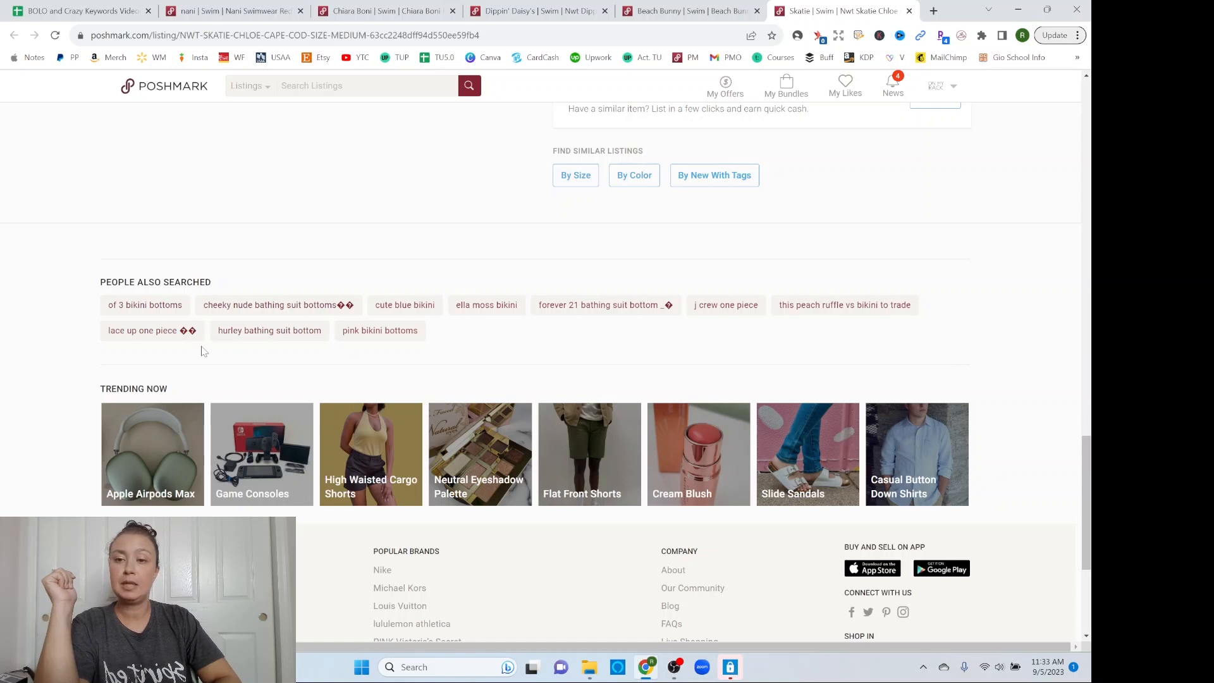
{"action": "mouse_move", "coordinate": [378, 354]}
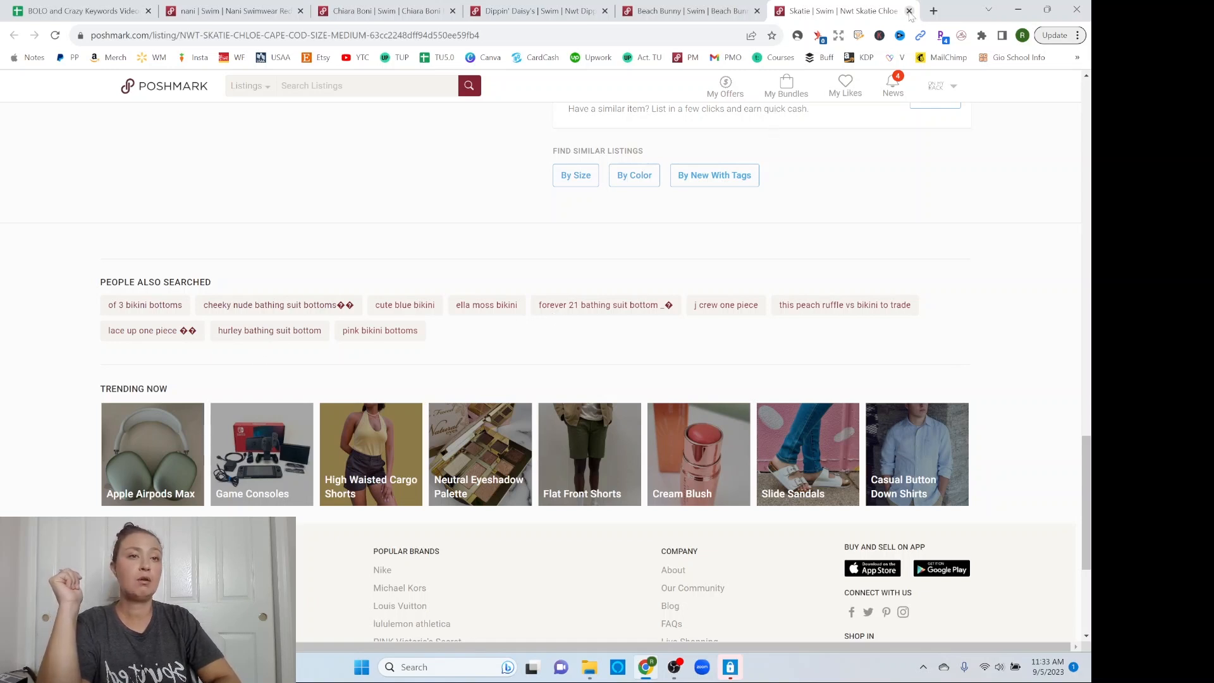
Close the Skatie listing, revealing the Beach Bunny Brazilian bikini's related searches
{"action": "left_click", "coordinate": [909, 11]}
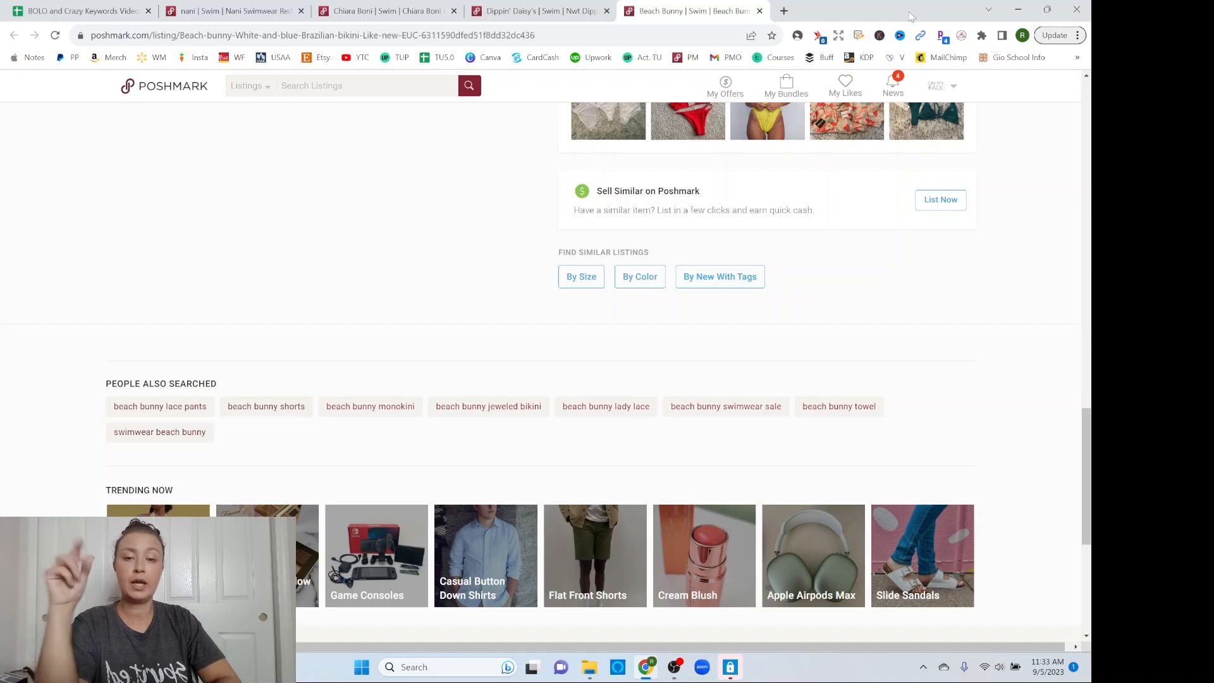
{"action": "mouse_move", "coordinate": [579, 418]}
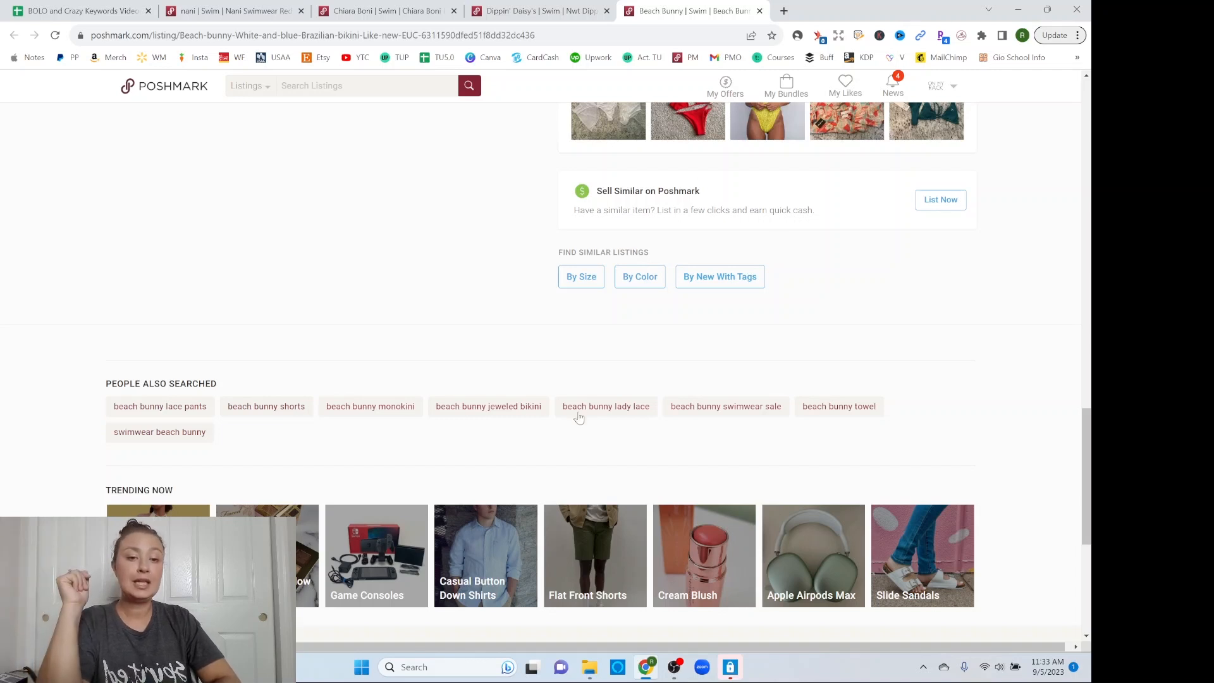
{"action": "mouse_move", "coordinate": [836, 429]}
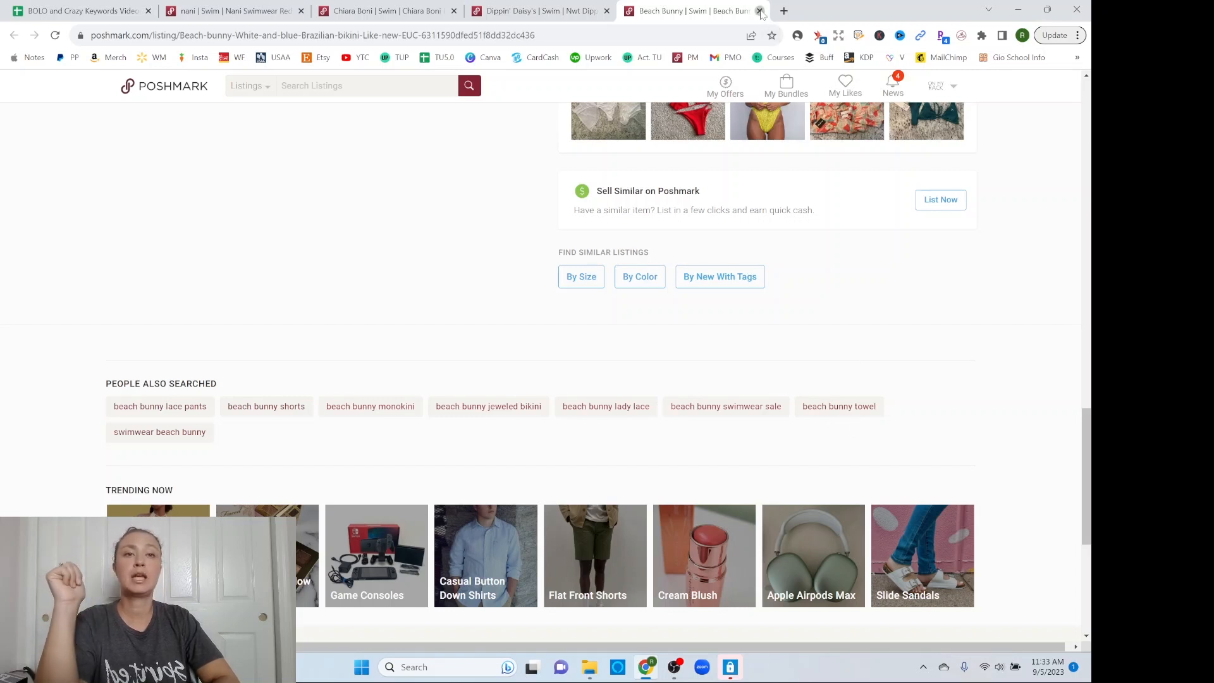
Close the Beach Bunny listing, revealing the Dippin' Daisy's seafoam-pink one-piece's related searches
{"action": "left_click", "coordinate": [760, 11]}
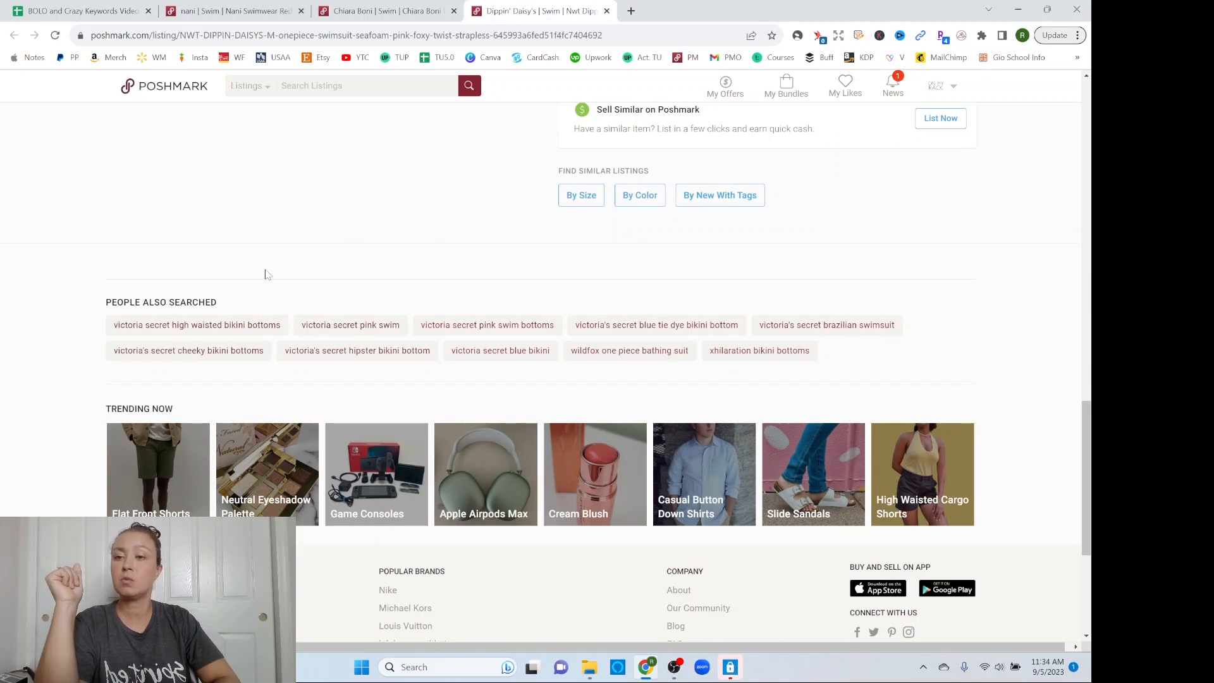
{"action": "mouse_move", "coordinate": [268, 342]}
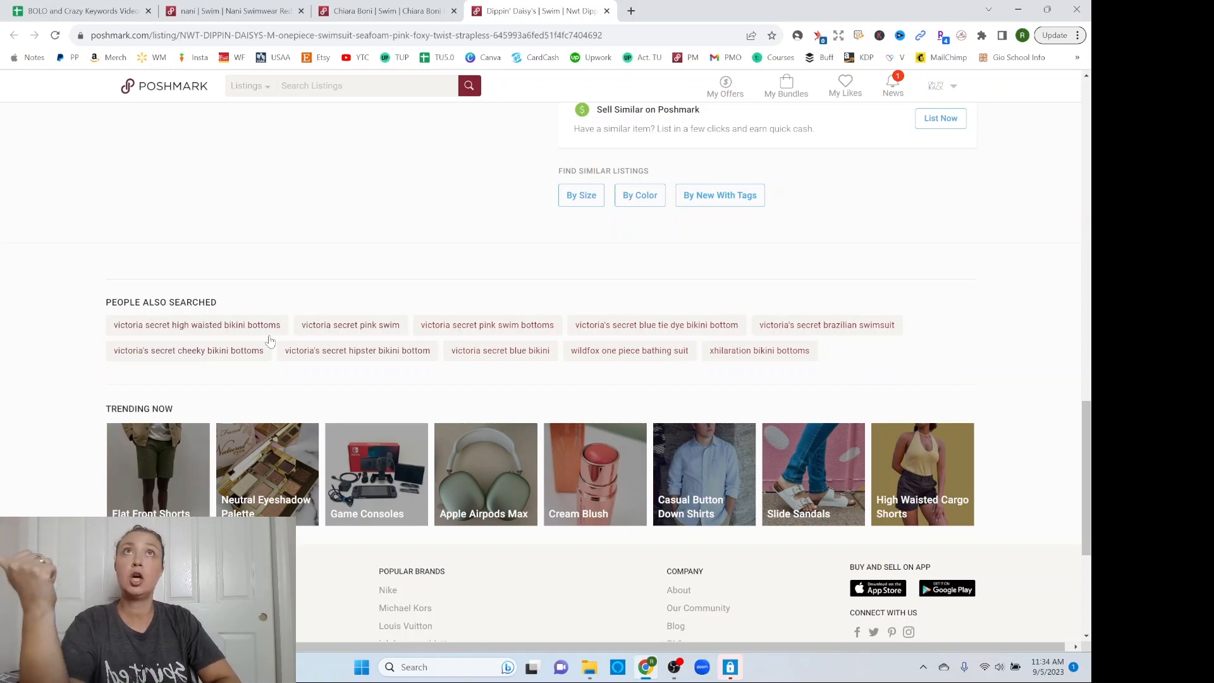
{"action": "mouse_move", "coordinate": [348, 371]}
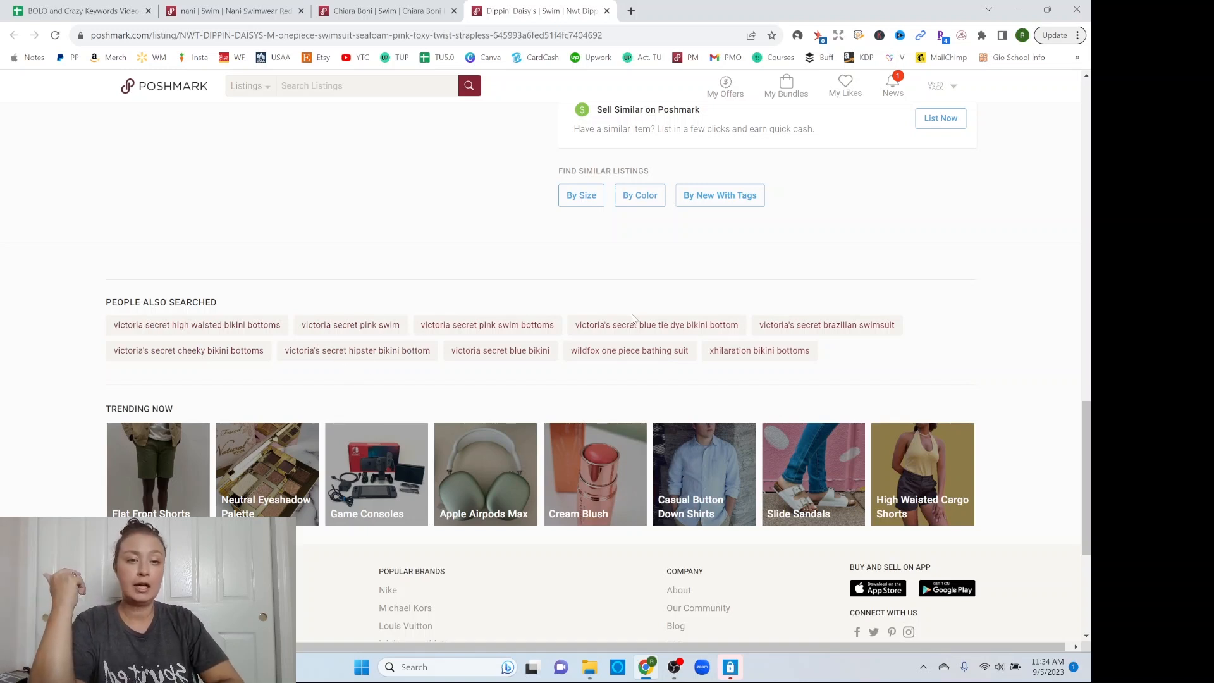
{"action": "mouse_move", "coordinate": [820, 363]}
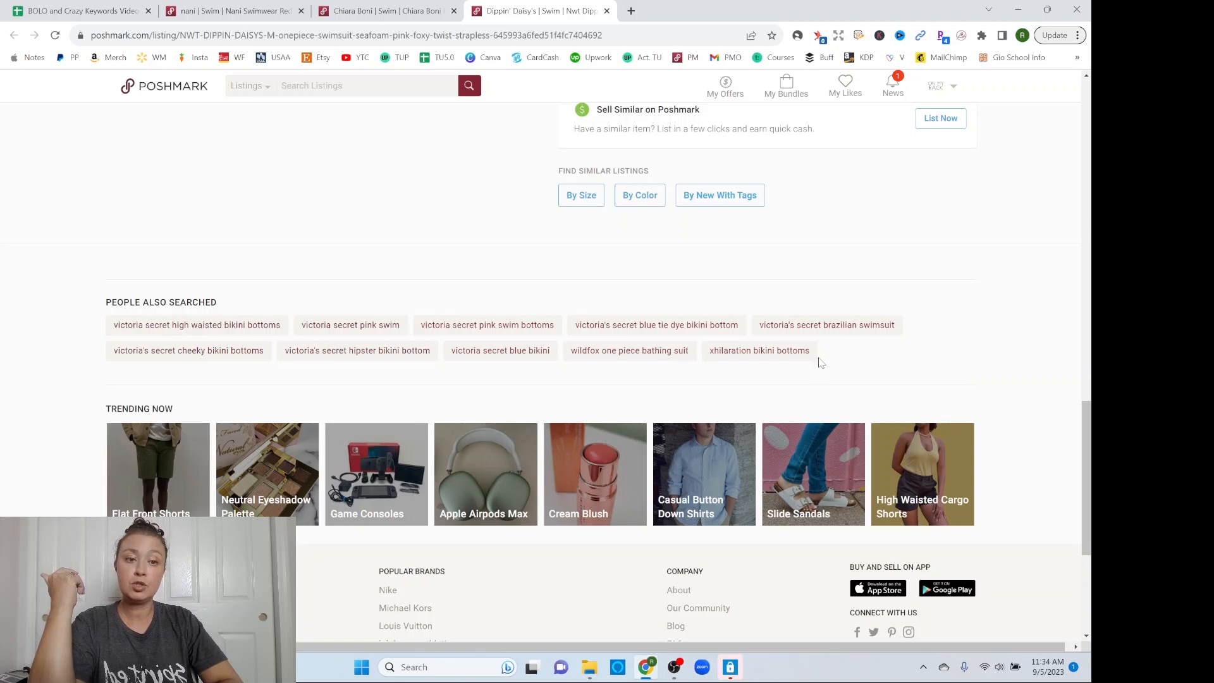
{"action": "mouse_move", "coordinate": [784, 364]}
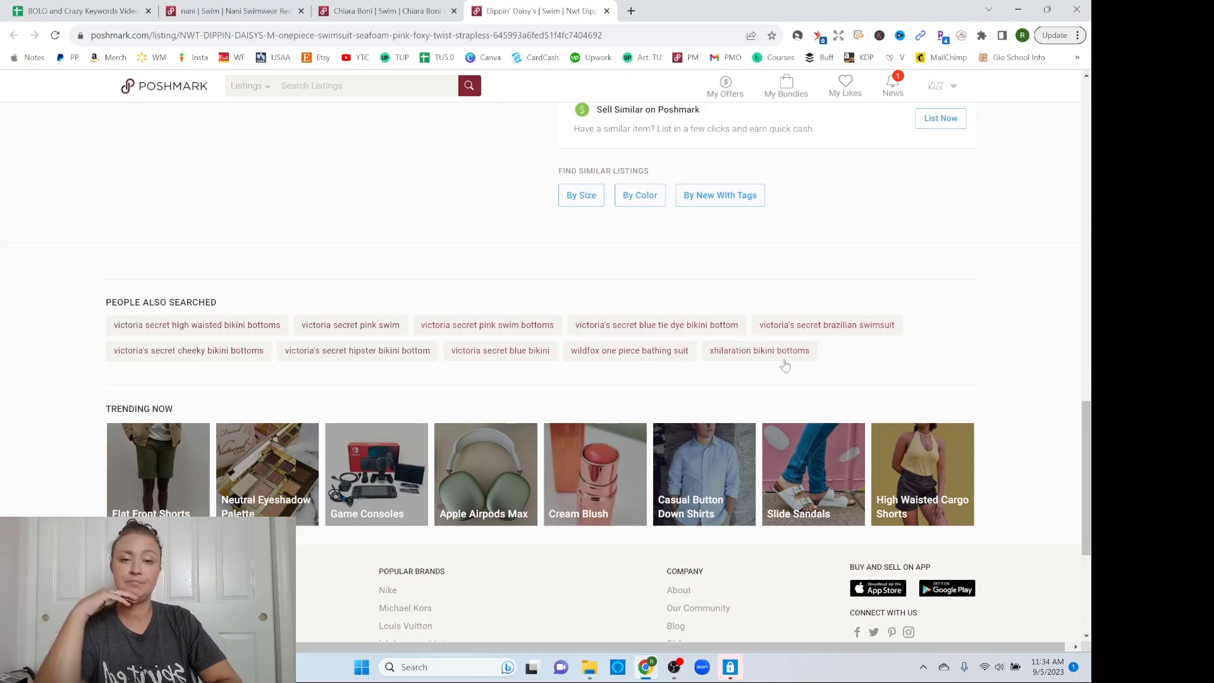
{"action": "mouse_move", "coordinate": [572, 363]}
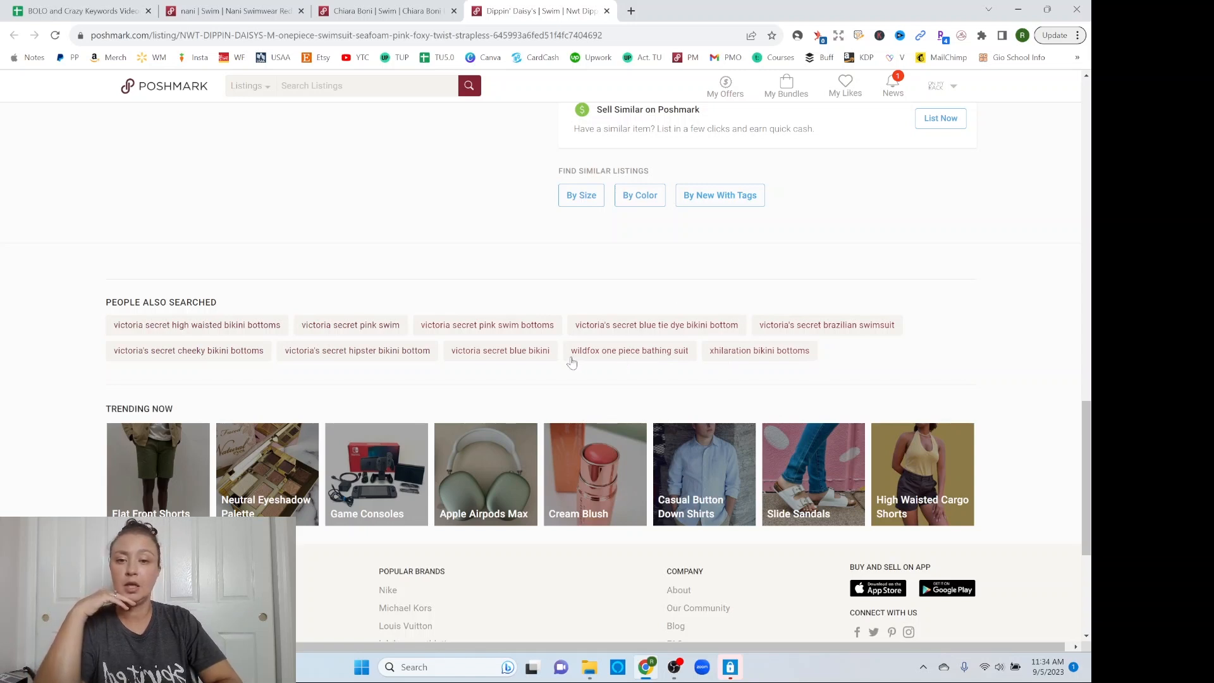
{"action": "mouse_move", "coordinate": [369, 376]}
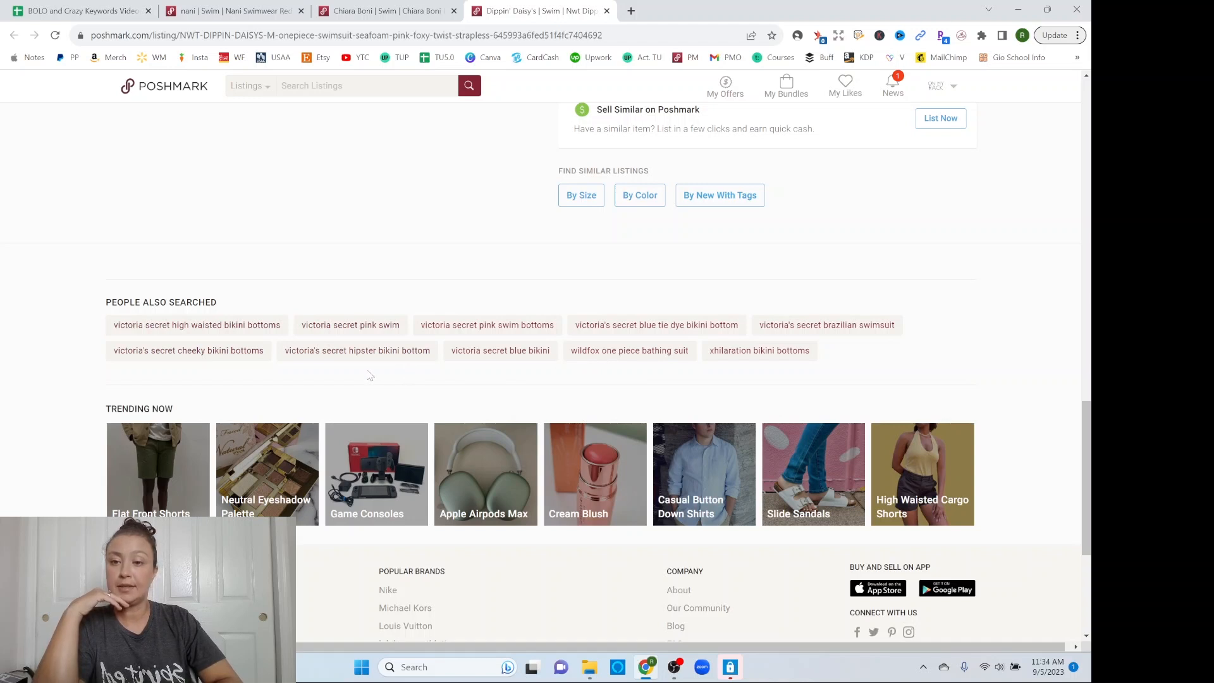
{"action": "mouse_move", "coordinate": [164, 368]}
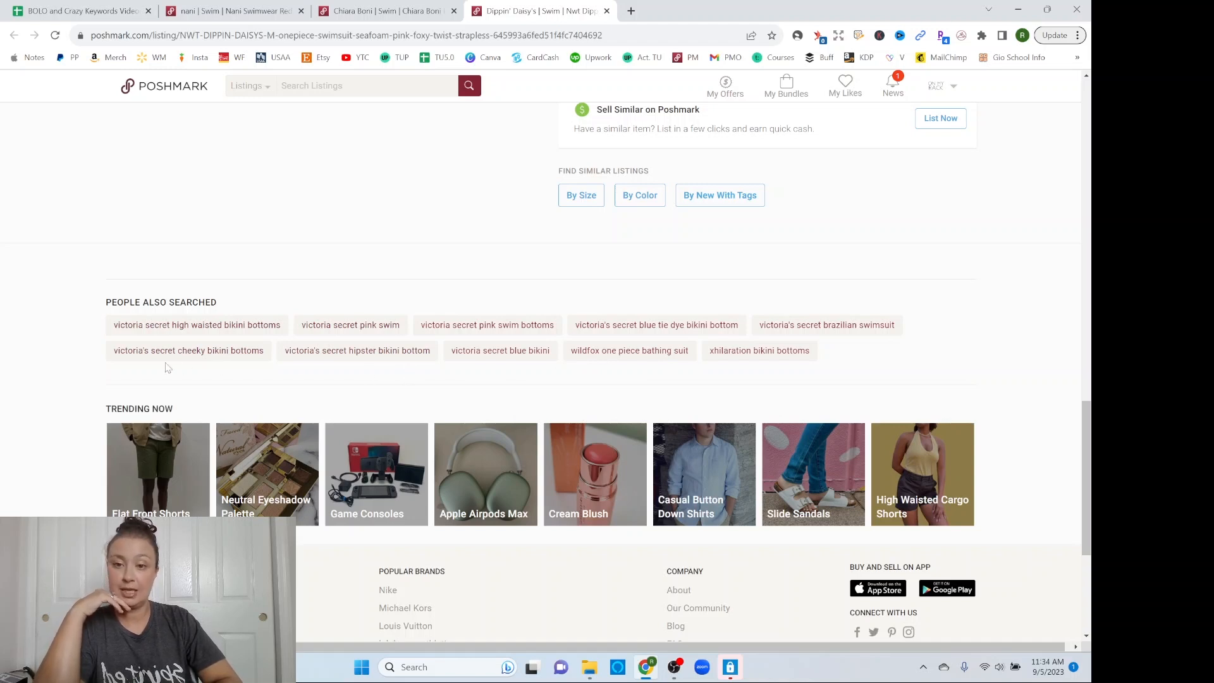
{"action": "mouse_move", "coordinate": [376, 363]}
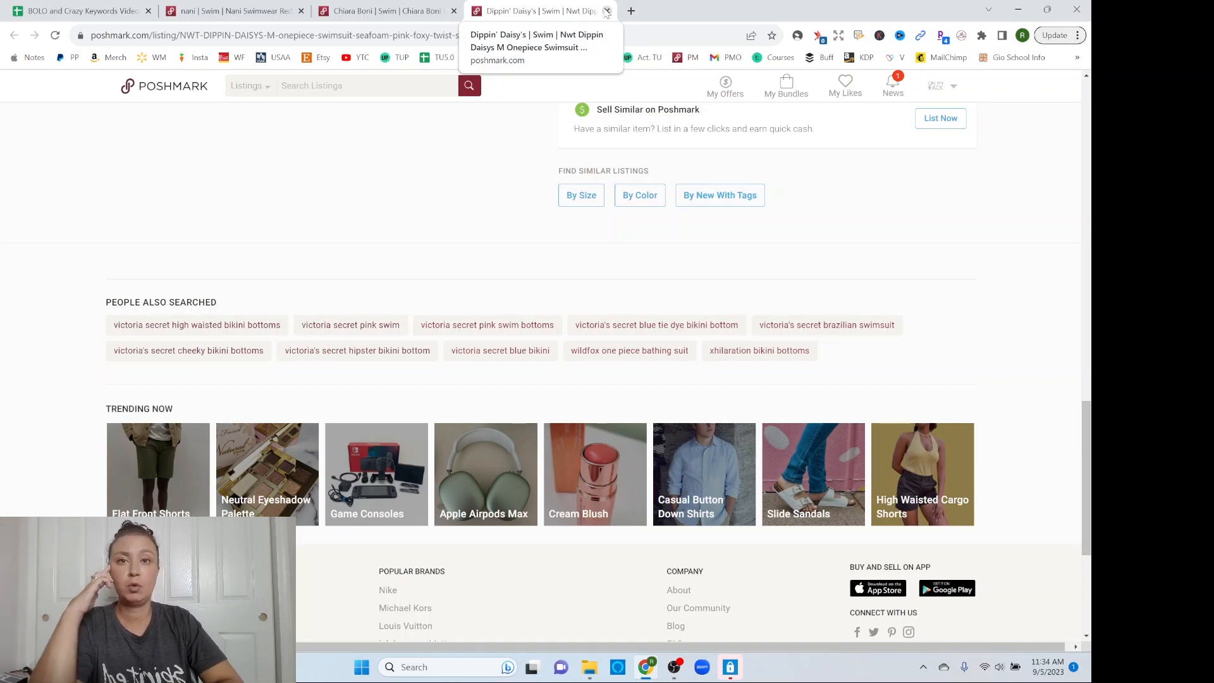
Close the Dippin' Daisy's listing, revealing the Chiara Boni one-piece's related searches
{"action": "left_click", "coordinate": [607, 11]}
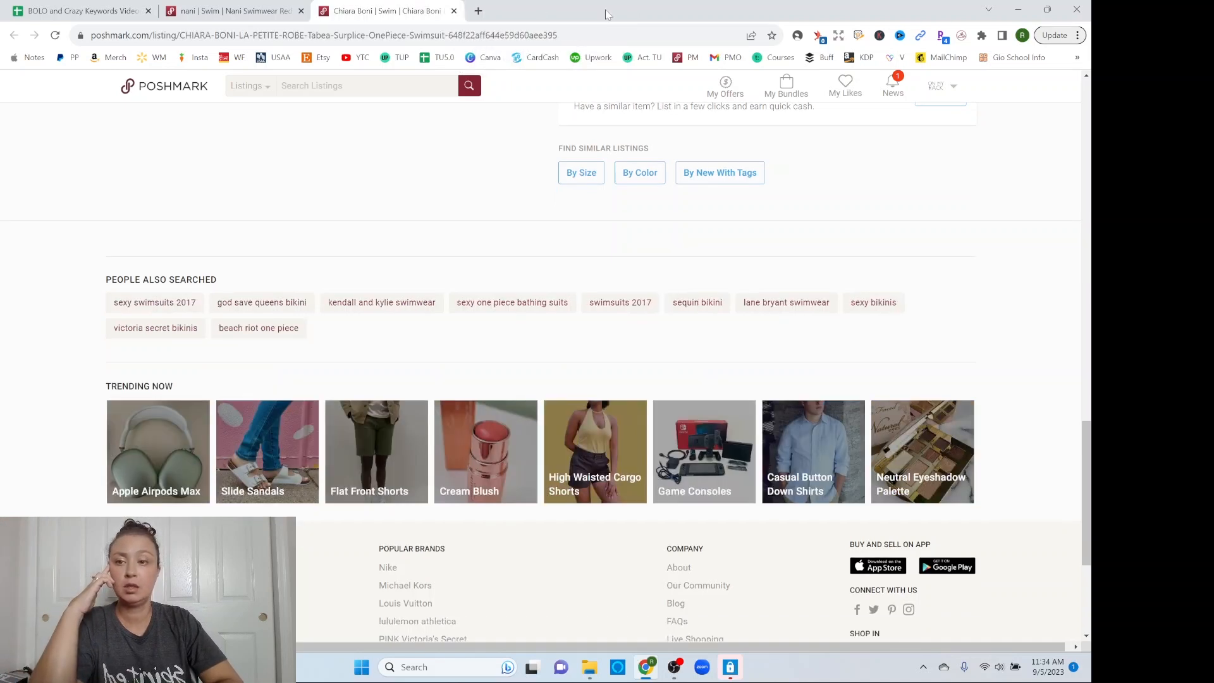
{"action": "mouse_move", "coordinate": [391, 327]}
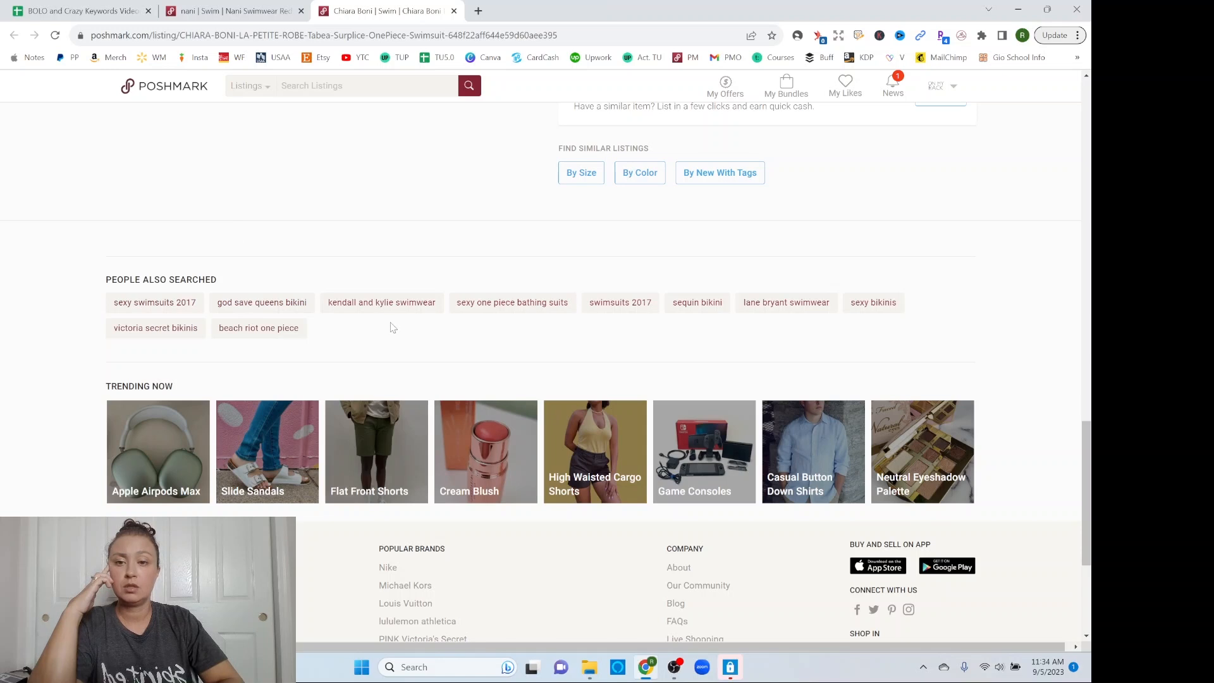
{"action": "mouse_move", "coordinate": [620, 326]}
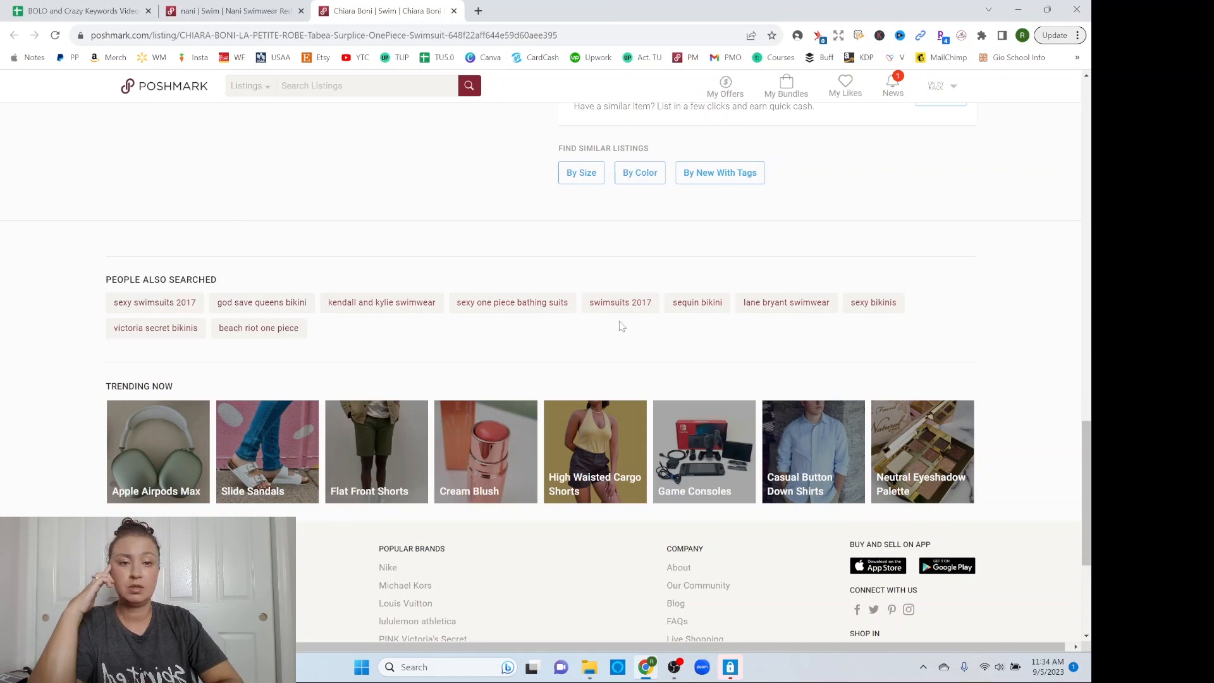
{"action": "mouse_move", "coordinate": [805, 330]}
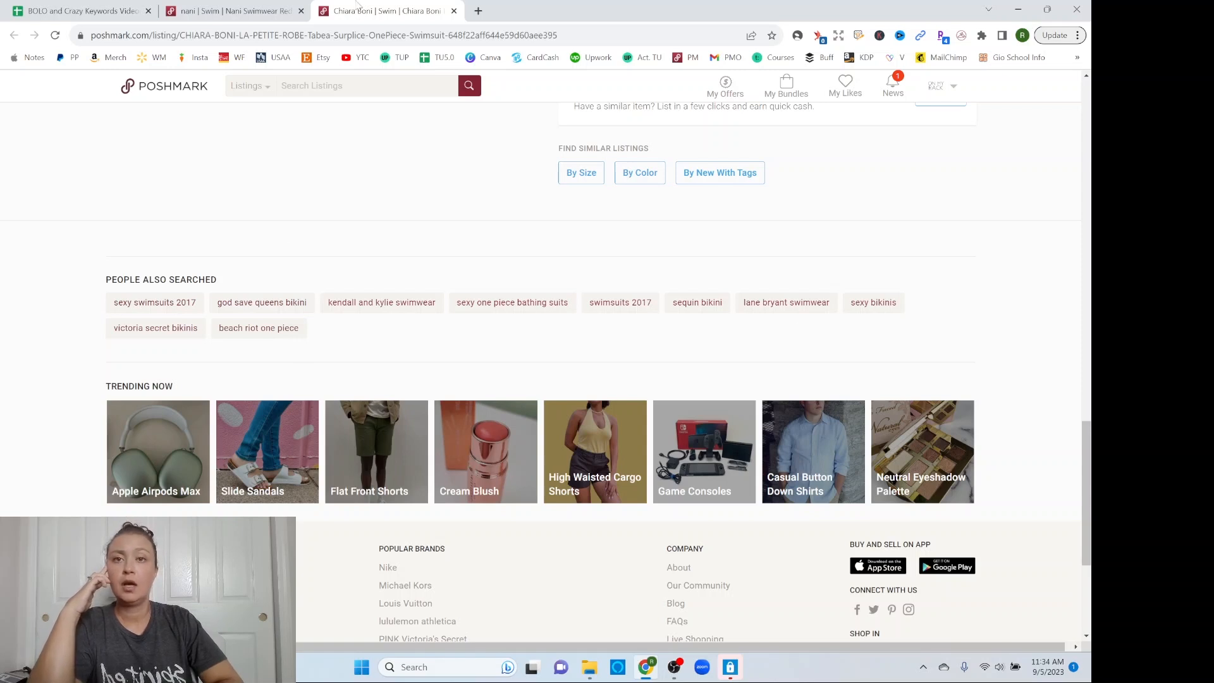
{"action": "left_click", "coordinate": [453, 11]}
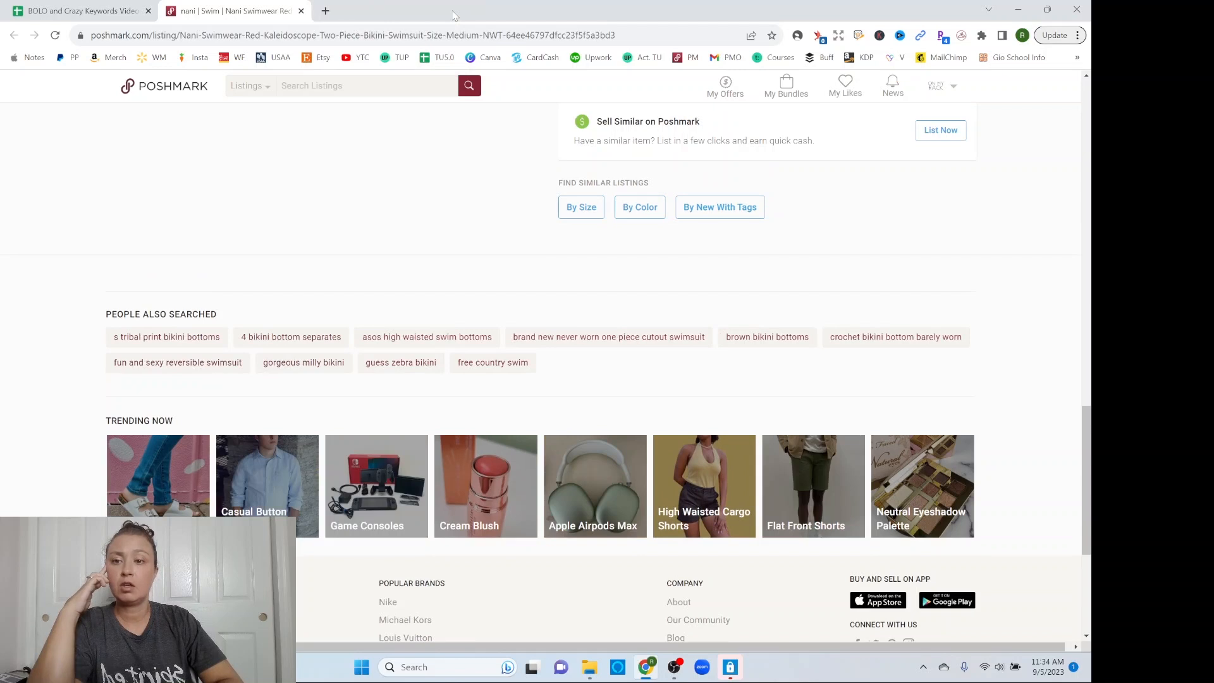
{"action": "mouse_move", "coordinate": [202, 359]}
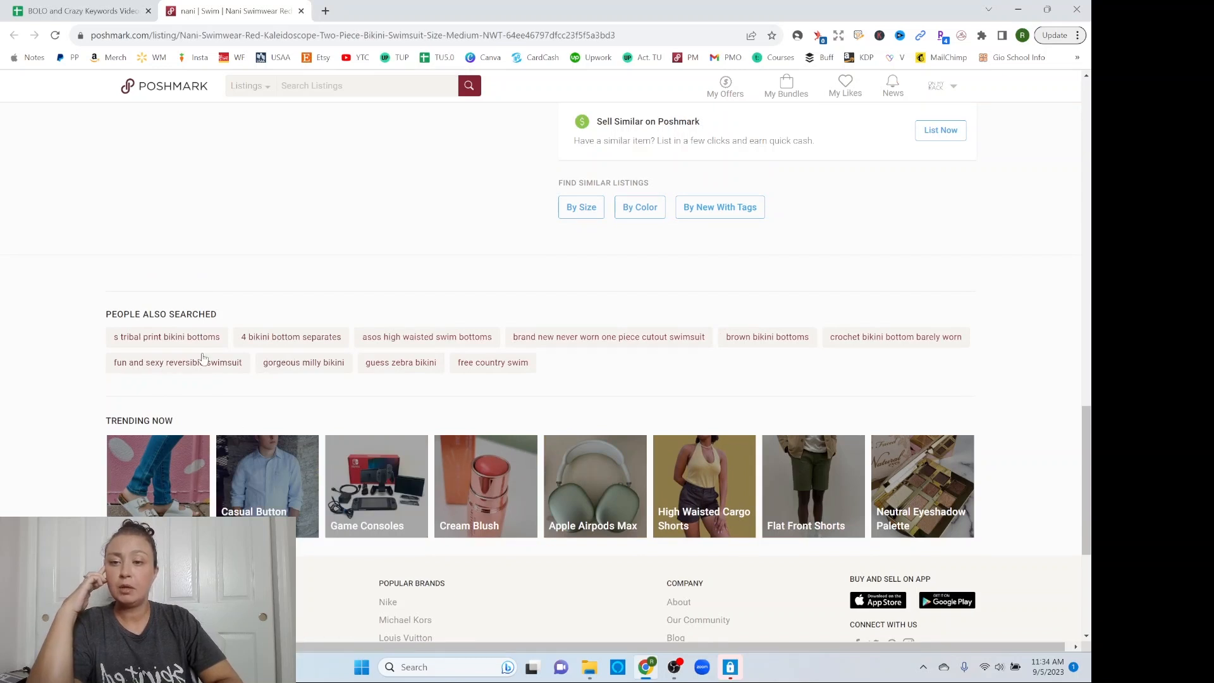
{"action": "mouse_move", "coordinate": [252, 266]}
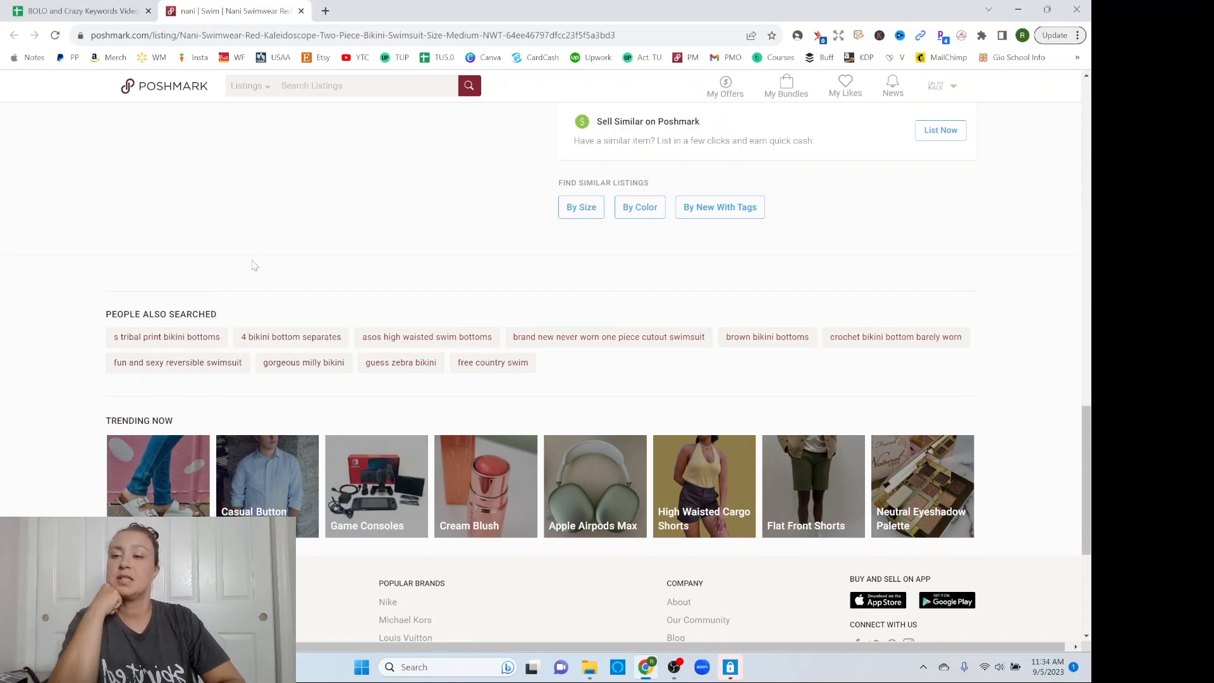
{"action": "mouse_move", "coordinate": [258, 311]}
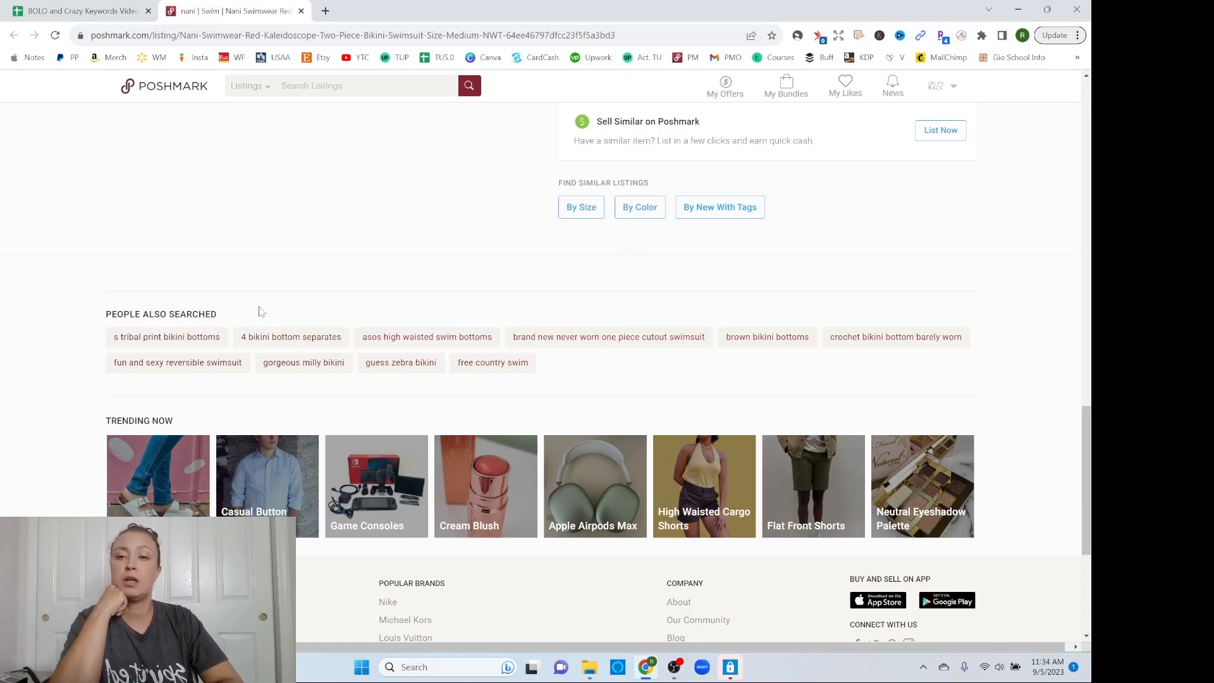
{"action": "mouse_move", "coordinate": [351, 353]}
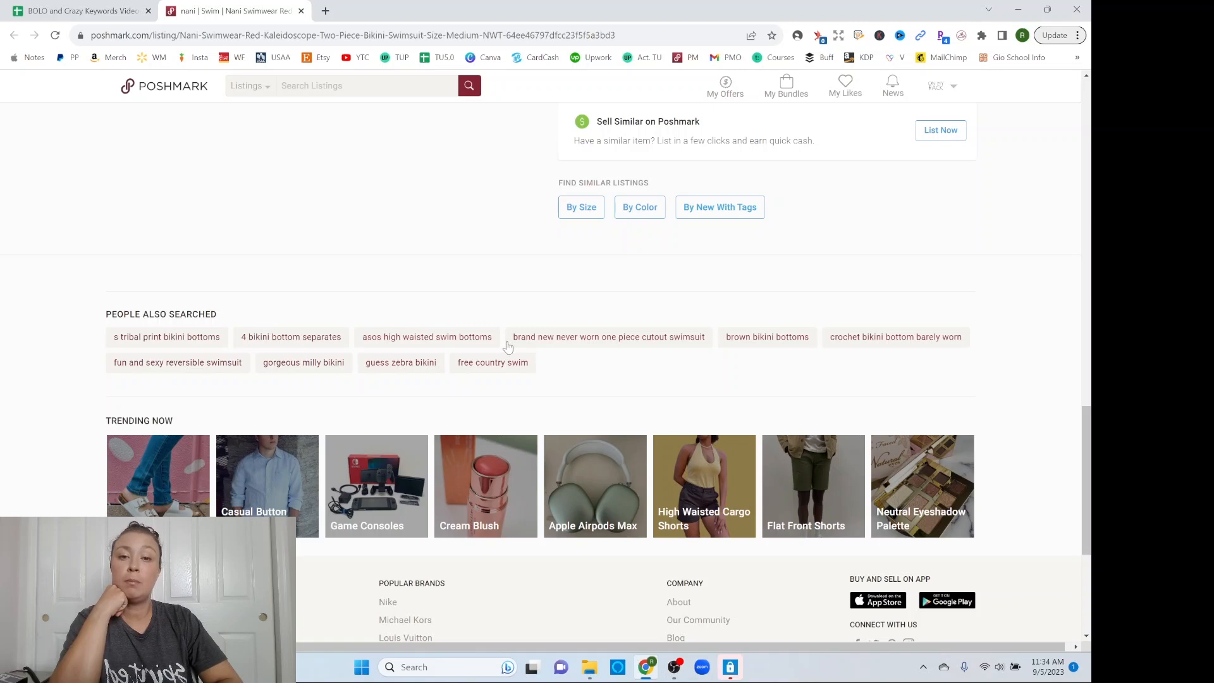
{"action": "mouse_move", "coordinate": [653, 354]}
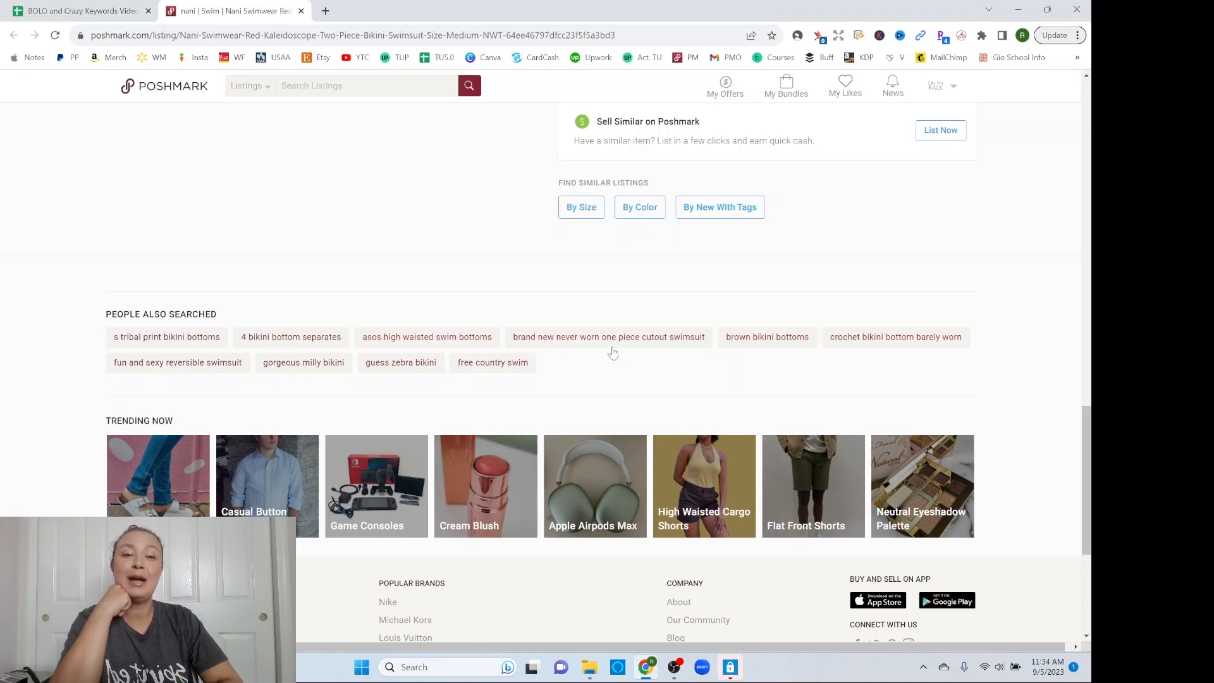
{"action": "mouse_move", "coordinate": [648, 344]}
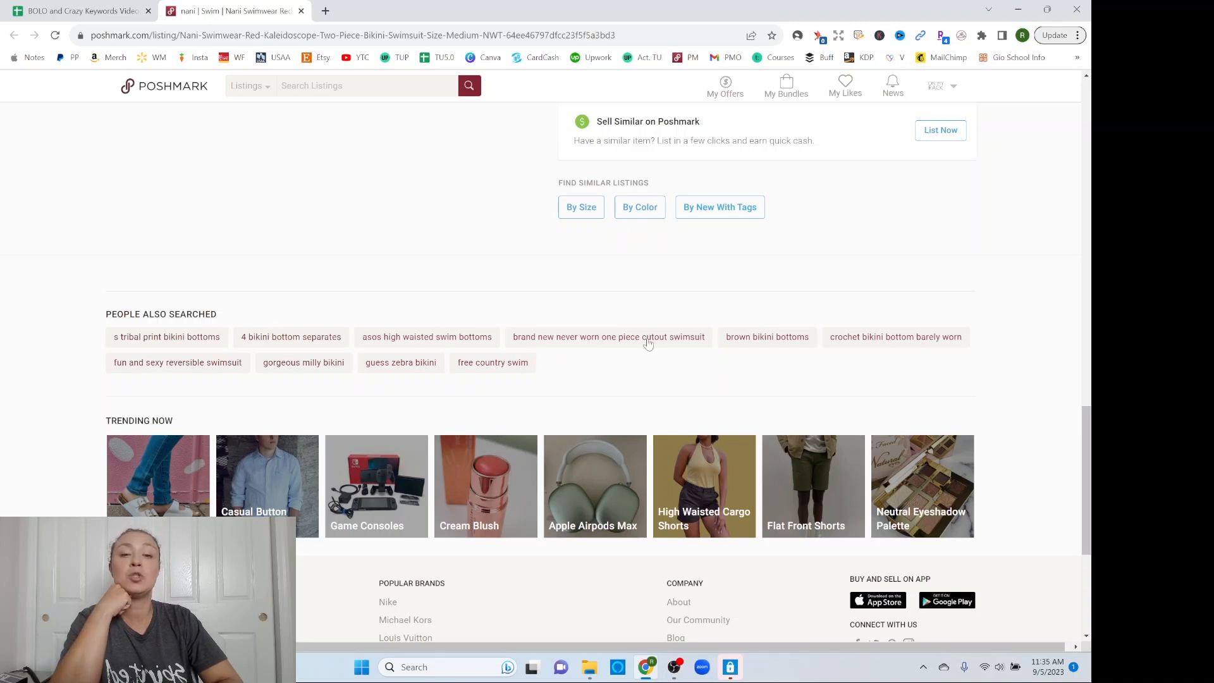
{"action": "mouse_move", "coordinate": [653, 350]}
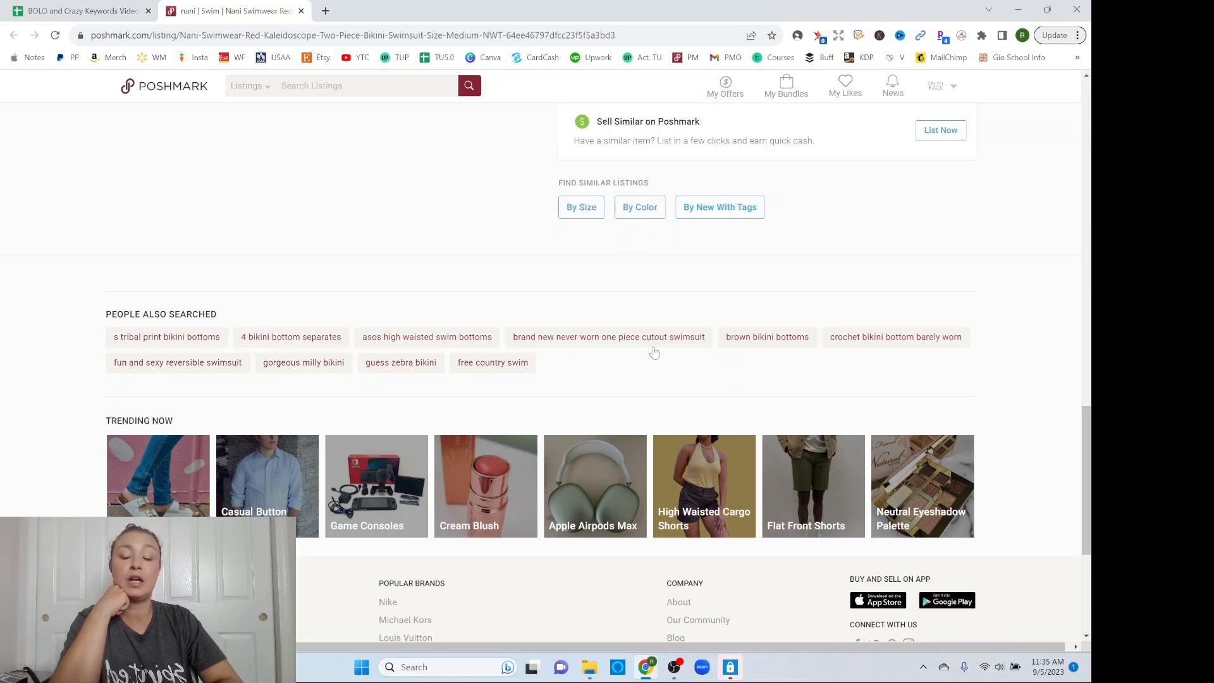
{"action": "mouse_move", "coordinate": [522, 349]}
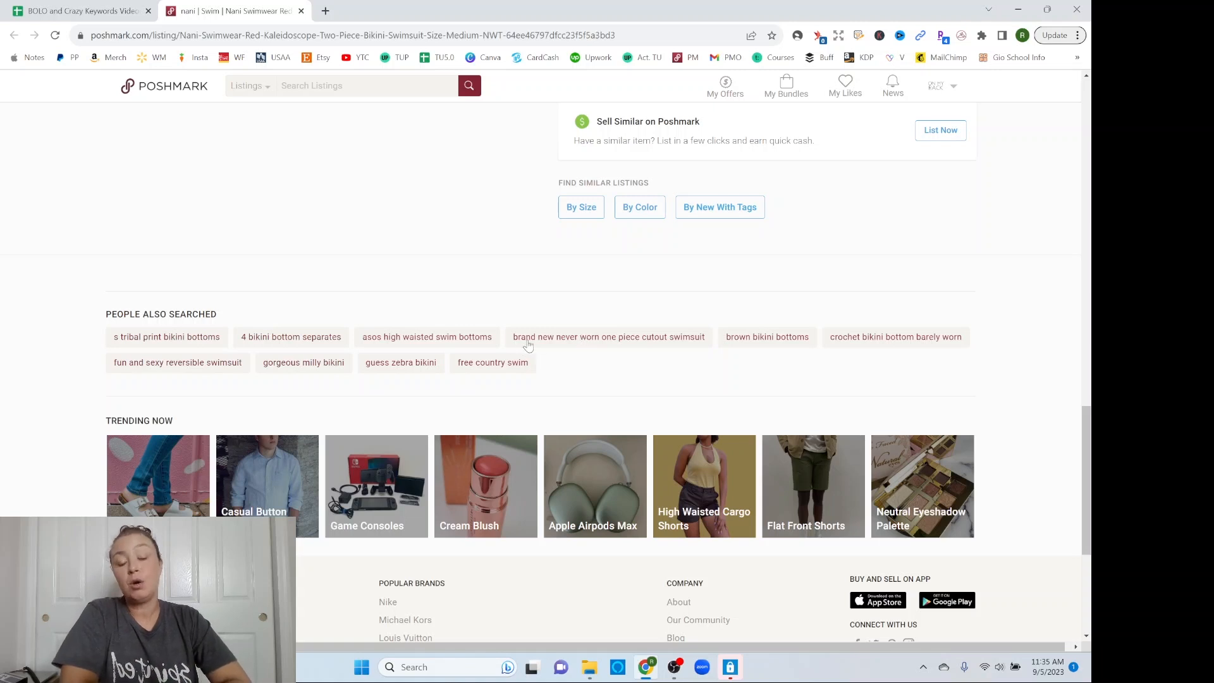
{"action": "mouse_move", "coordinate": [553, 349]}
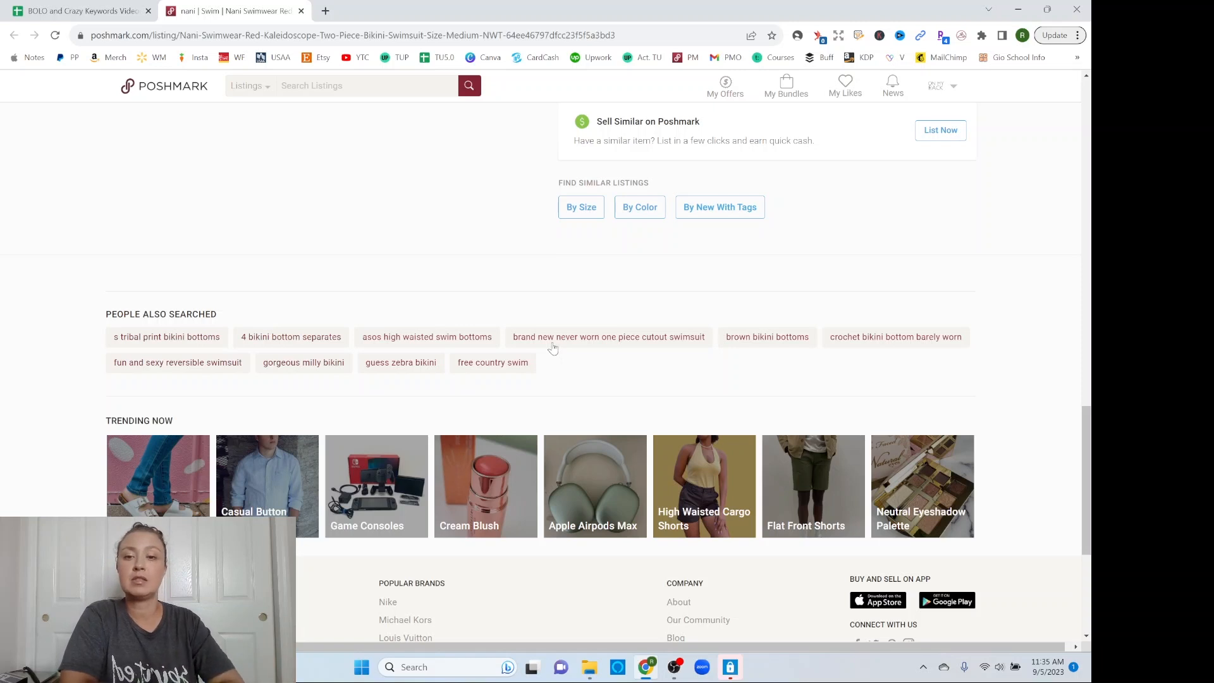
{"action": "mouse_move", "coordinate": [510, 353]}
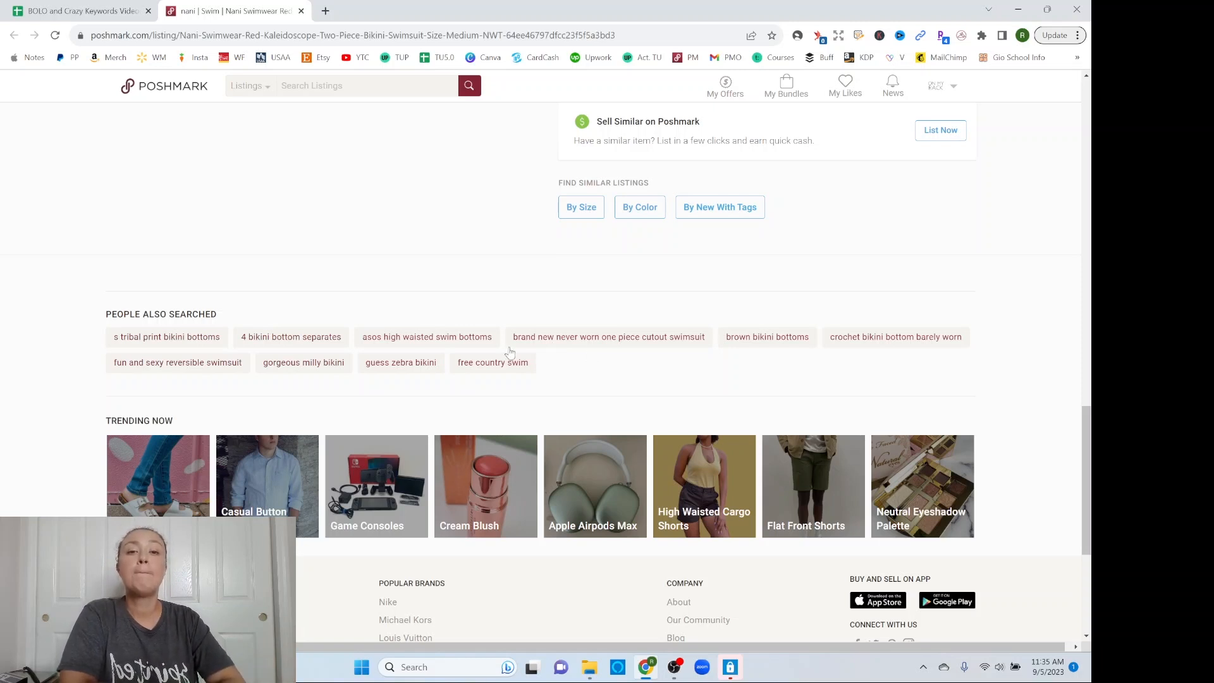
{"action": "mouse_move", "coordinate": [565, 328]}
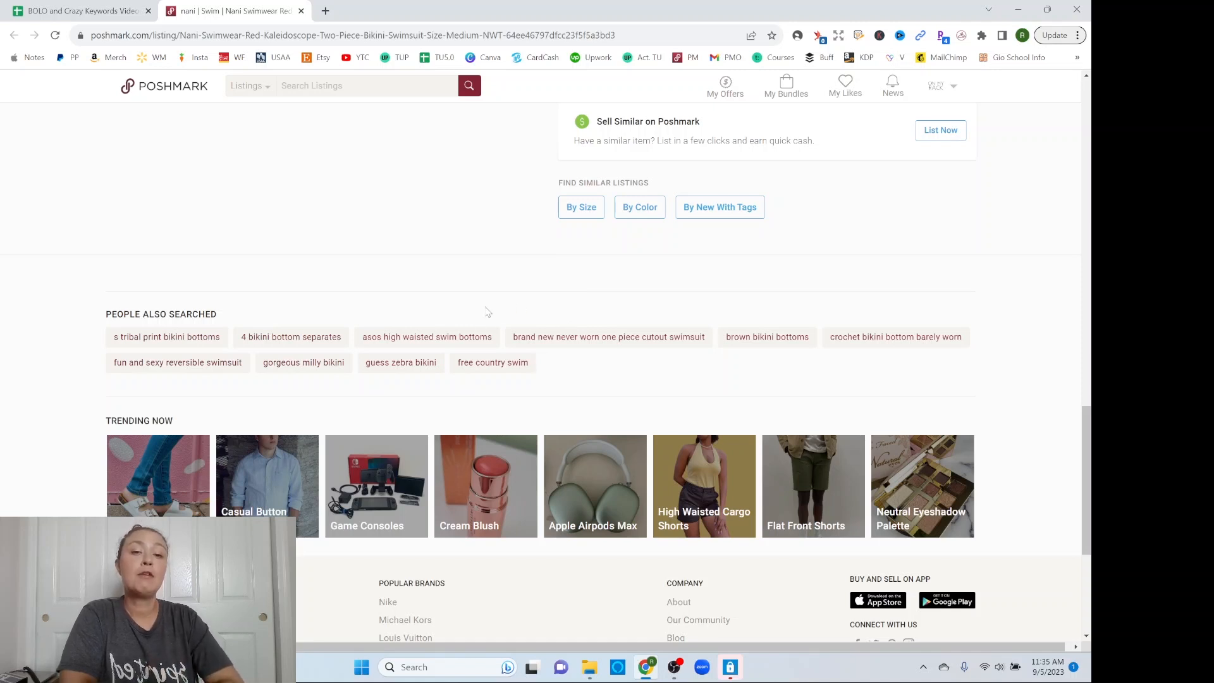
{"action": "mouse_move", "coordinate": [557, 327]}
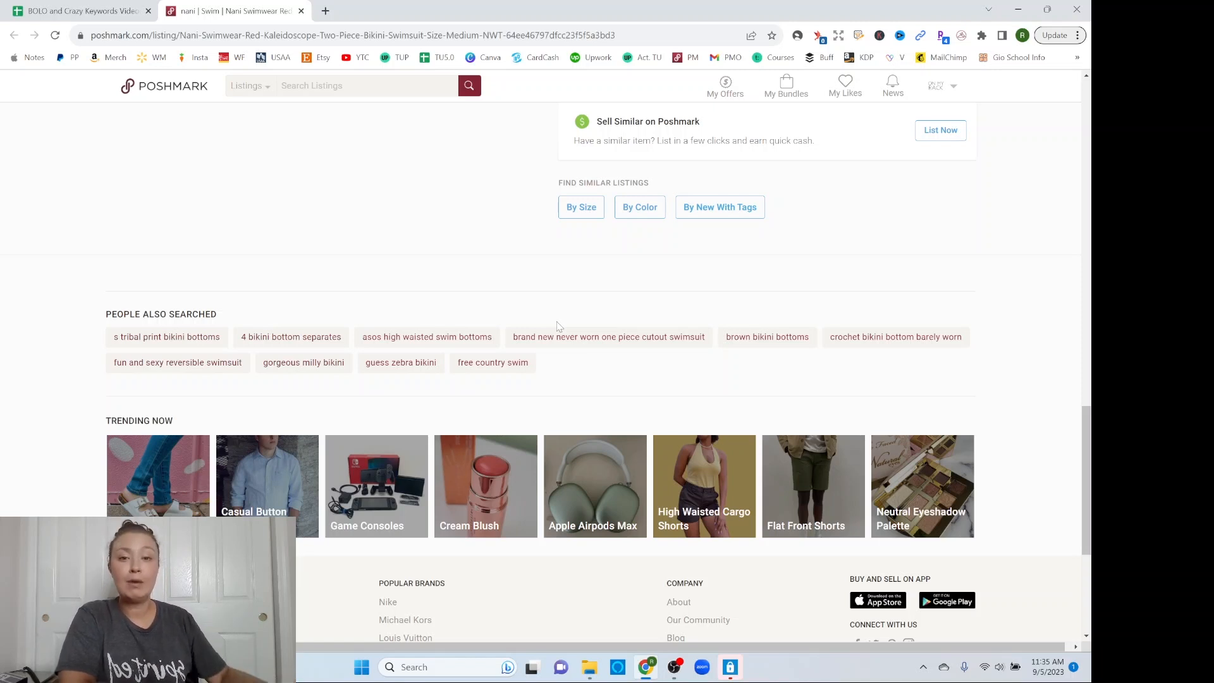
{"action": "mouse_move", "coordinate": [779, 320]}
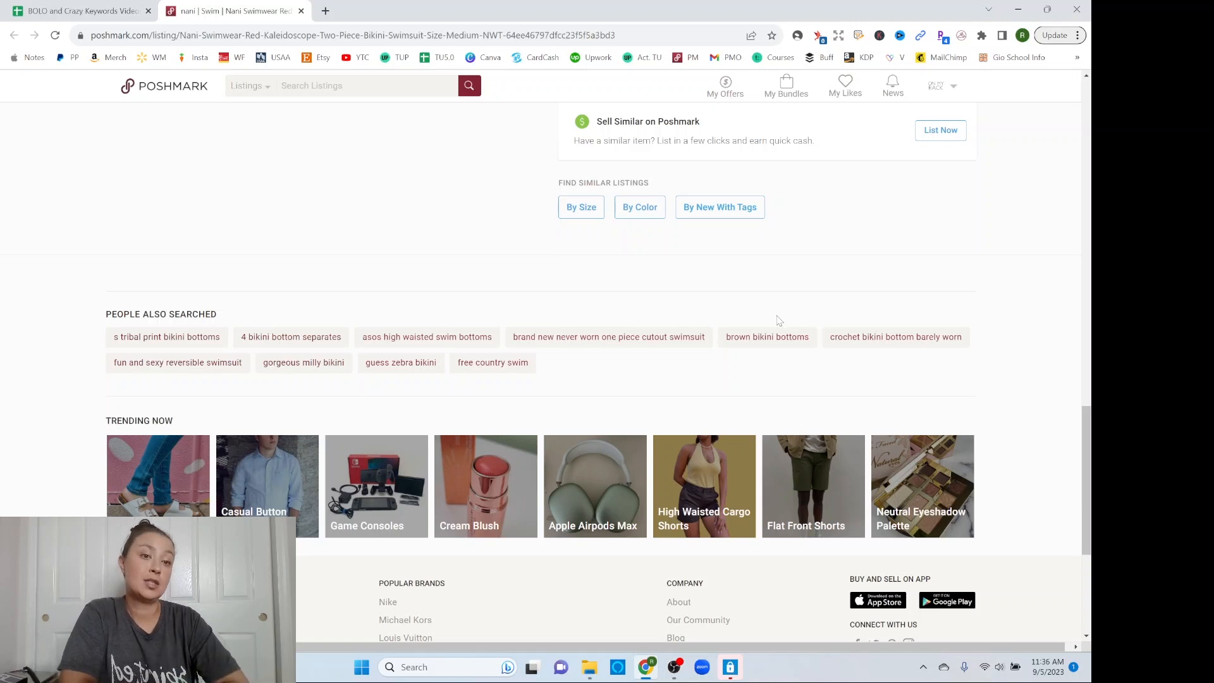
{"action": "mouse_move", "coordinate": [789, 353]}
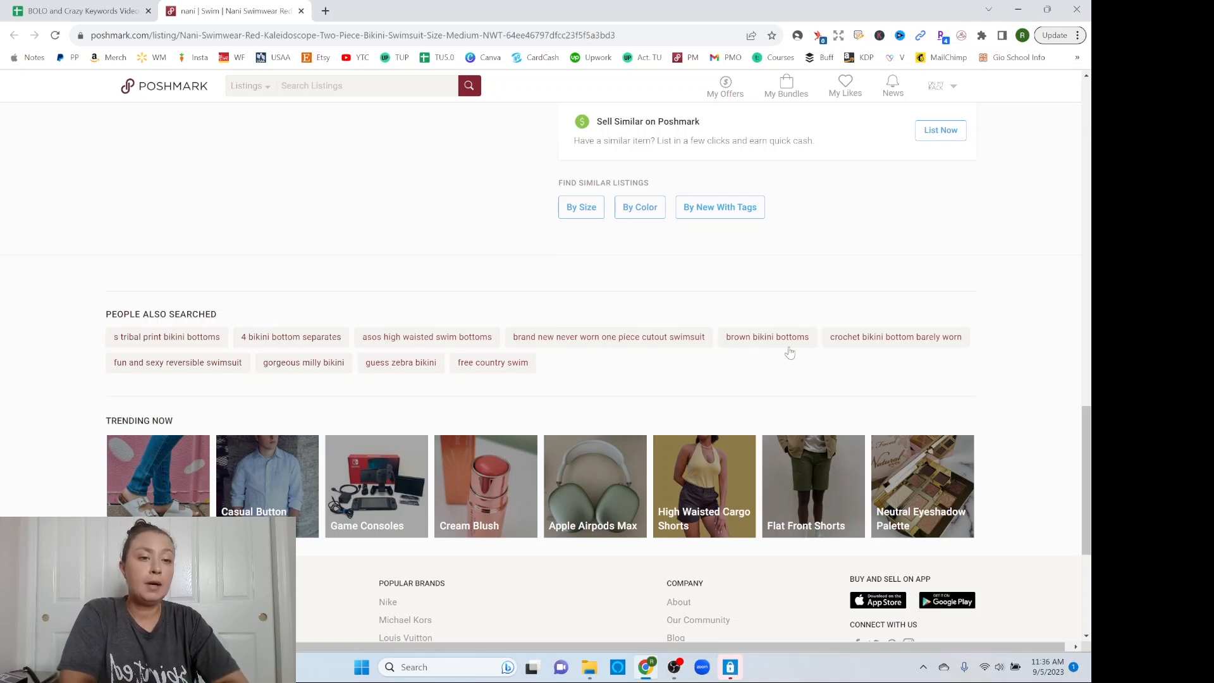
{"action": "mouse_move", "coordinate": [925, 357]}
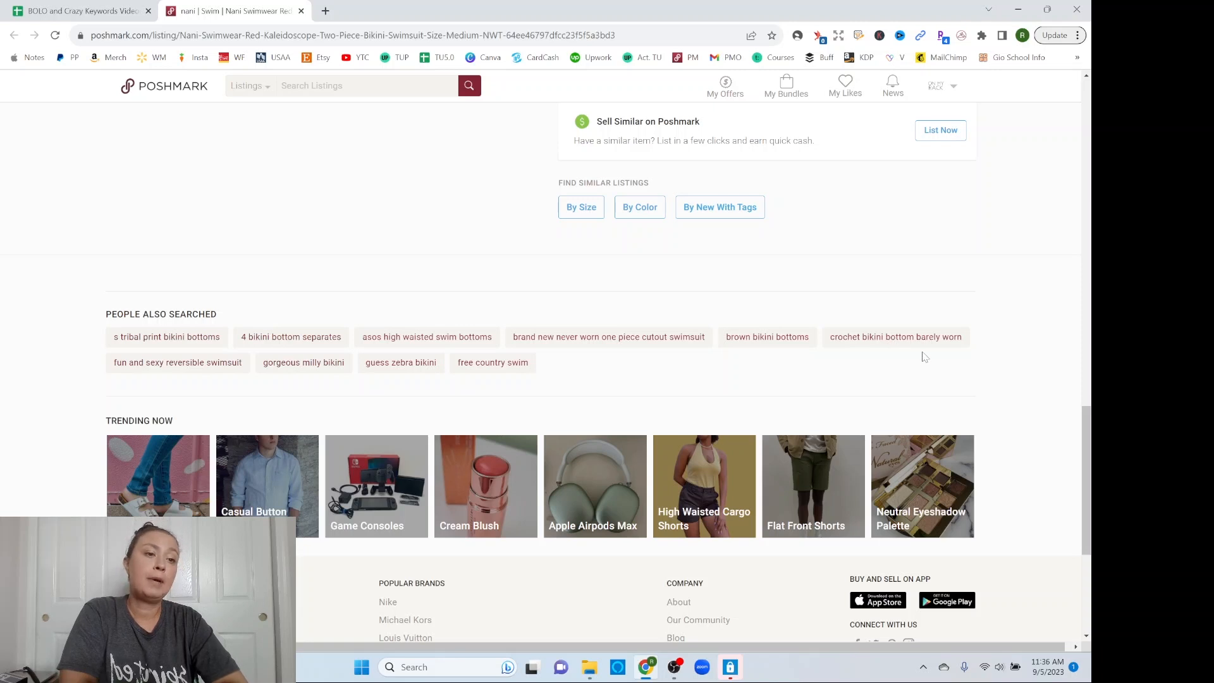
{"action": "mouse_move", "coordinate": [221, 375]}
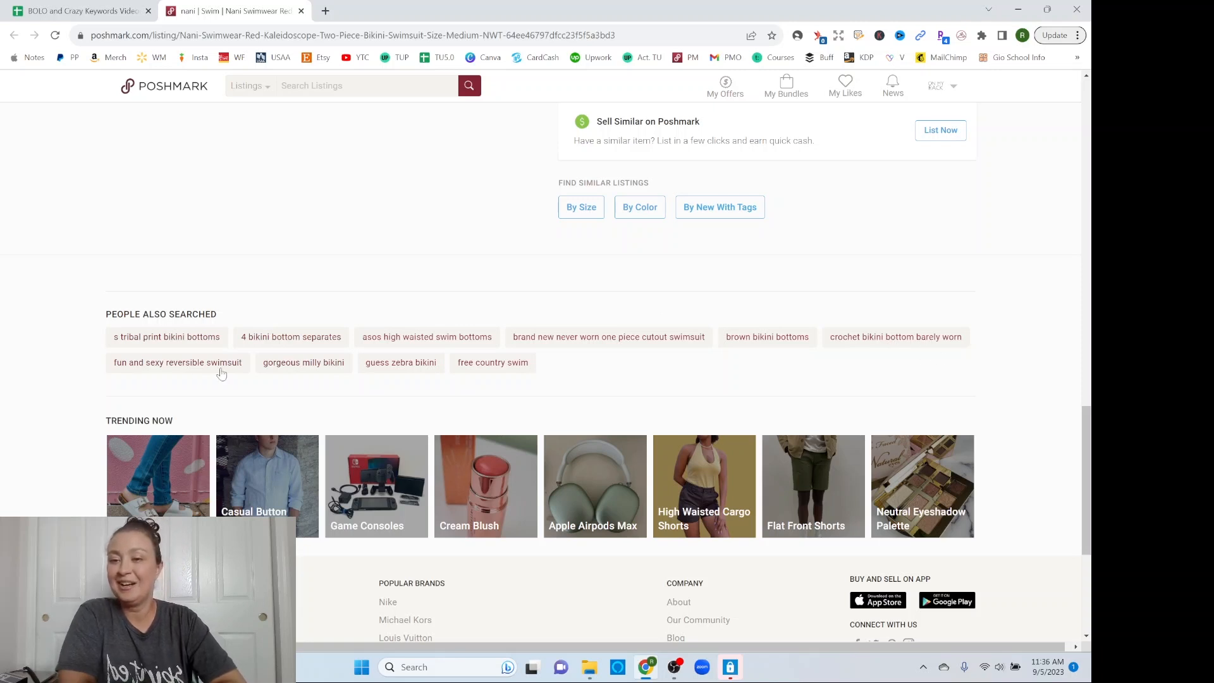
{"action": "mouse_move", "coordinate": [240, 381]}
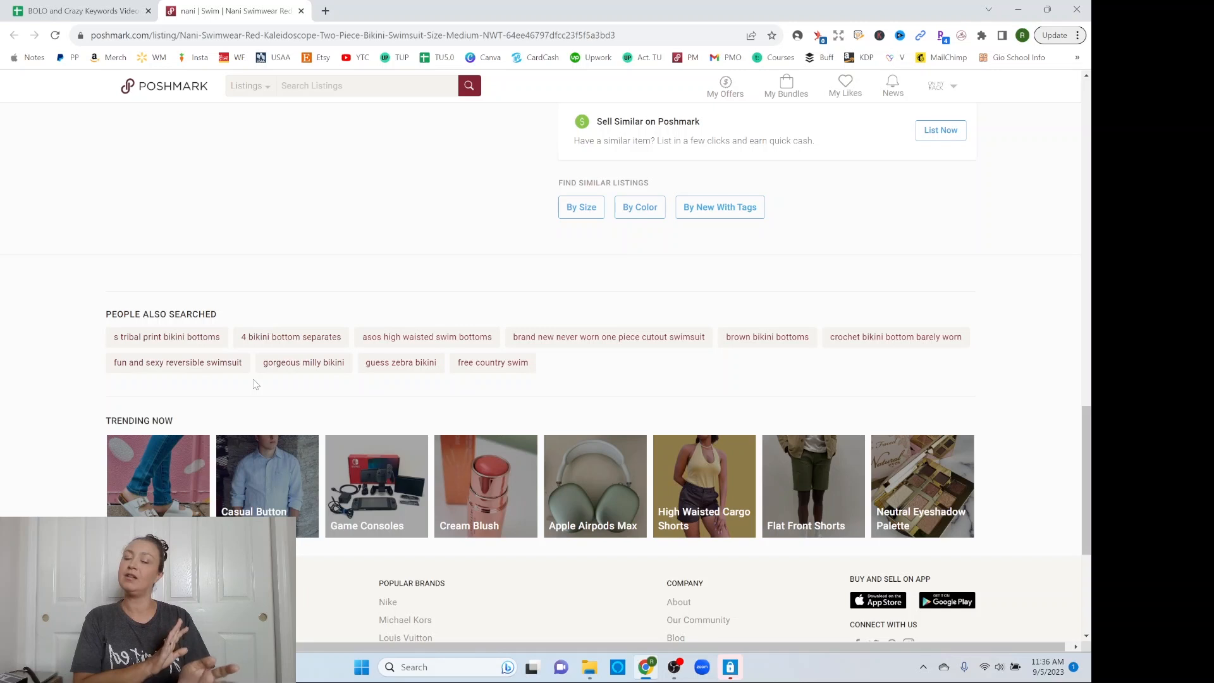
{"action": "mouse_move", "coordinate": [273, 374]}
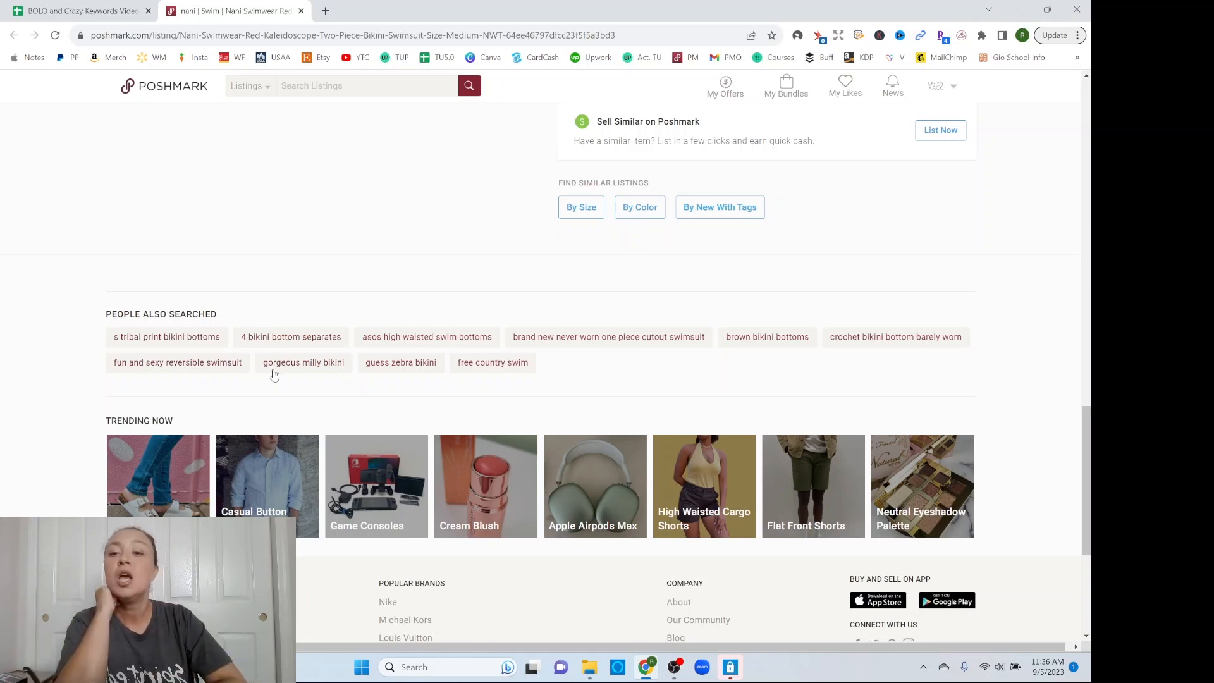
{"action": "mouse_move", "coordinate": [338, 387]}
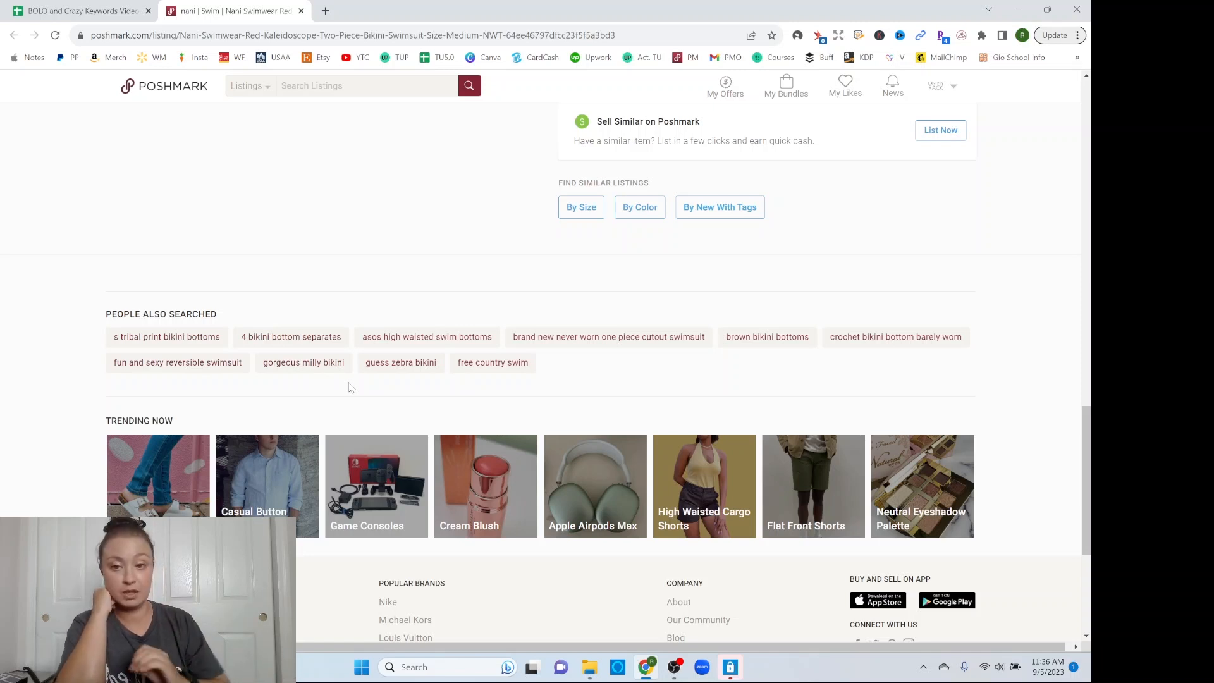
{"action": "mouse_move", "coordinate": [418, 385]}
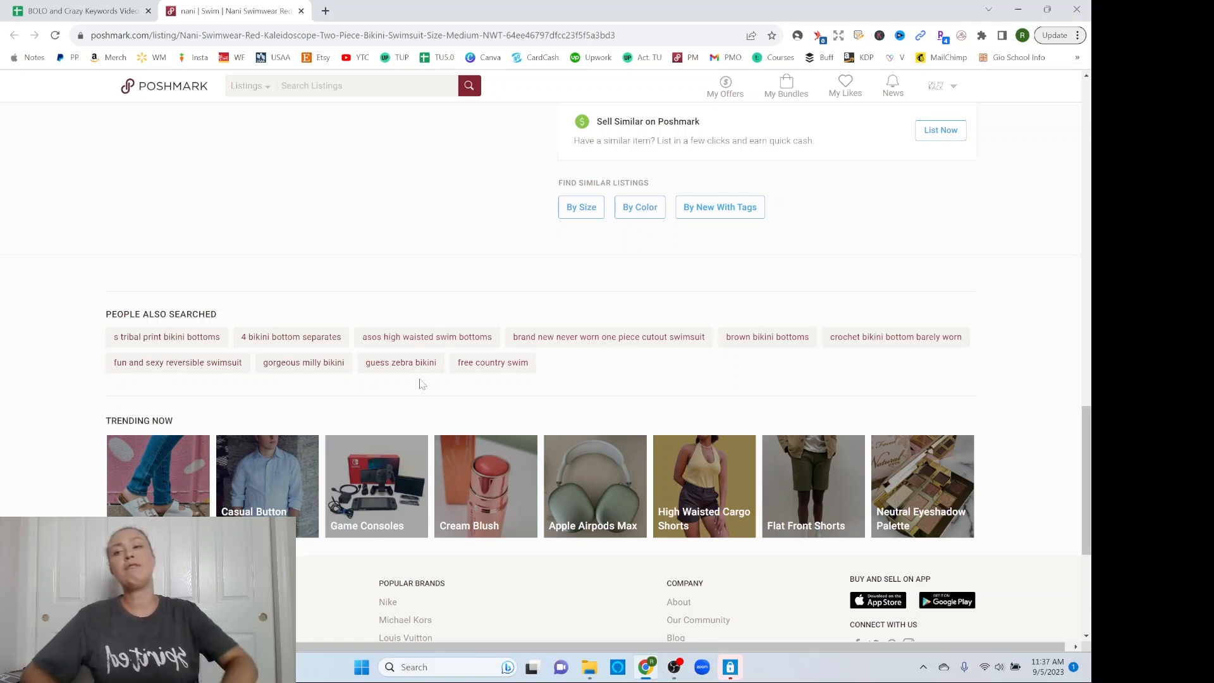
{"action": "mouse_move", "coordinate": [92, 340]}
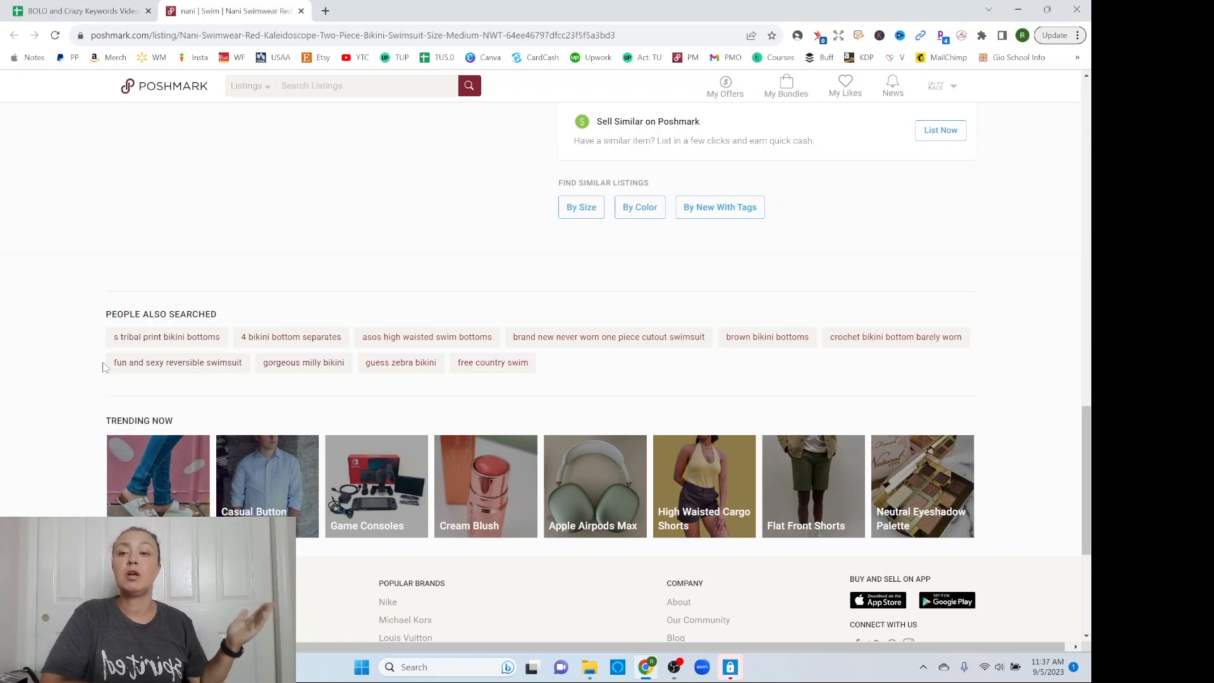
{"action": "mouse_move", "coordinate": [186, 382]}
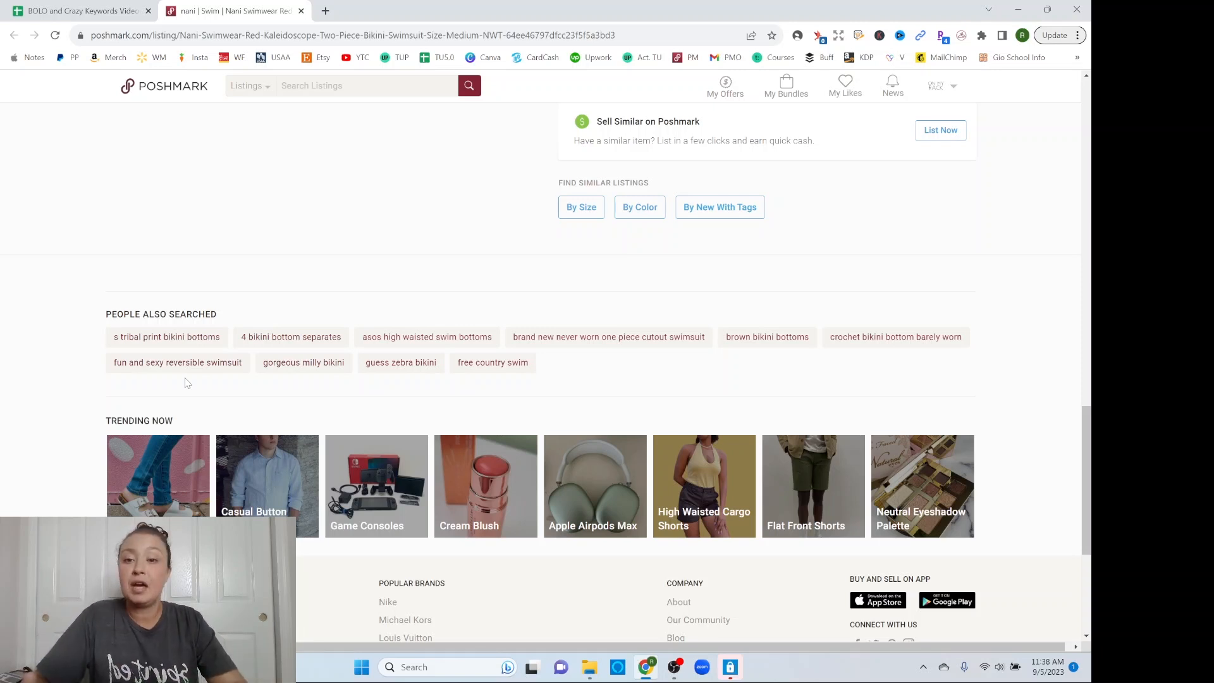
{"action": "mouse_move", "coordinate": [554, 362]}
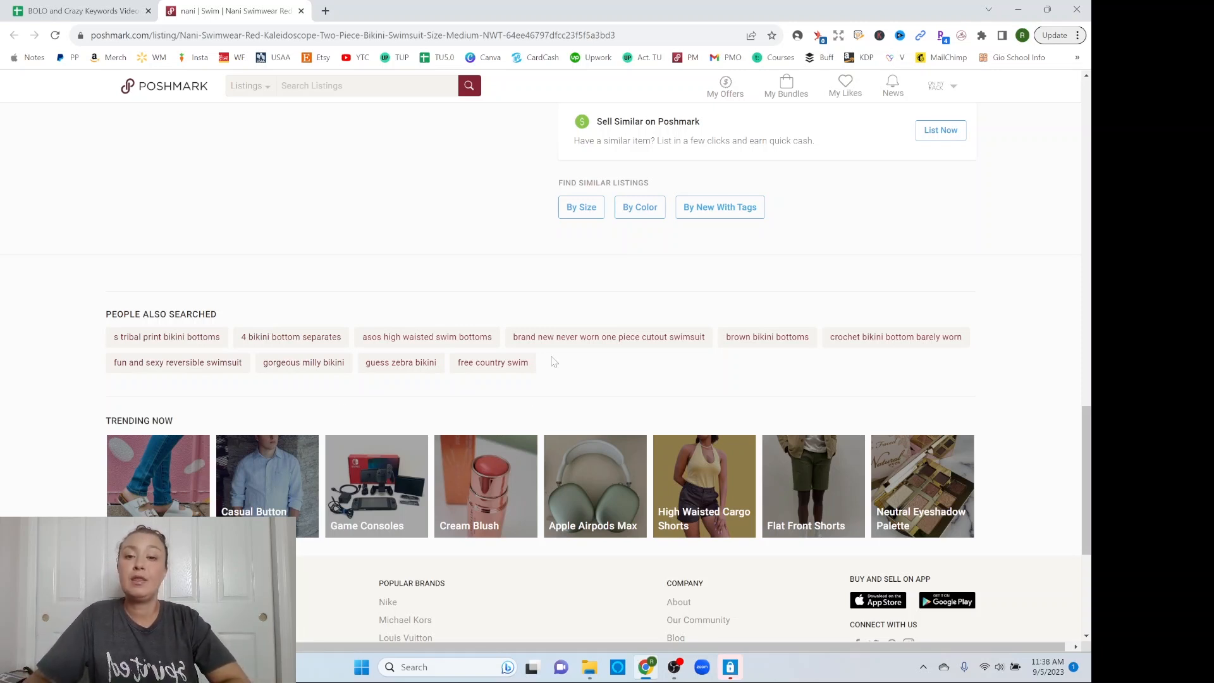
{"action": "mouse_move", "coordinate": [317, 410]}
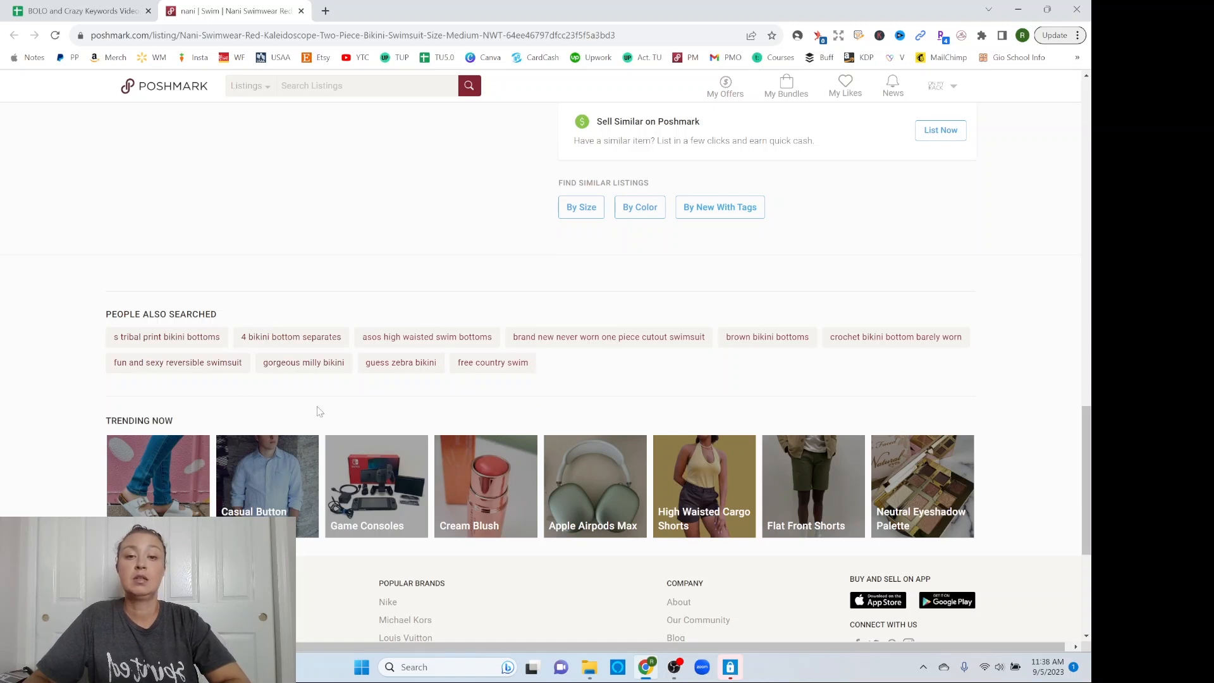
{"action": "mouse_move", "coordinate": [758, 361]}
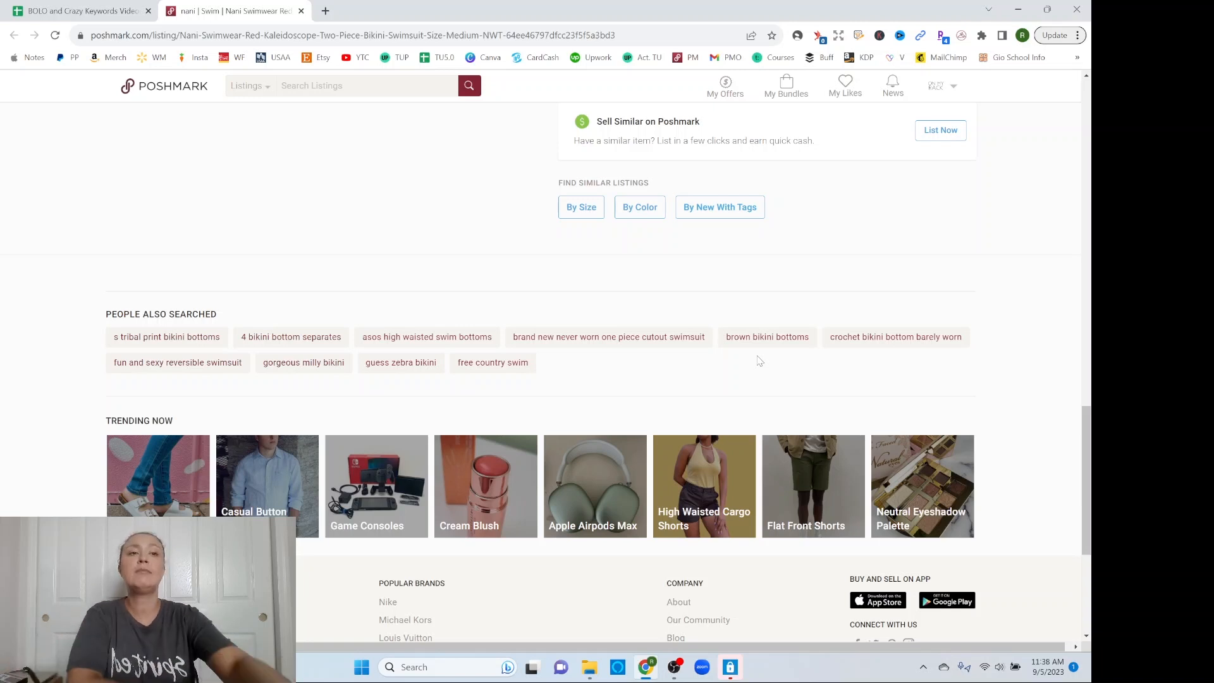
{"action": "scroll", "scroll_direction": "up", "scroll_amount": 3}
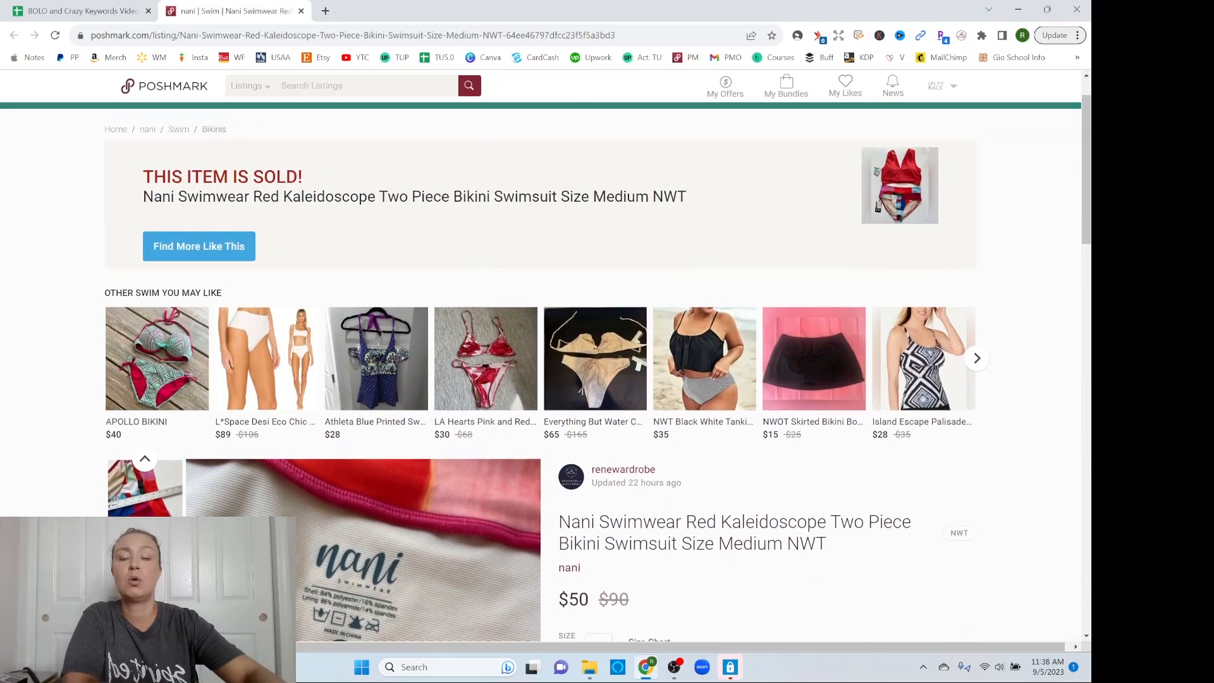
{"action": "scroll", "scroll_direction": "down", "scroll_amount": 3}
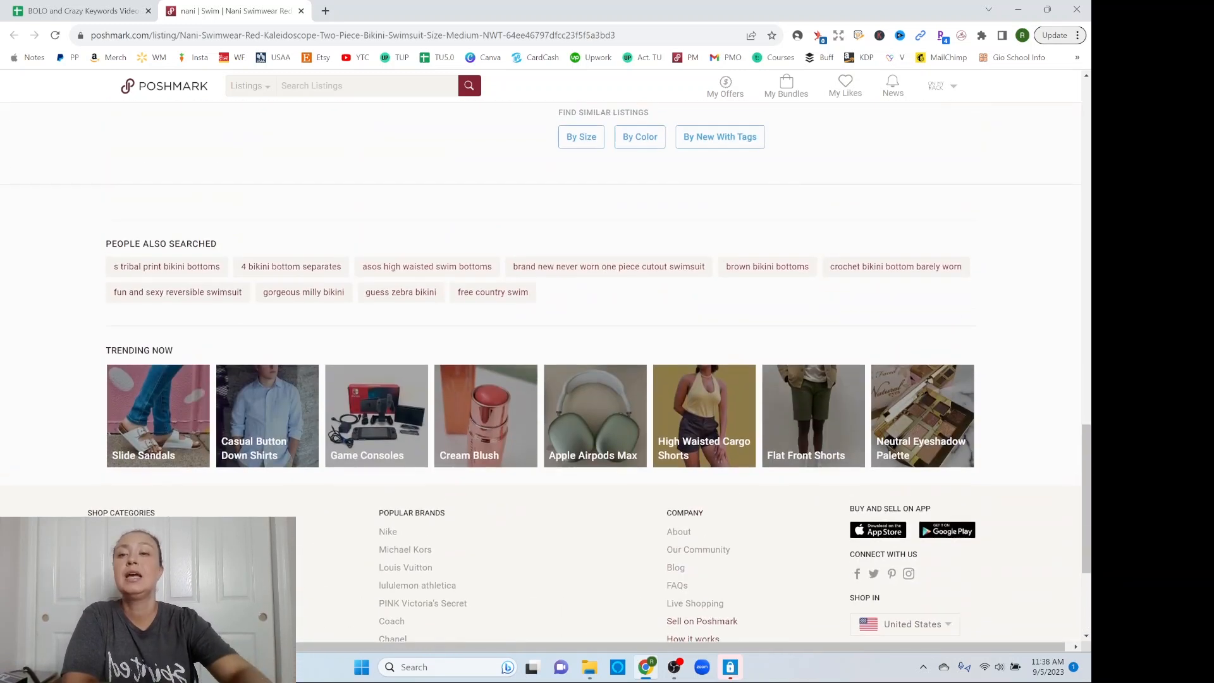